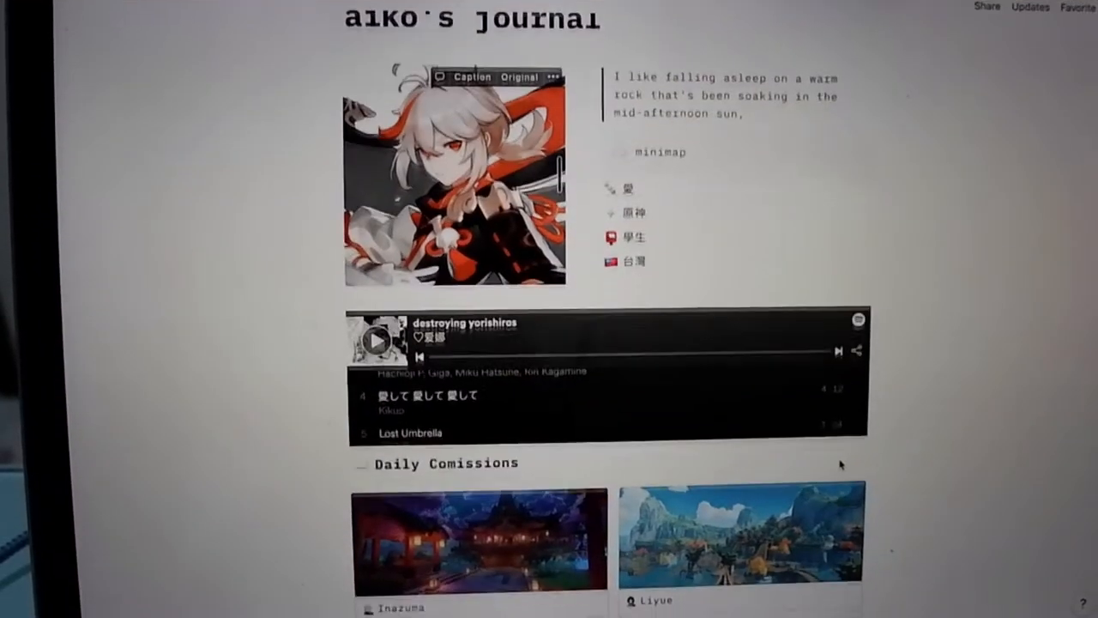
- Scroll the journal, preview the Liyue page, then close it
scroll(down, 3)
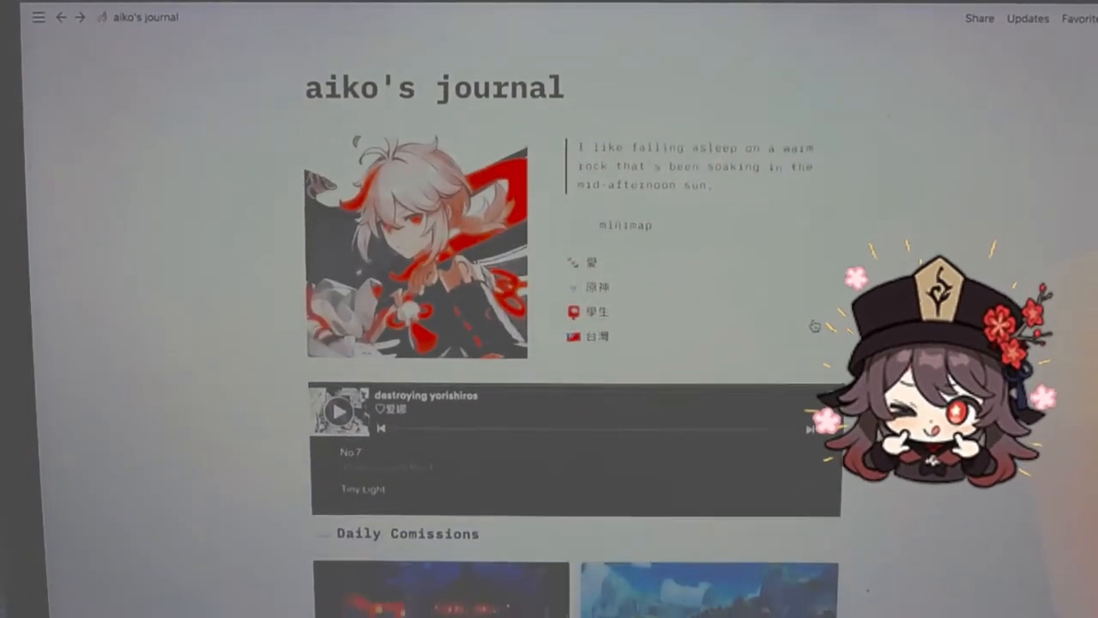
scroll(down, 3)
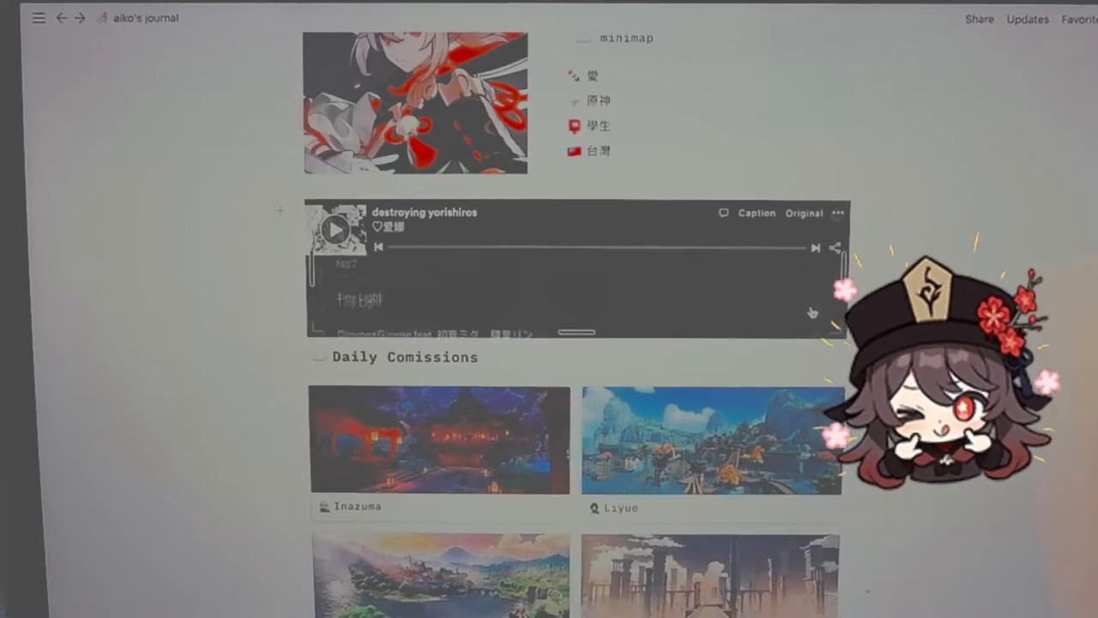
scroll(down, 3)
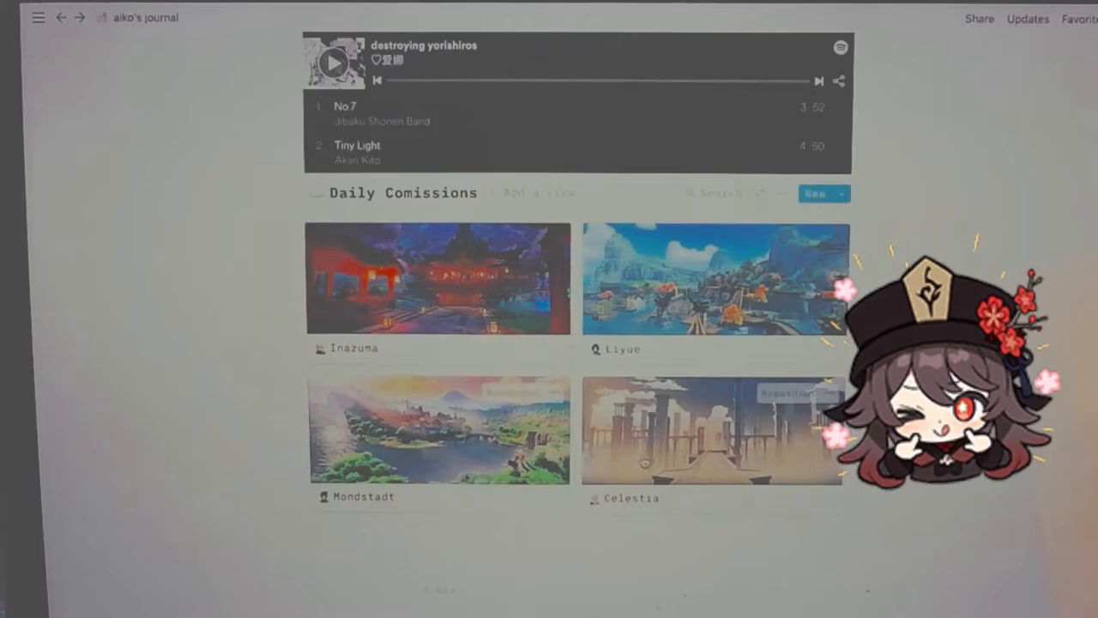
click(715, 278)
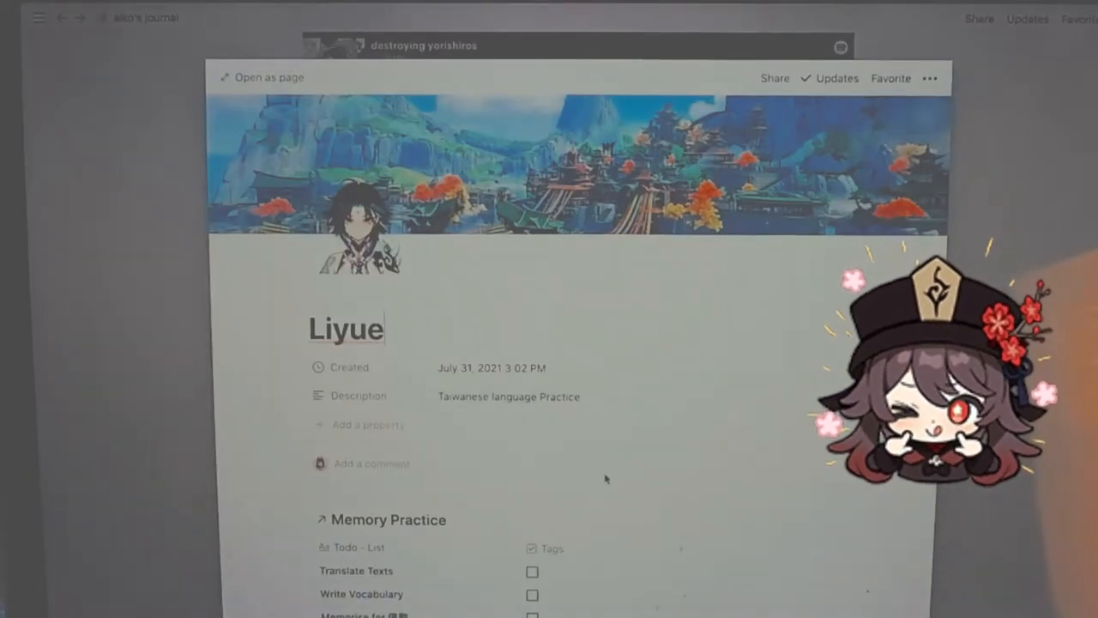
scroll(down, 3)
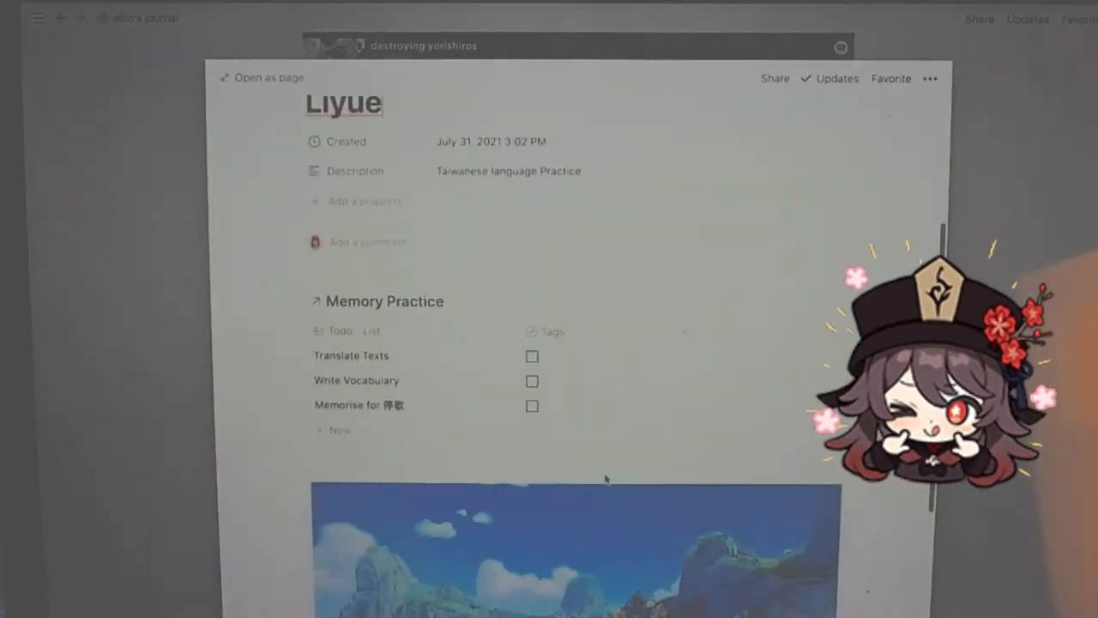
scroll(down, 3)
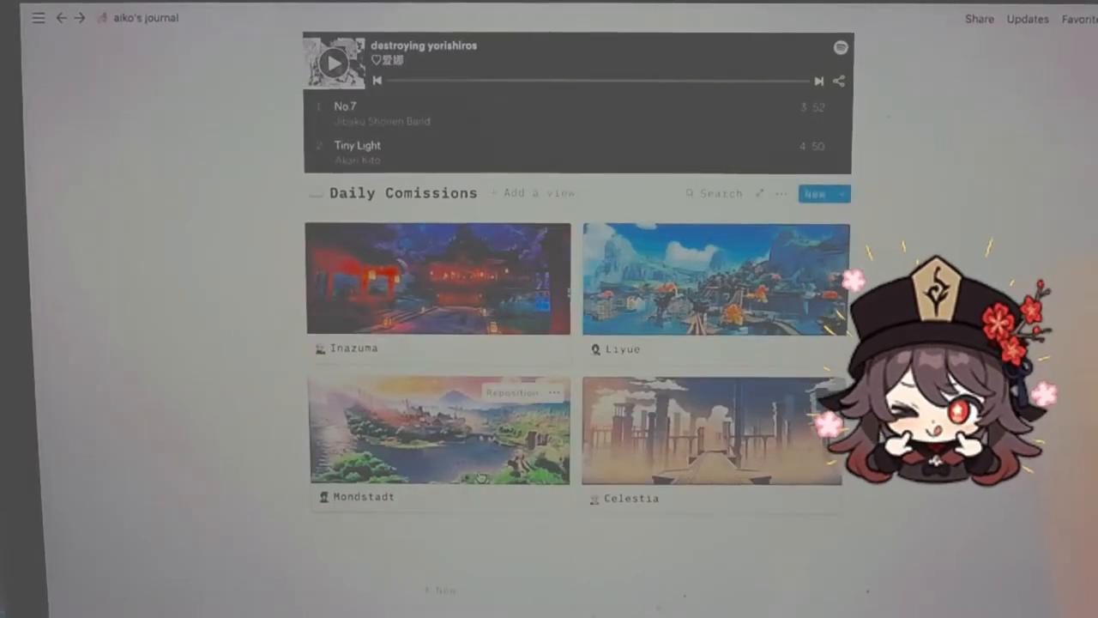
click(439, 430)
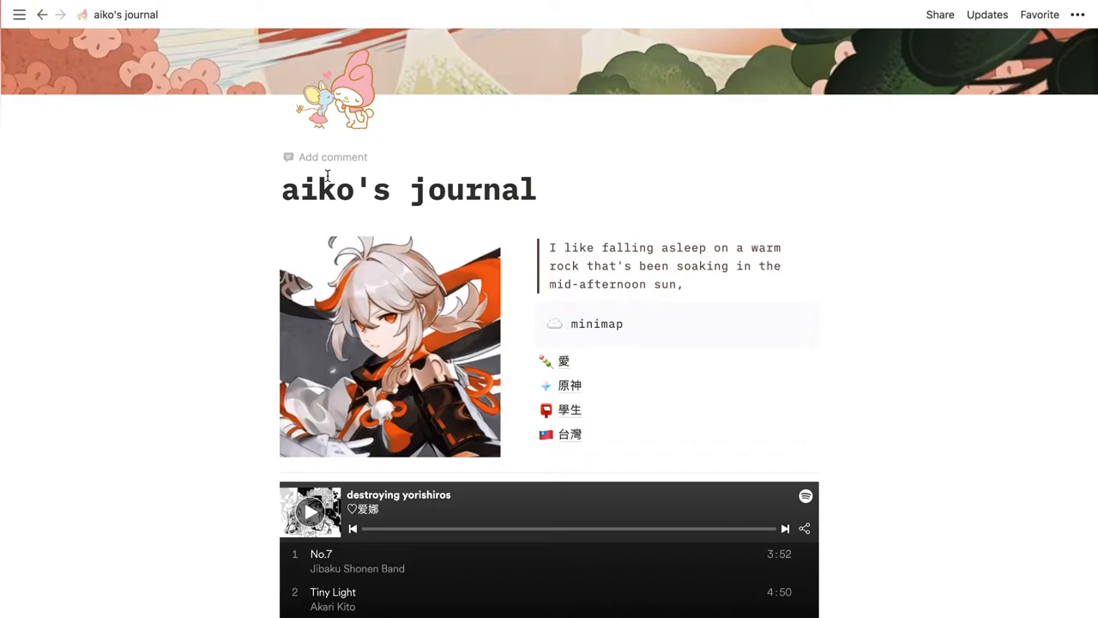
mouse_move(325, 195)
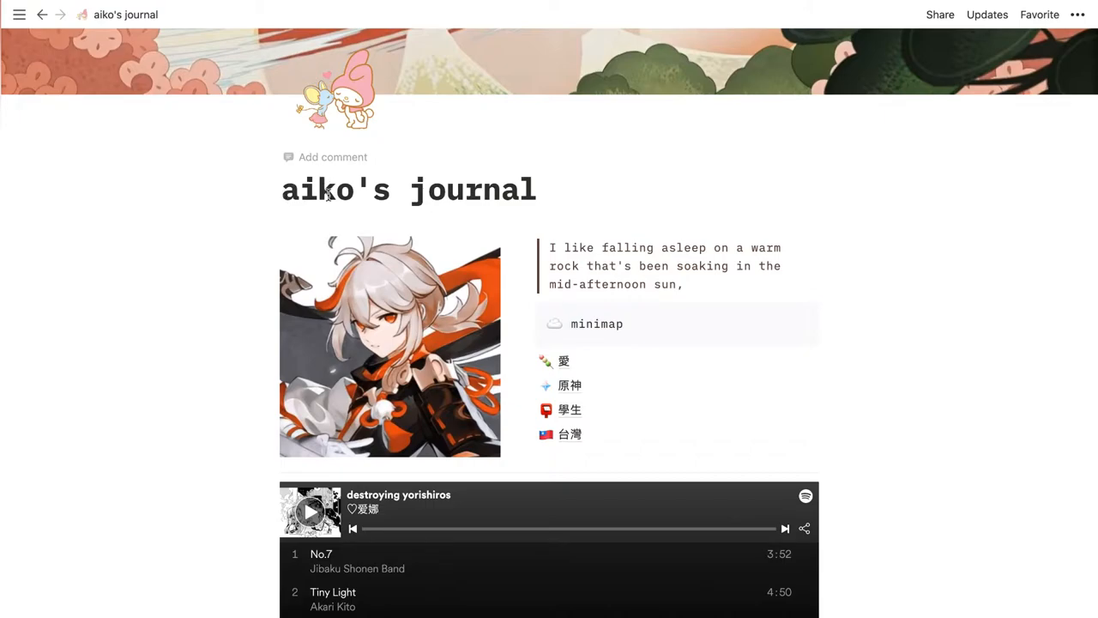
mouse_move(318, 335)
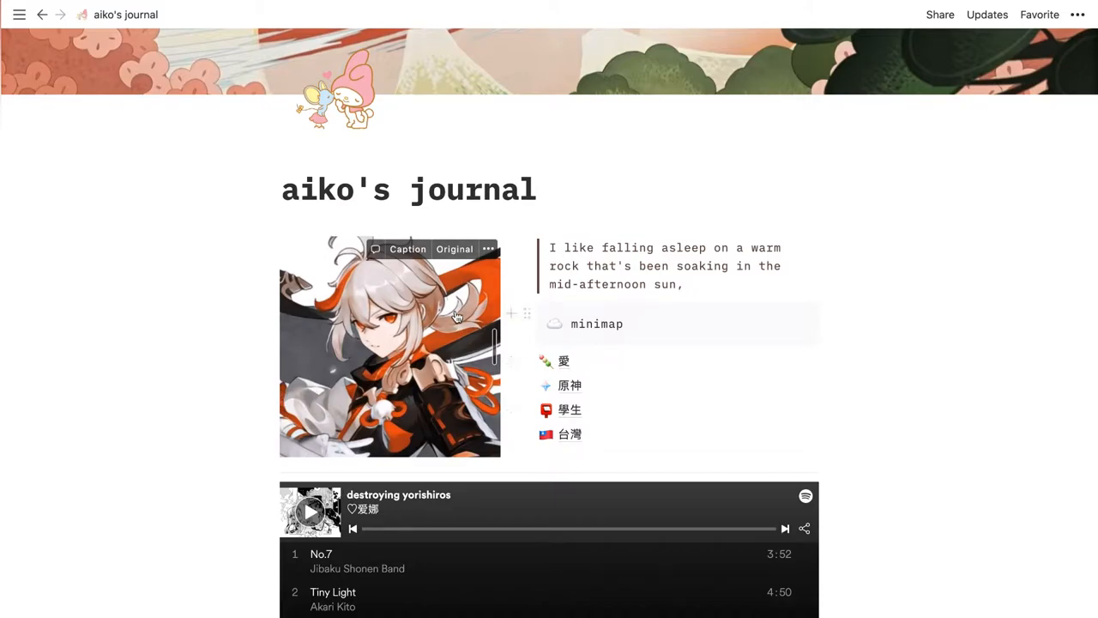
- Briefly show and hide the workspace page list while scrolling the journal
scroll(down, 3)
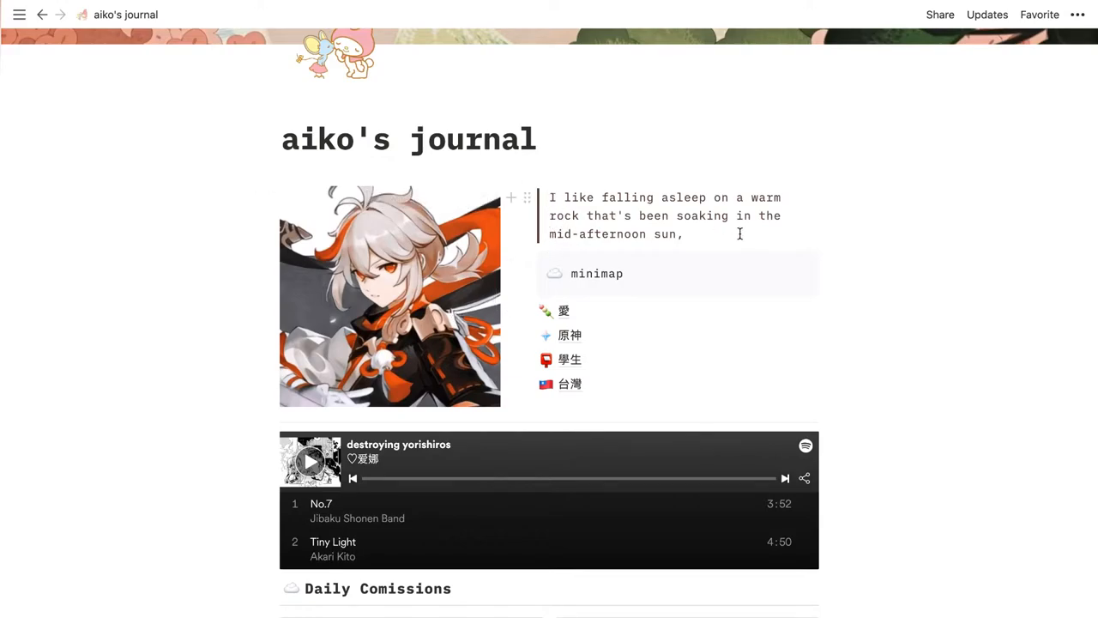
mouse_move(758, 211)
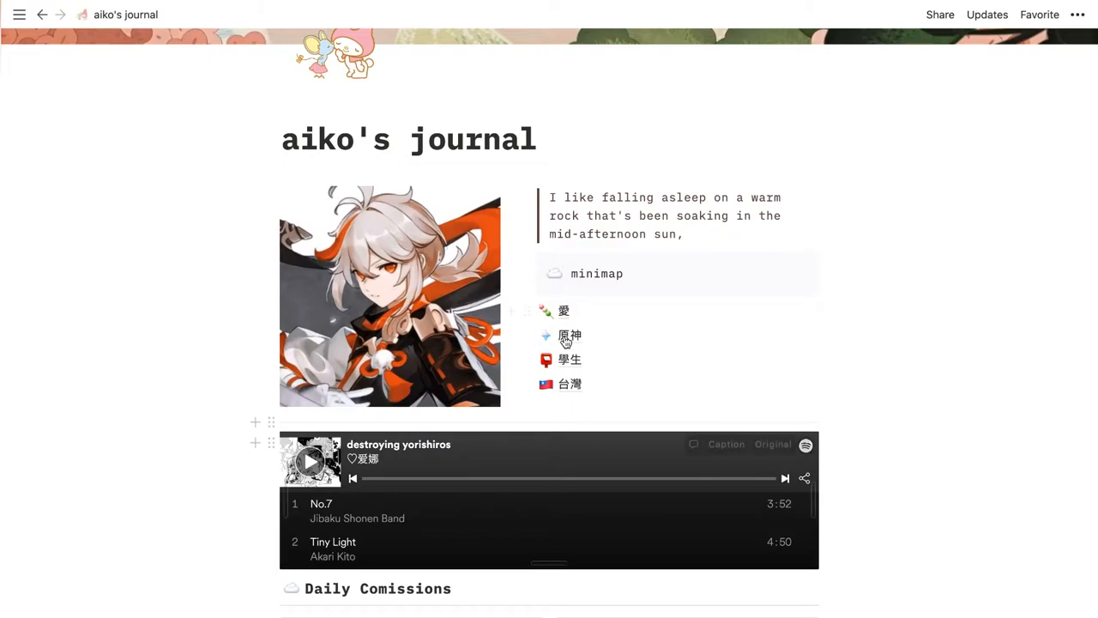
mouse_move(562, 310)
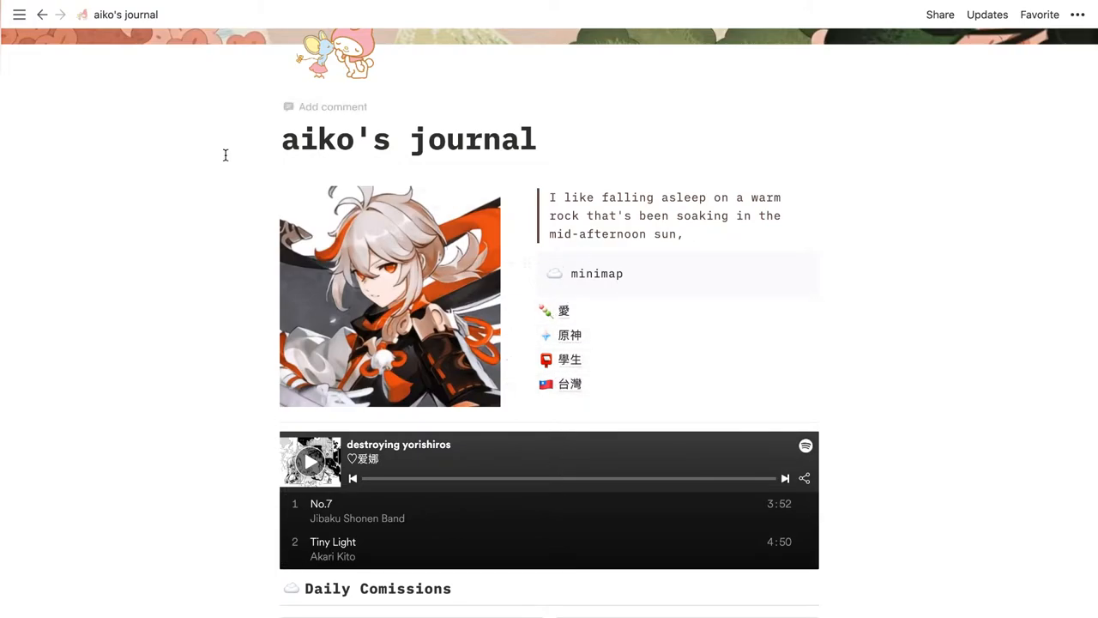
click(19, 15)
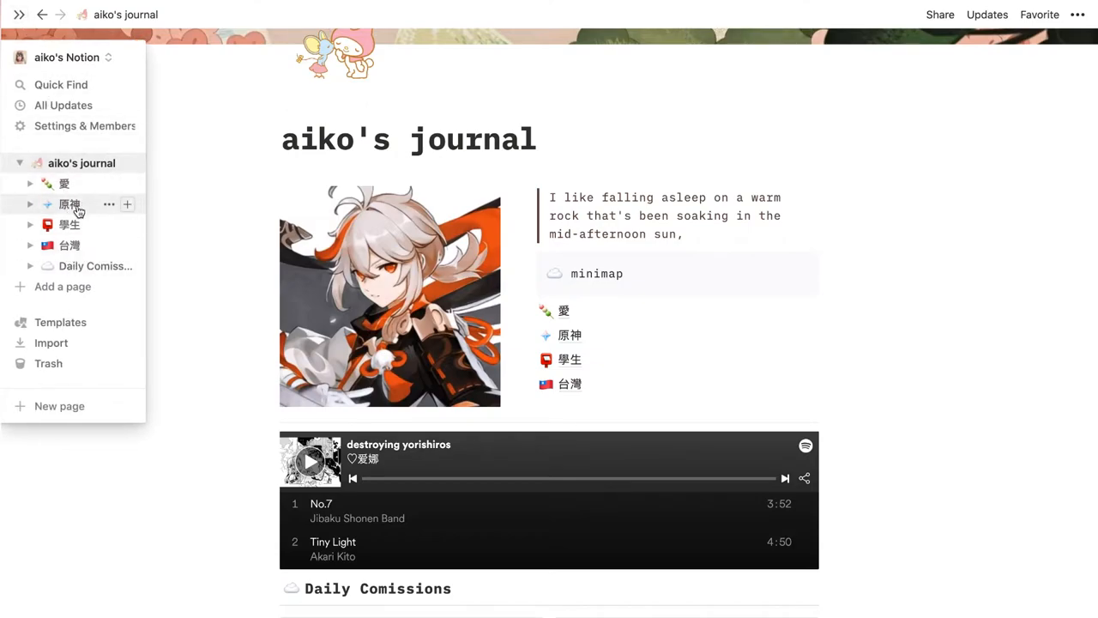
click(18, 15)
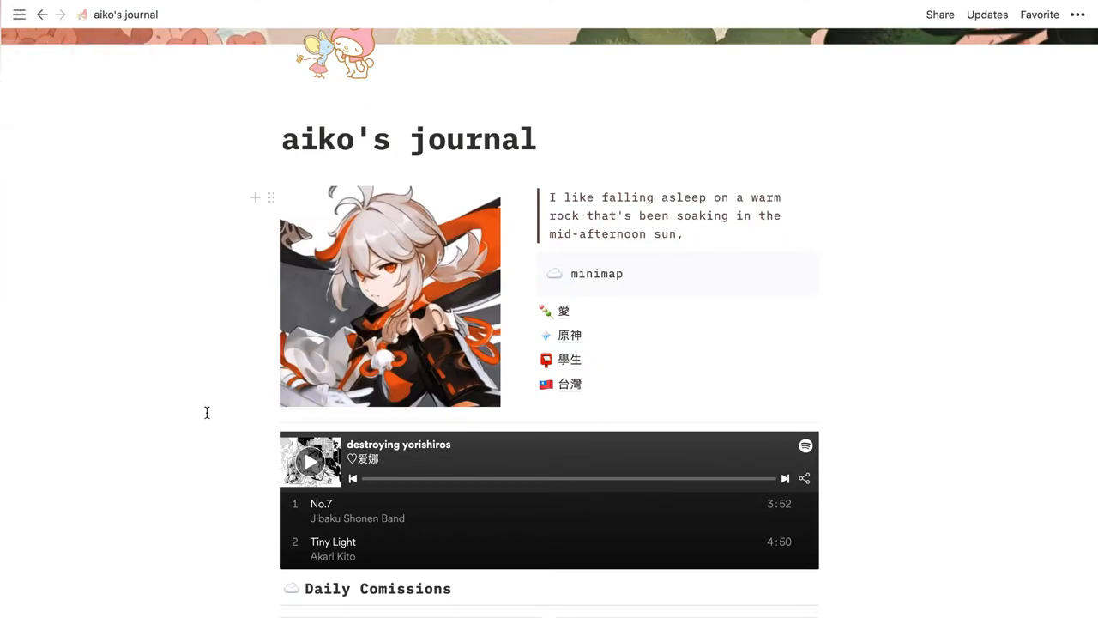
scroll(down, 3)
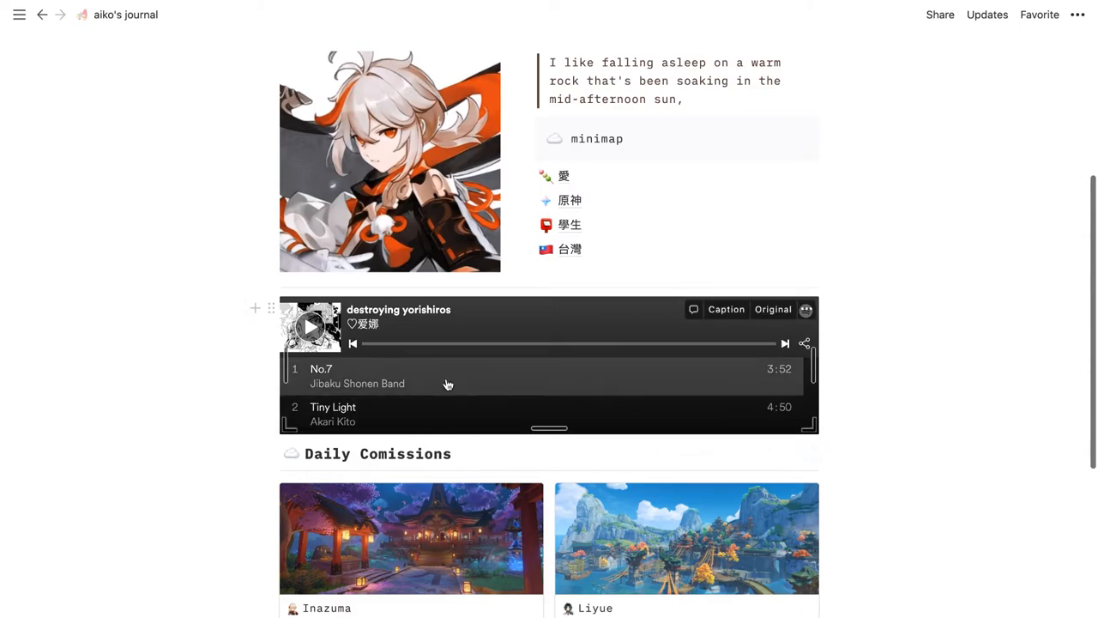
mouse_move(545, 404)
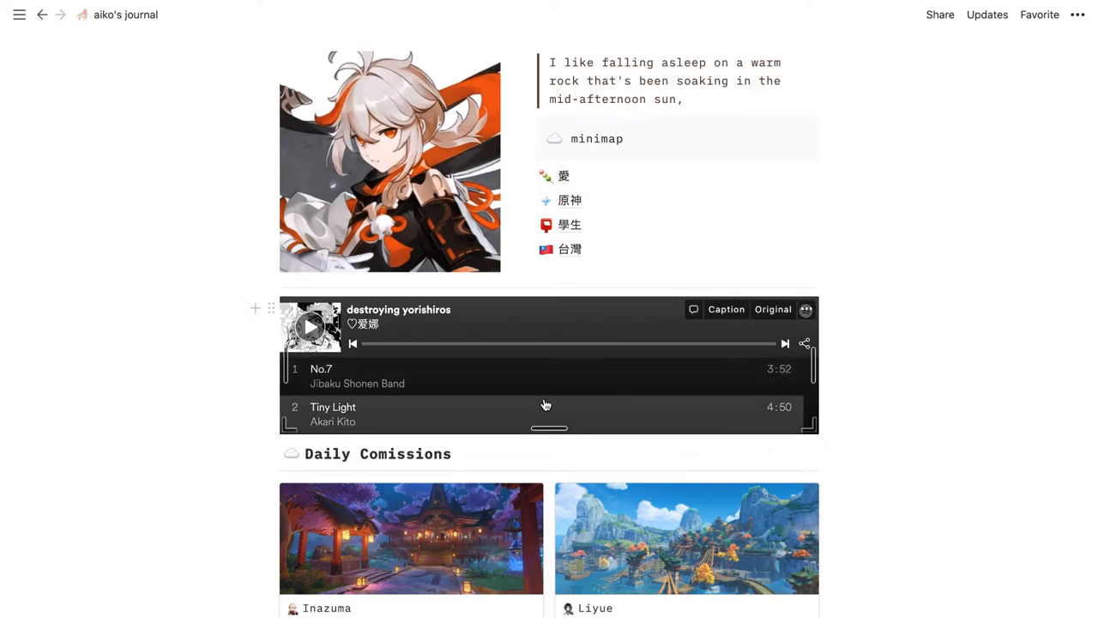
scroll(down, 3)
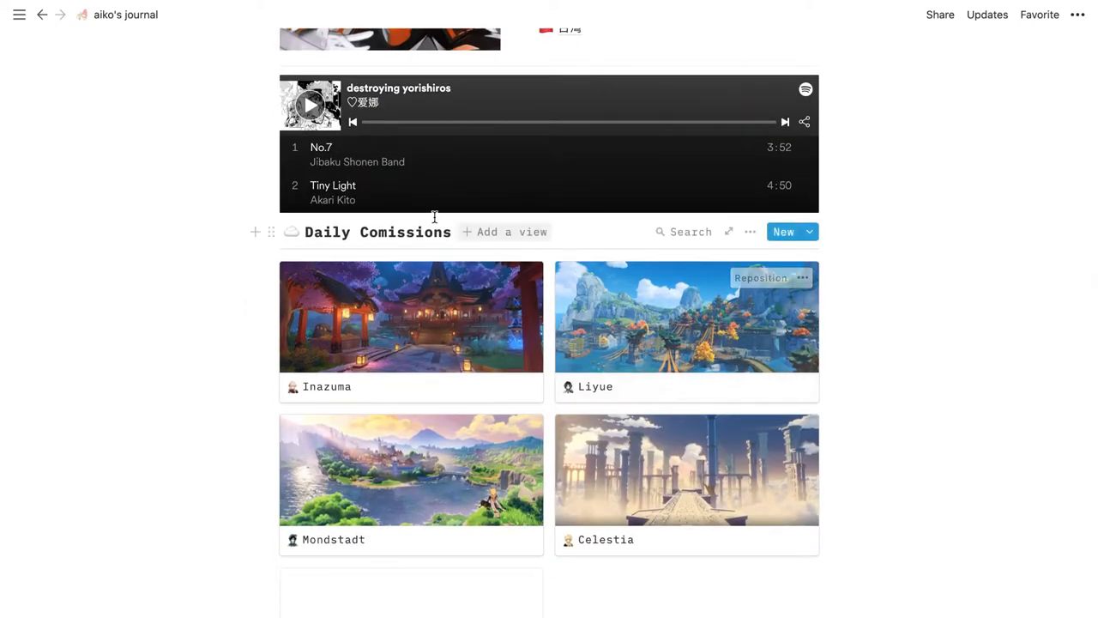
mouse_move(302, 231)
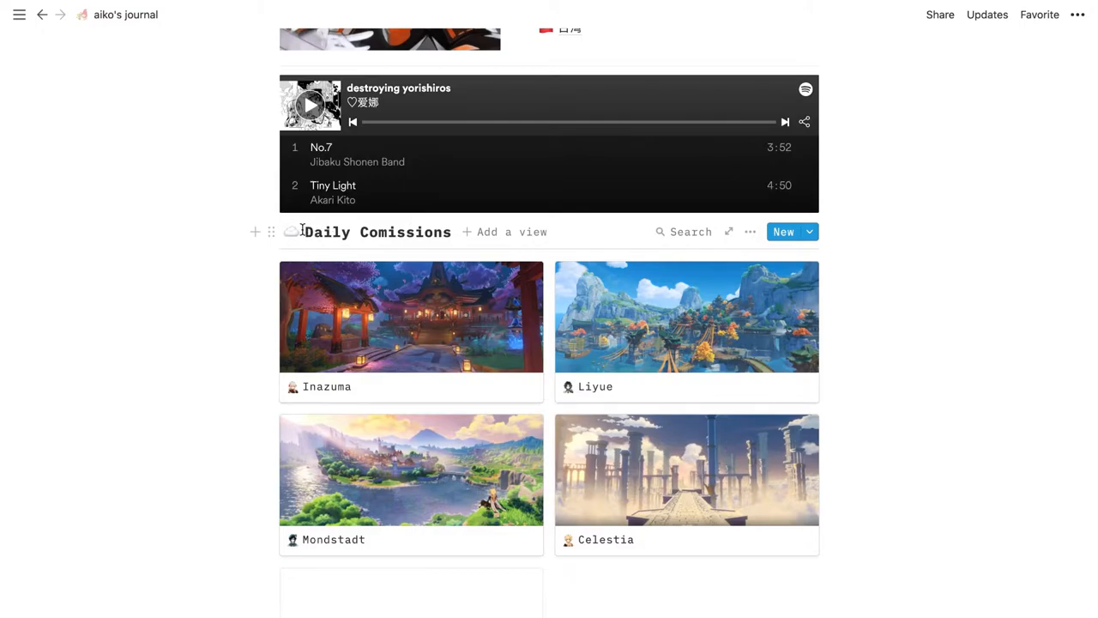
mouse_move(673, 402)
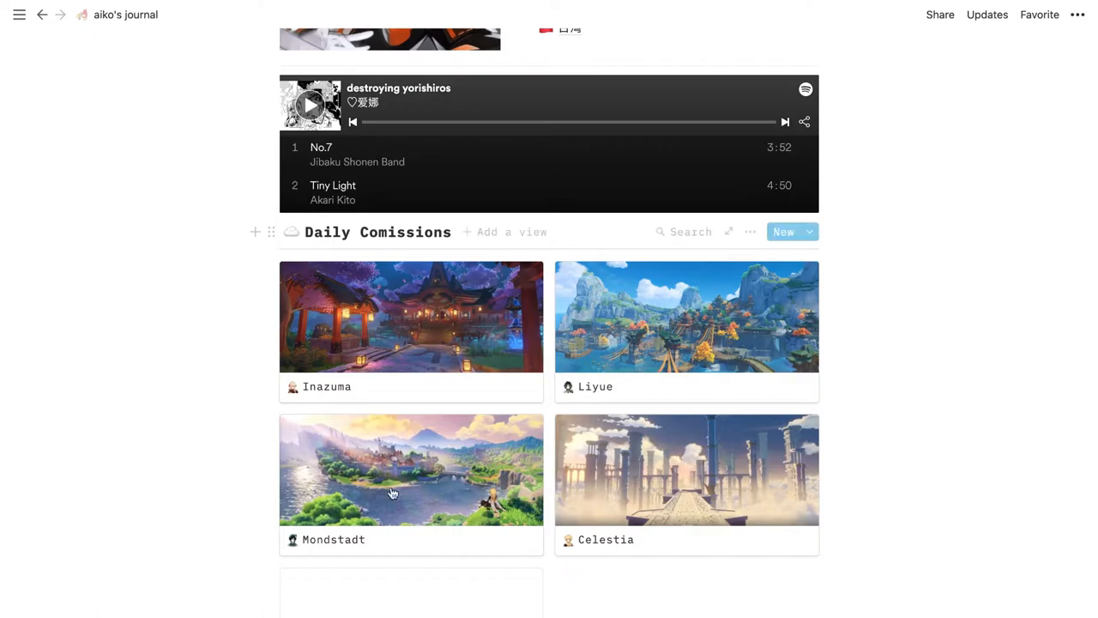
mouse_move(600, 395)
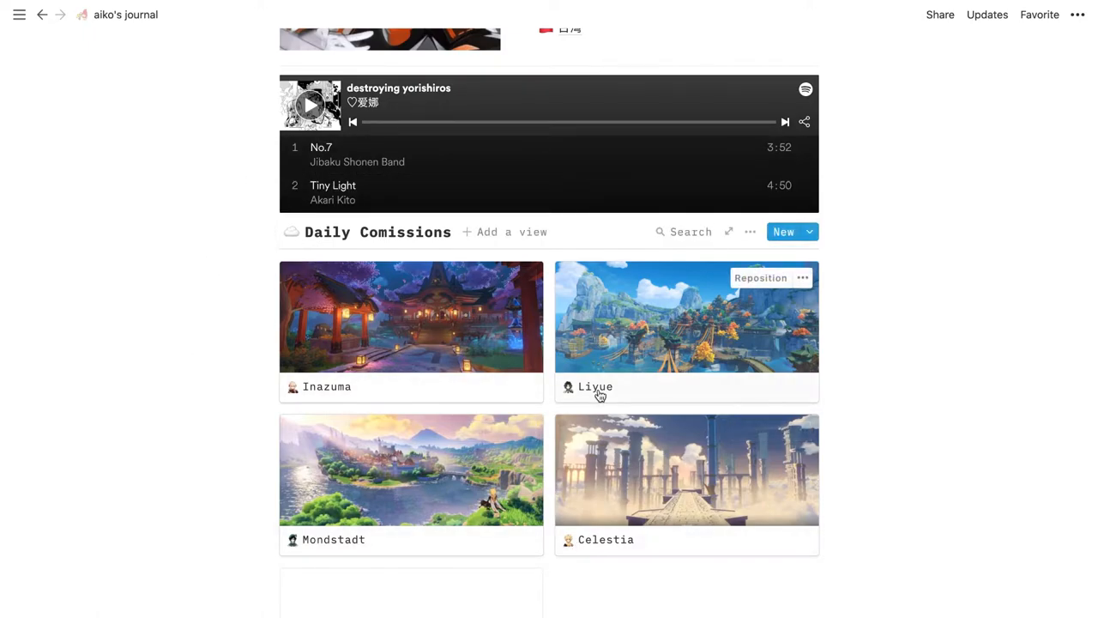
mouse_move(549, 357)
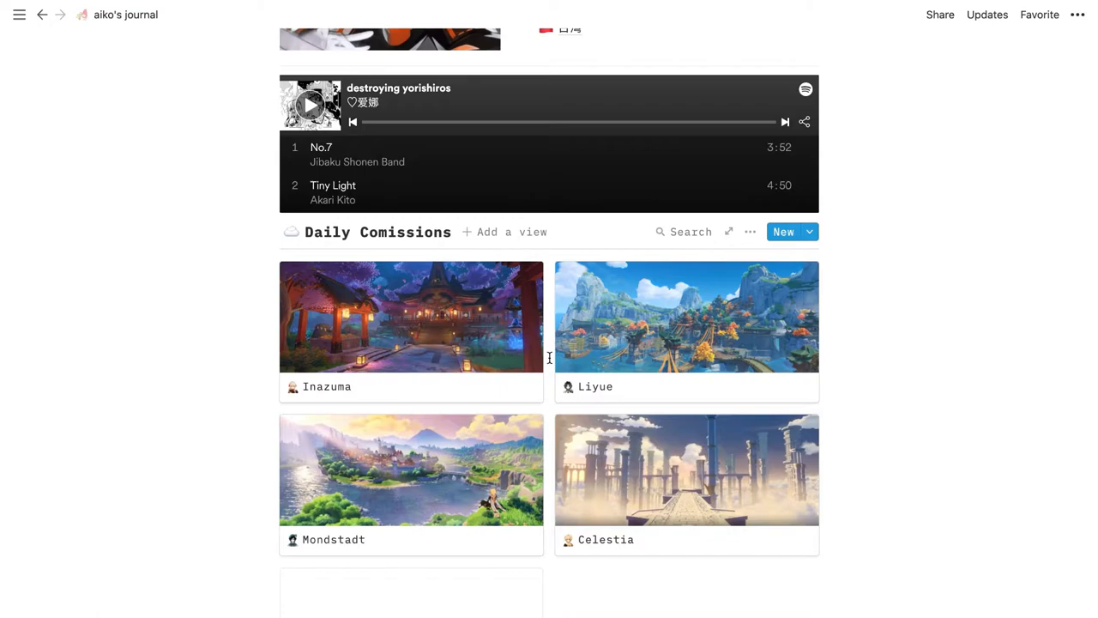
mouse_move(514, 291)
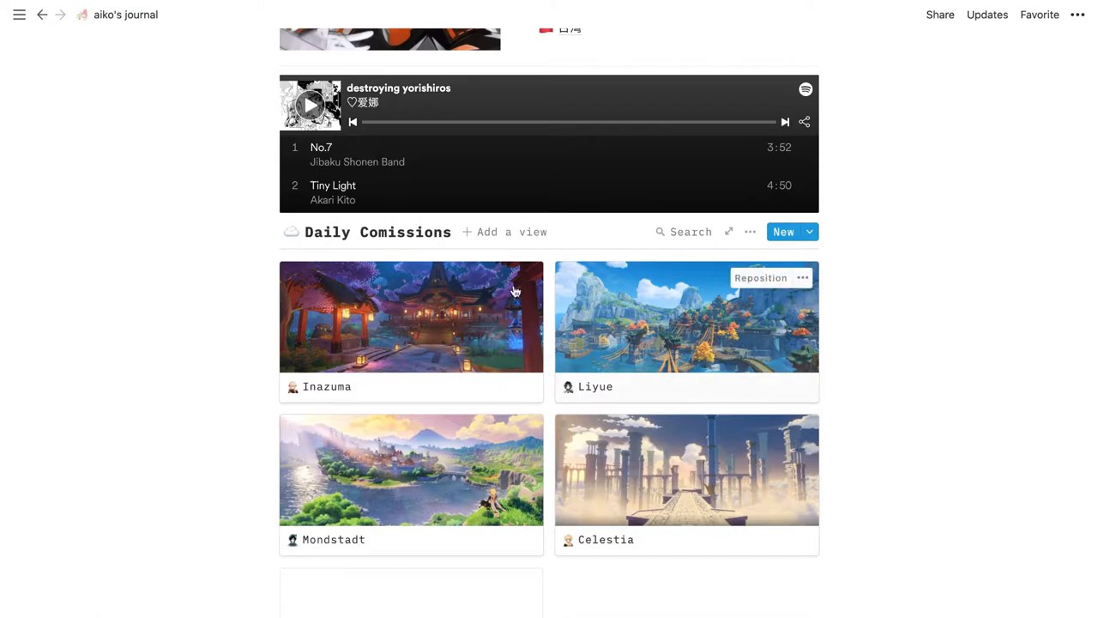
mouse_move(650, 467)
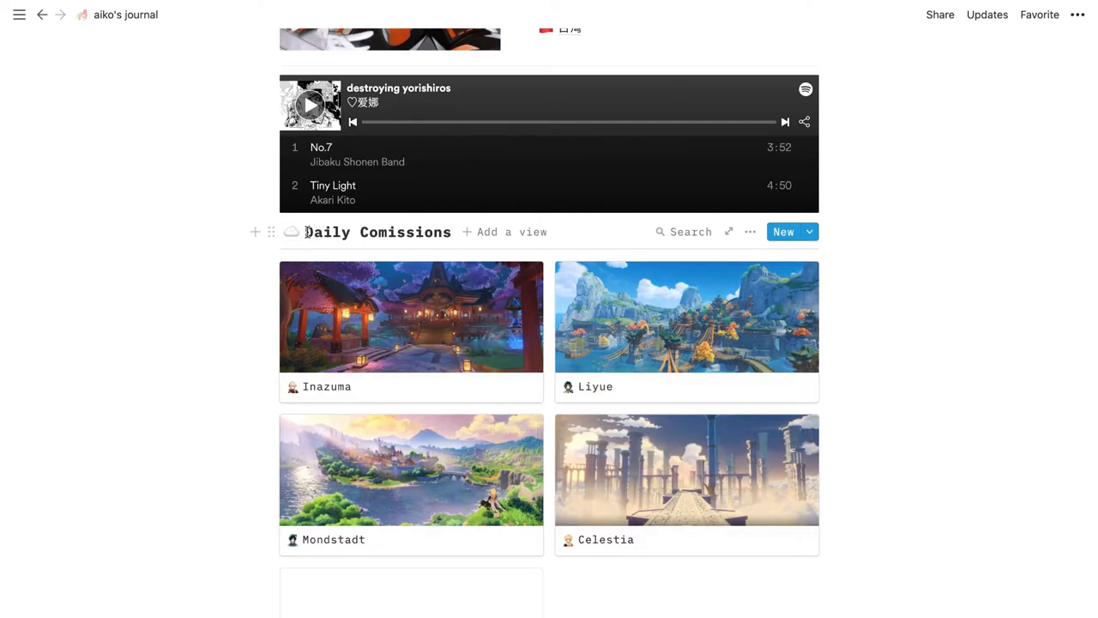
mouse_move(450, 335)
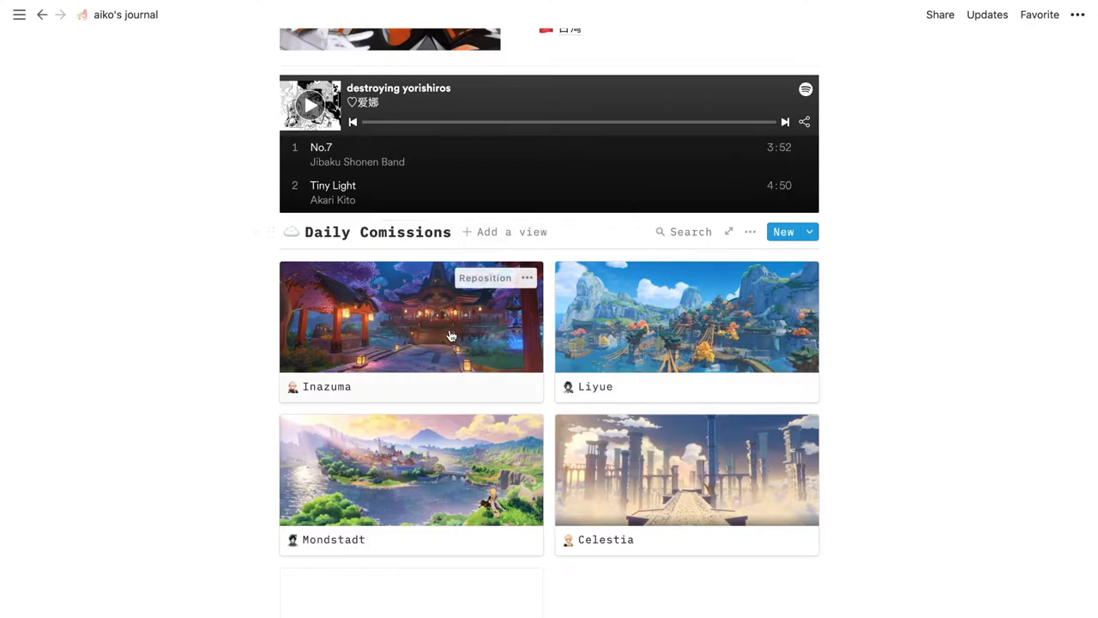
mouse_move(849, 449)
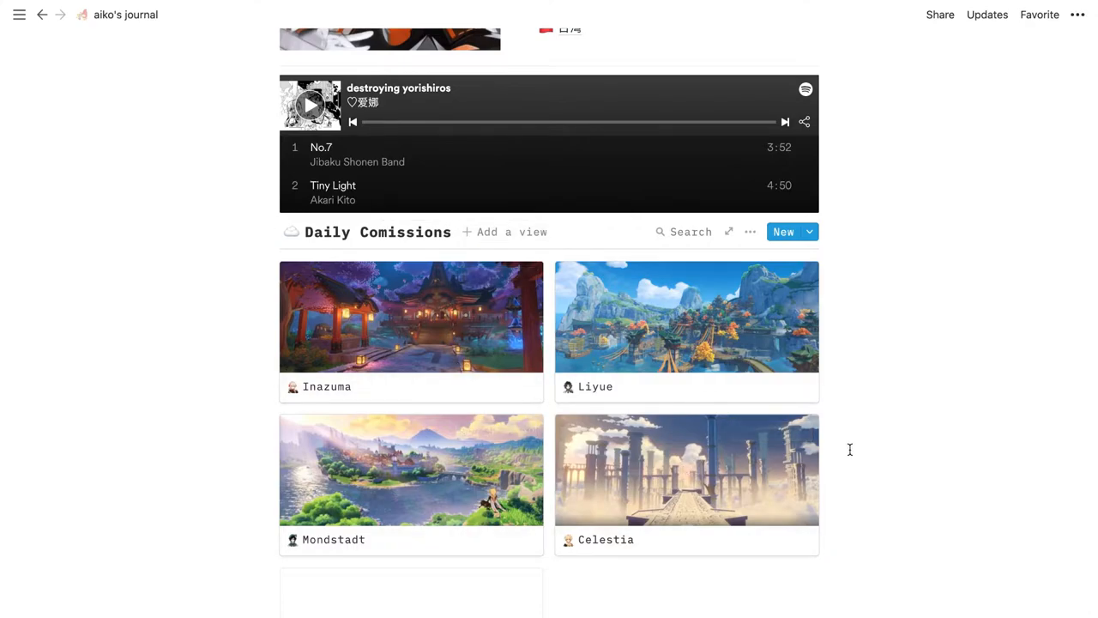
mouse_move(323, 392)
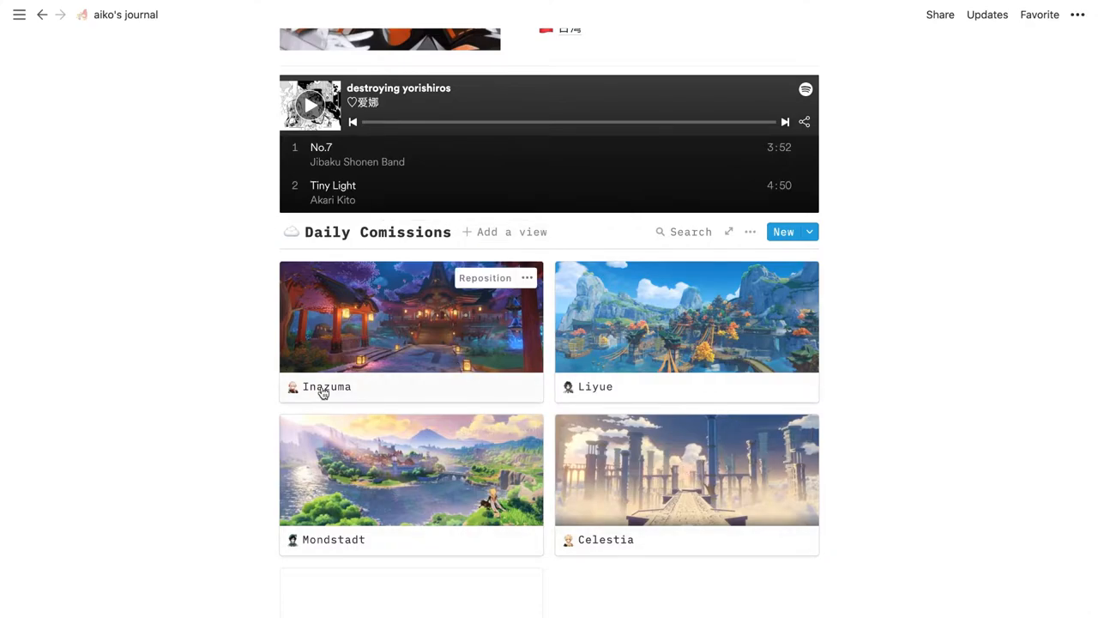
- Browse the Inazuma commission page, then scroll up and open the 愛 page
click(327, 386)
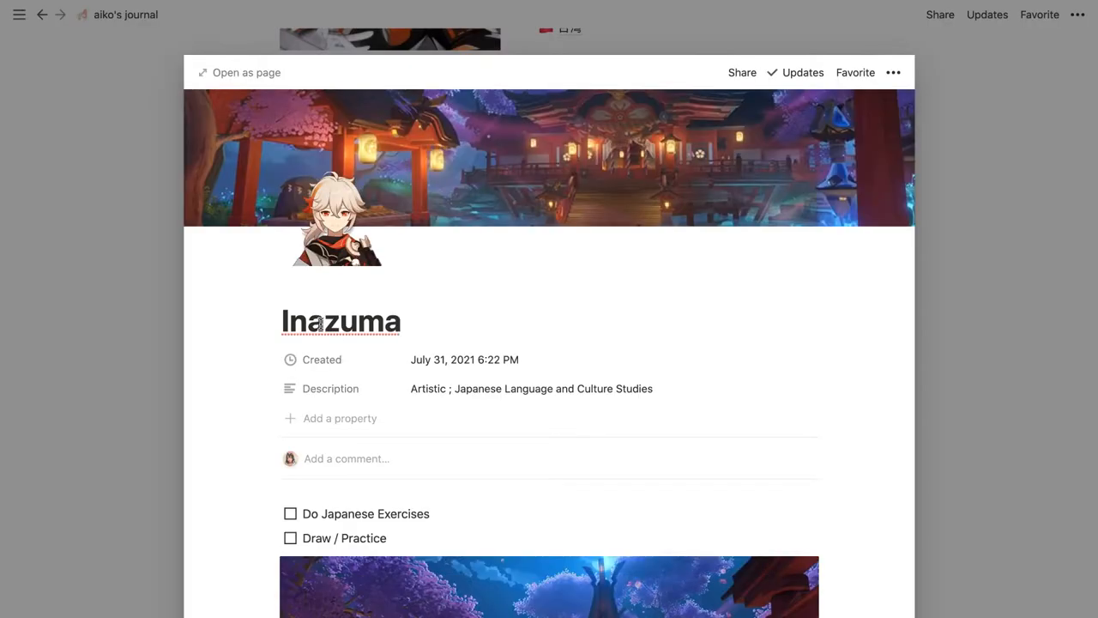
mouse_move(535, 380)
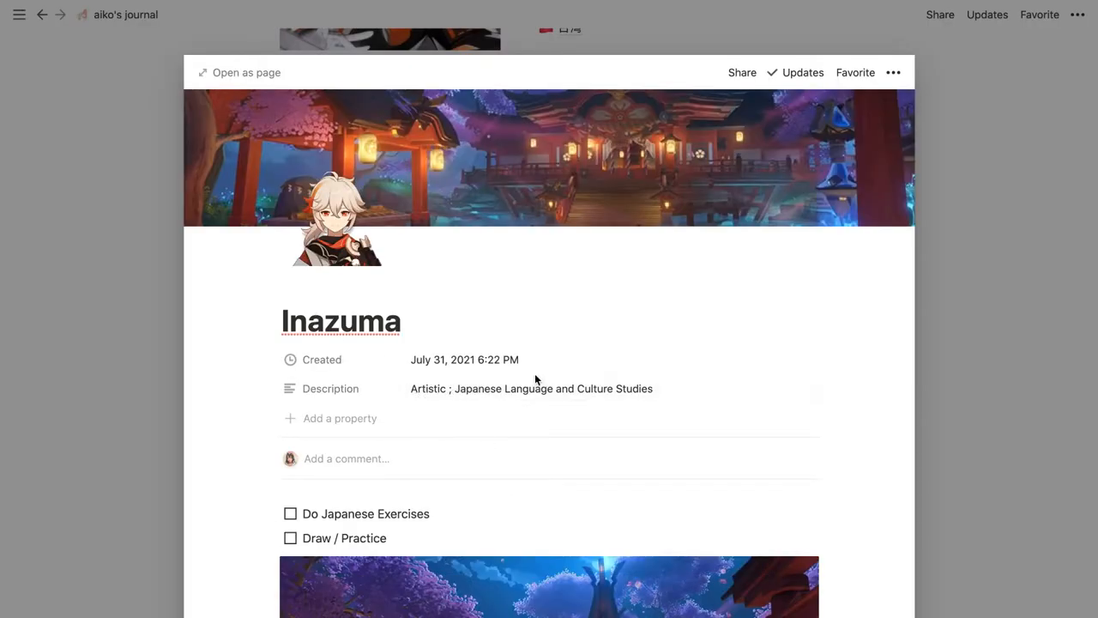
mouse_move(455, 457)
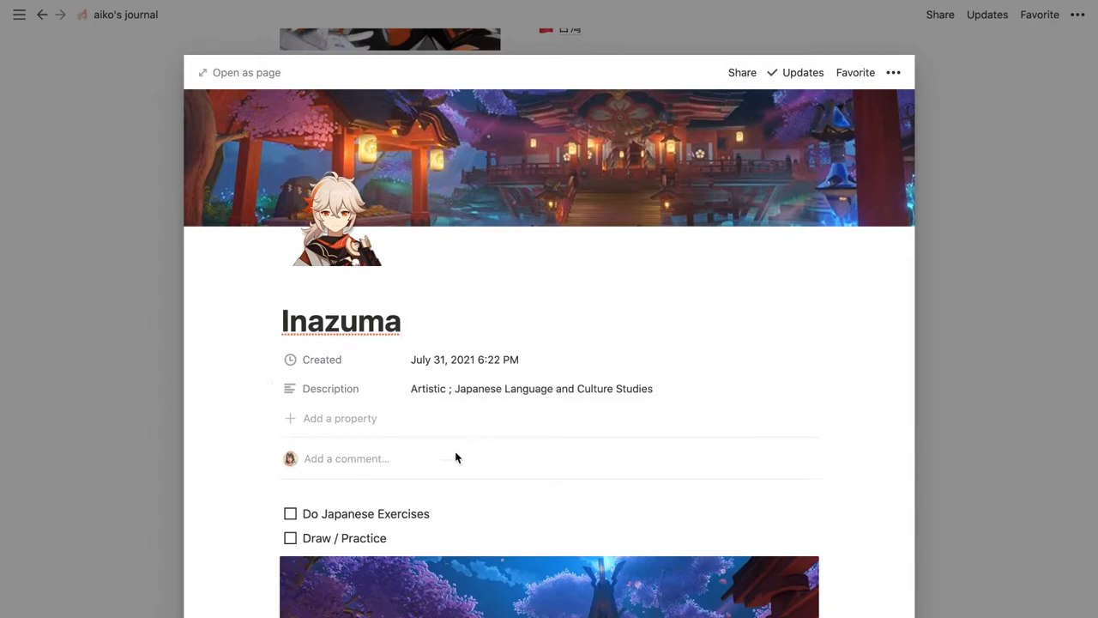
scroll(down, 3)
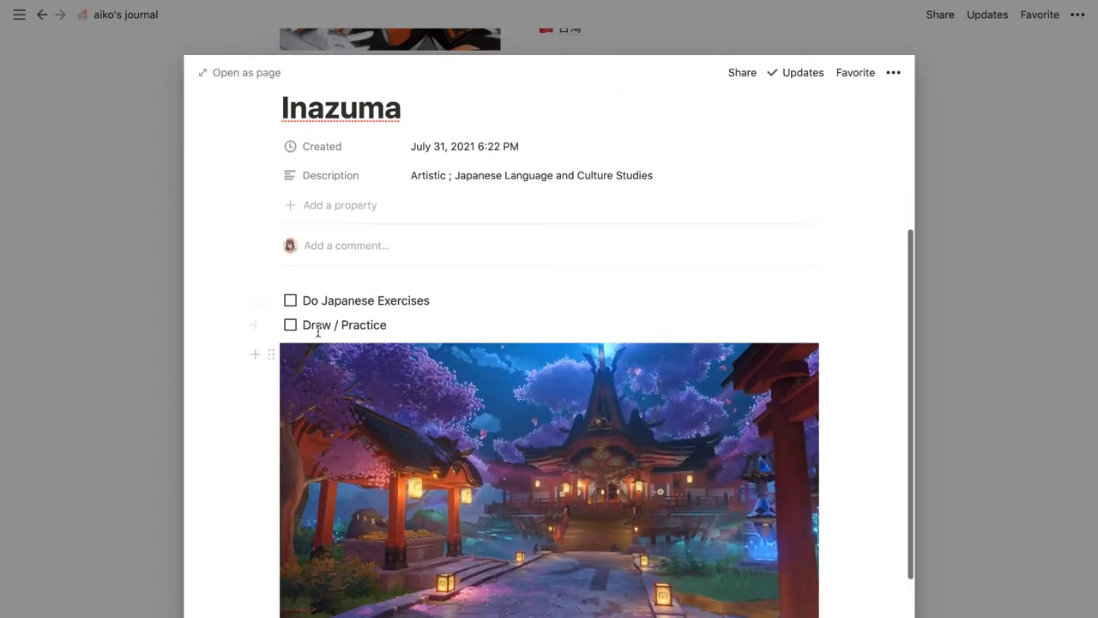
scroll(down, 3)
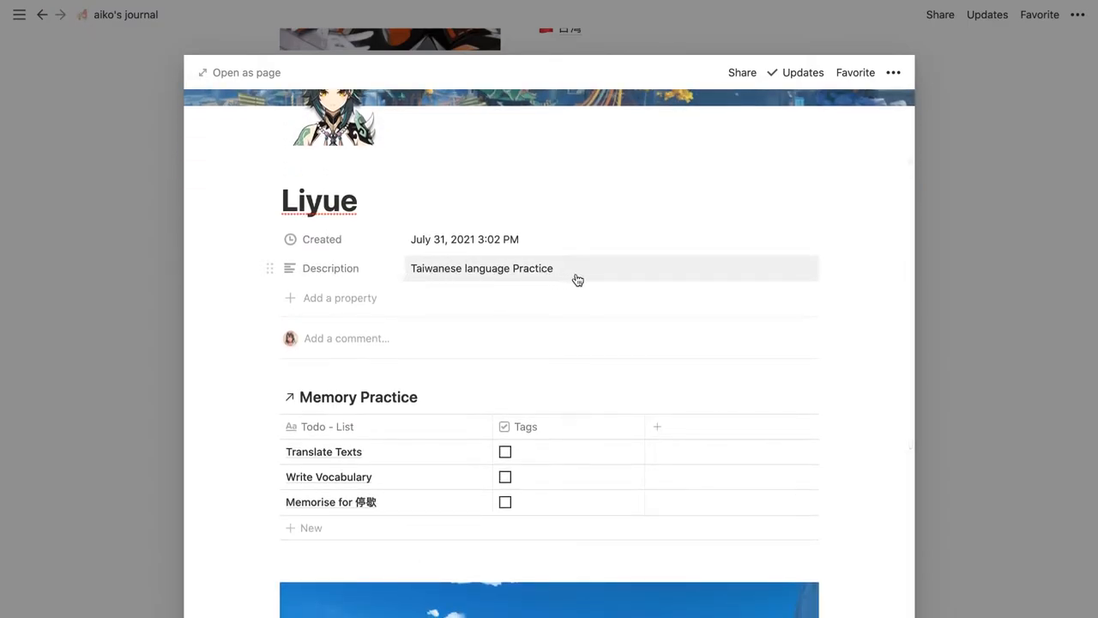
scroll(down, 3)
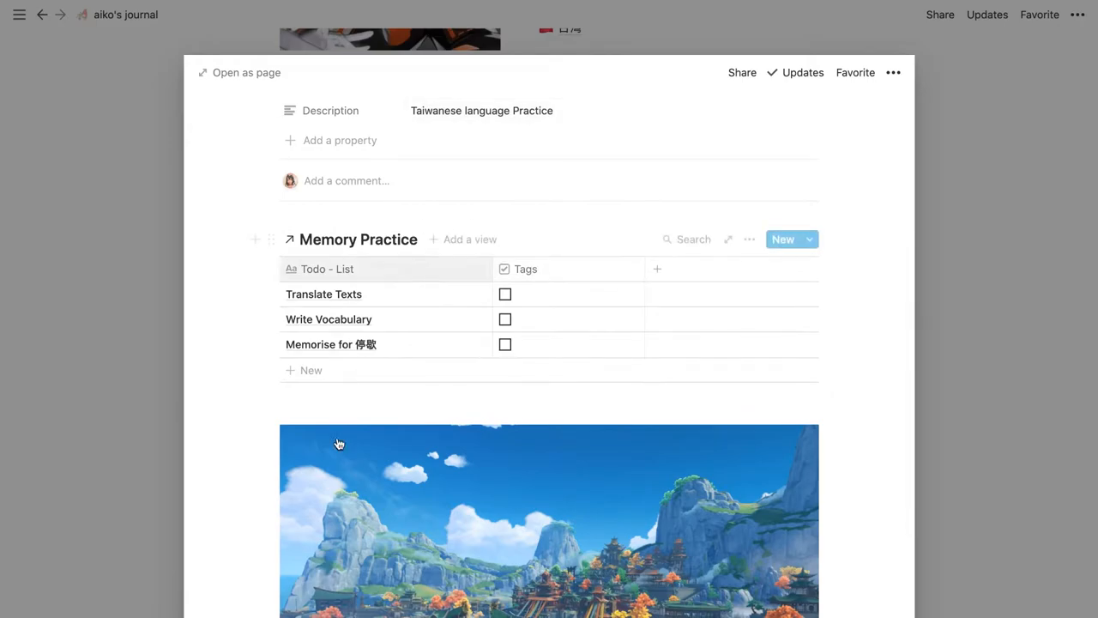
scroll(down, 3)
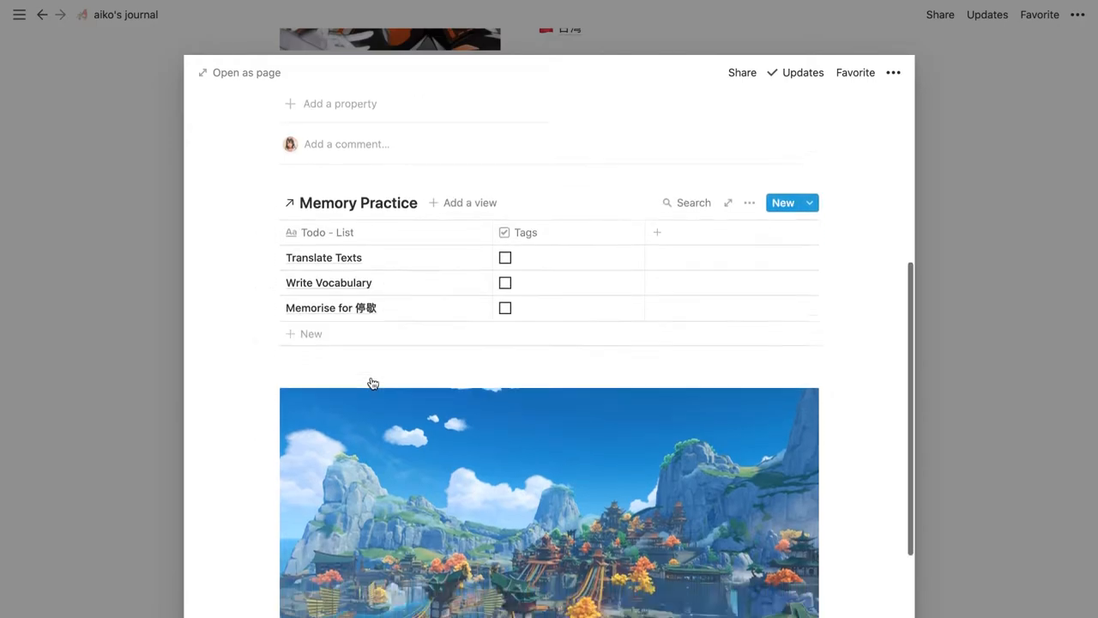
scroll(down, 3)
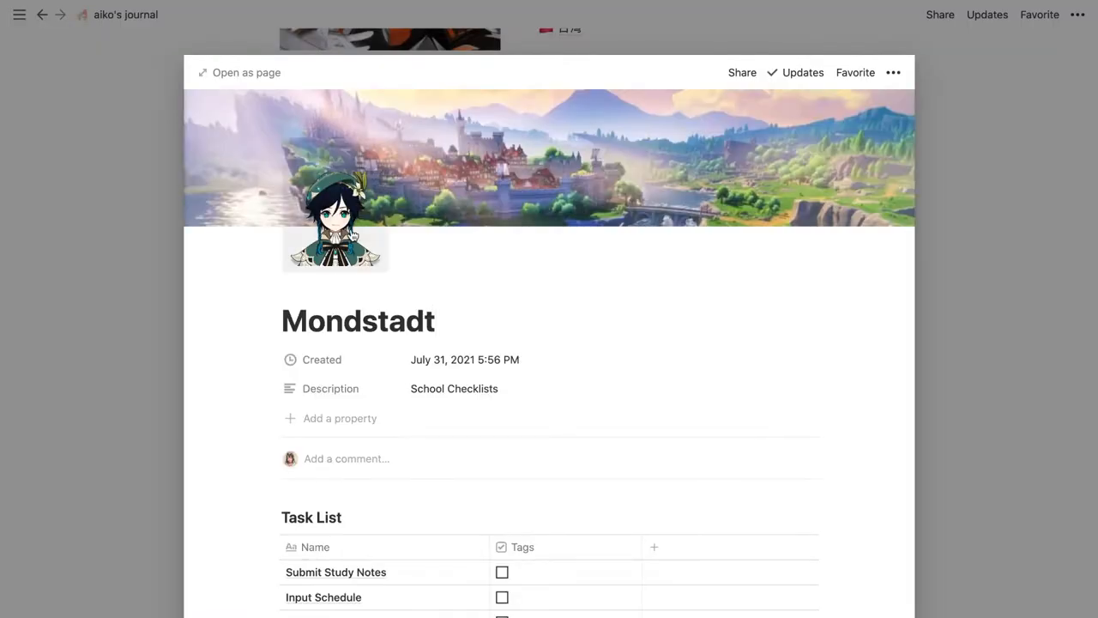
scroll(down, 3)
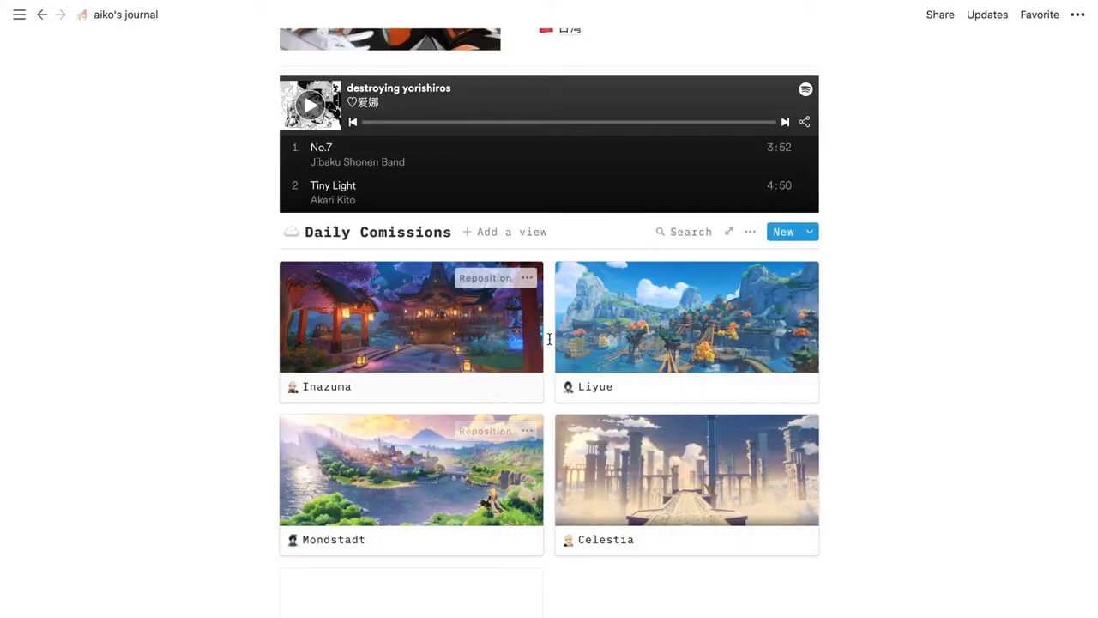
mouse_move(591, 357)
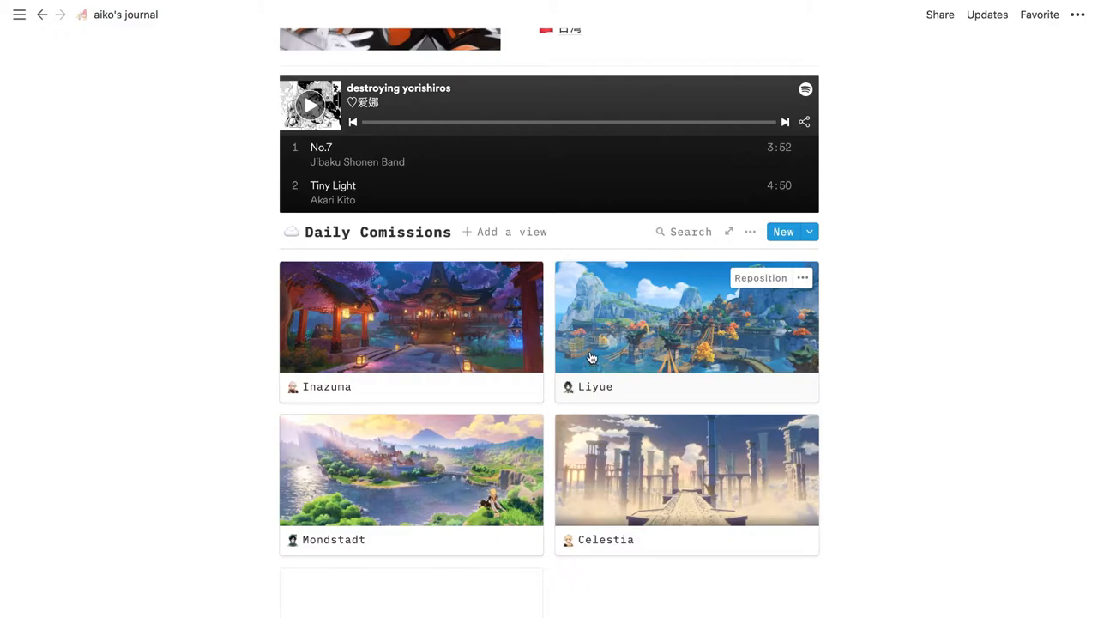
scroll(up, 3)
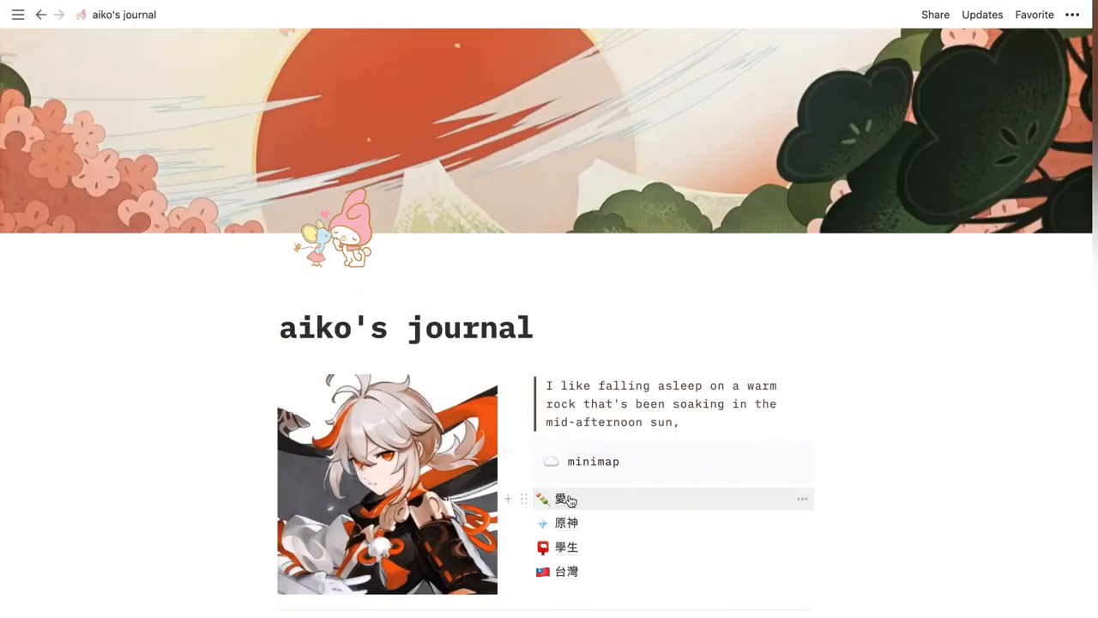
click(558, 499)
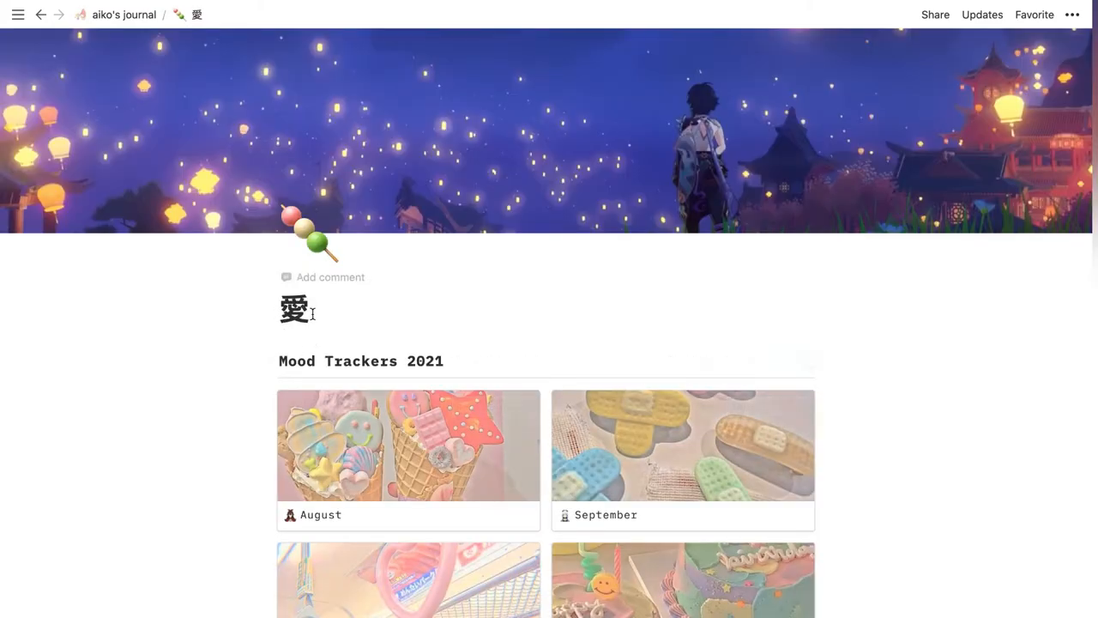
- Scroll the 愛 page past the October–December trackers to Favorite Anime and Favorite Foods
scroll(down, 3)
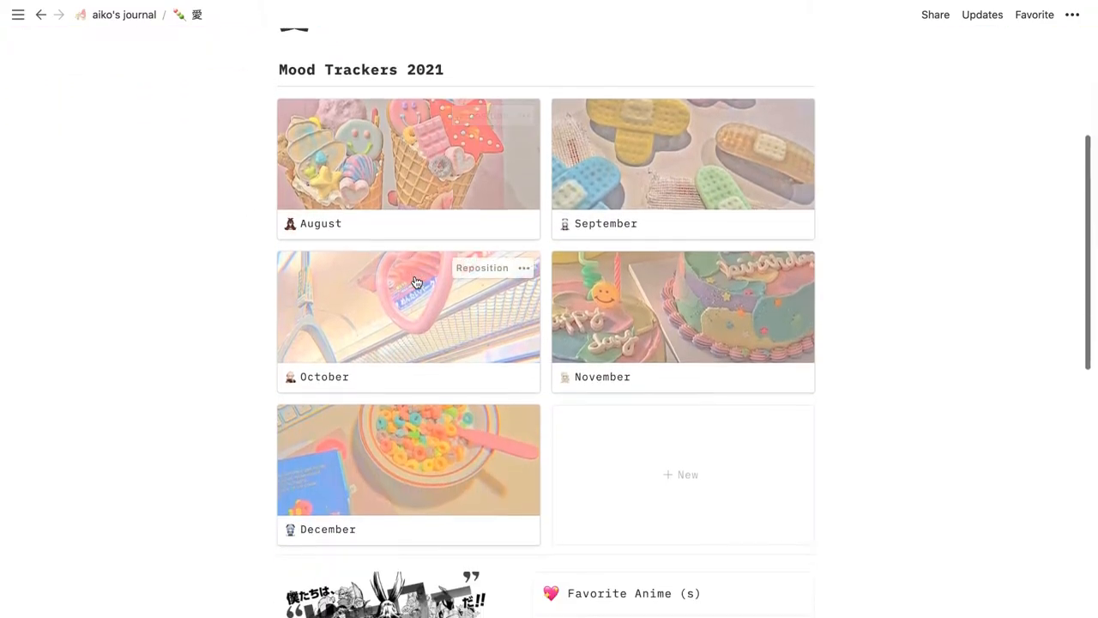
scroll(down, 3)
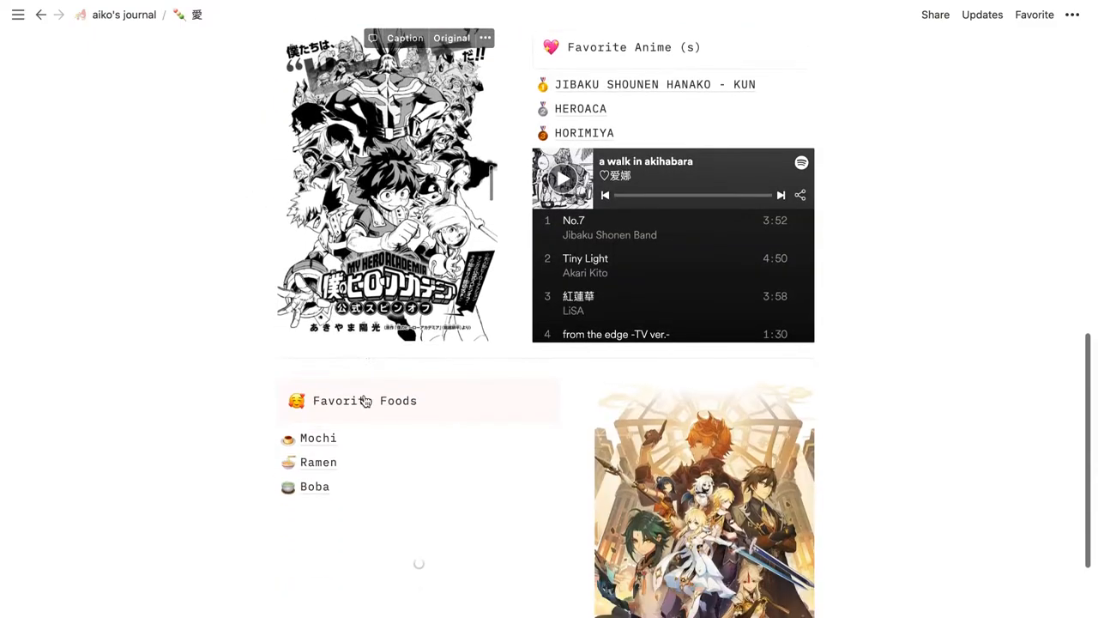
scroll(down, 3)
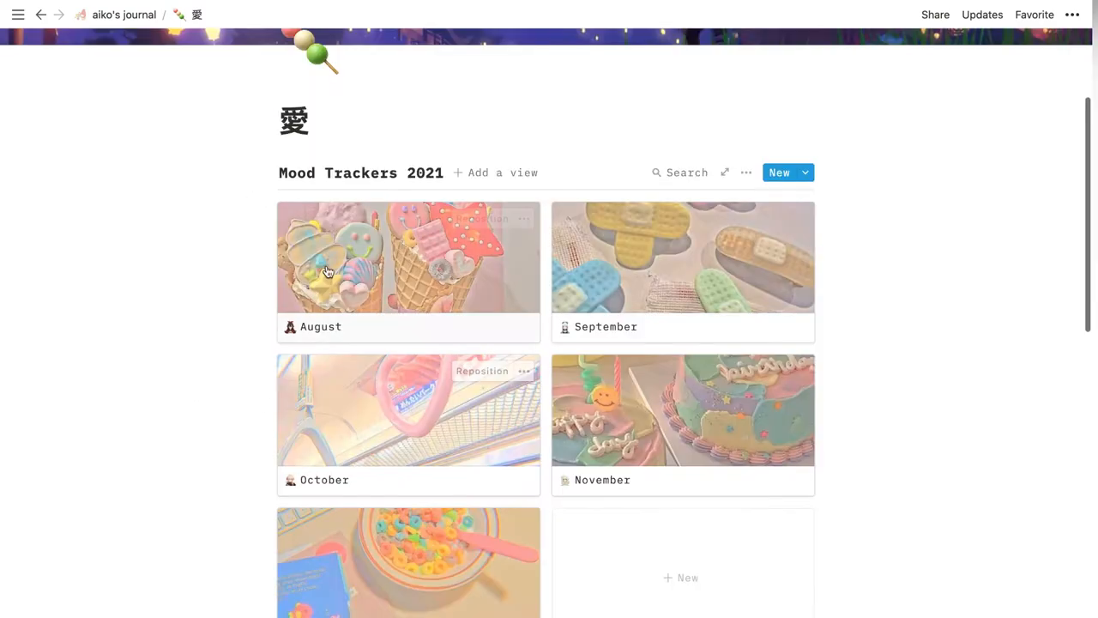
mouse_move(664, 236)
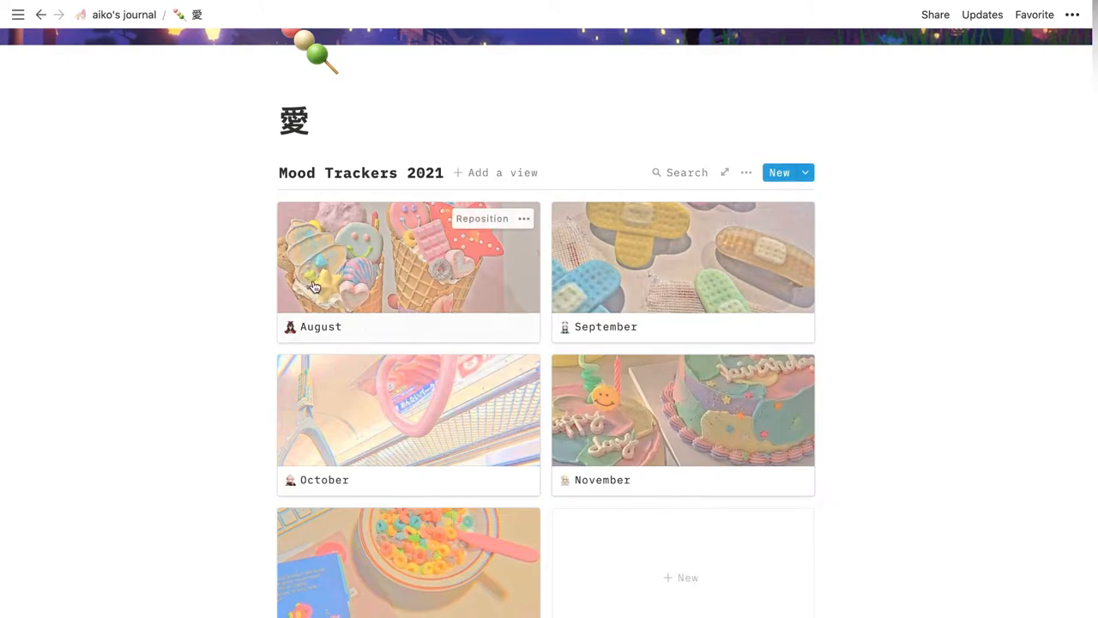
mouse_move(289, 342)
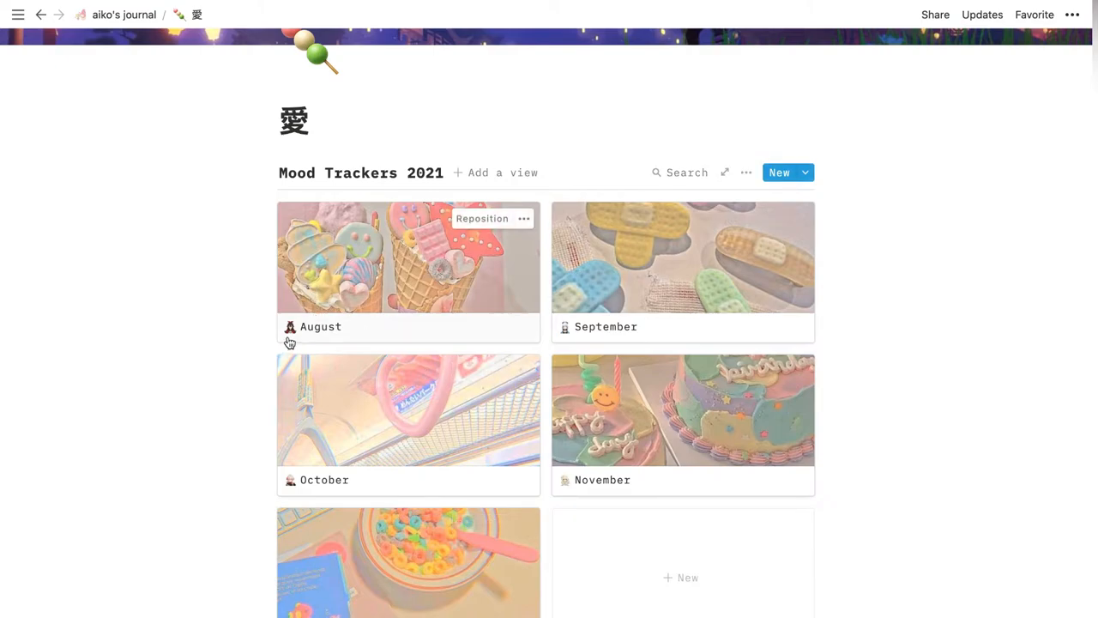
mouse_move(372, 576)
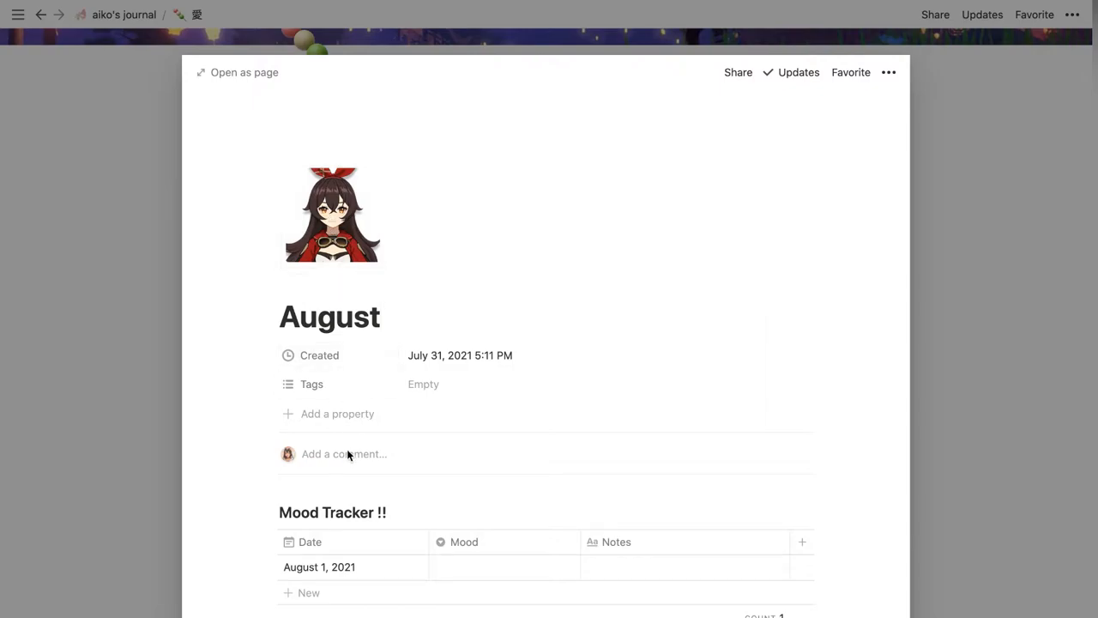
- Enter the note 'Hi!!' on the August 1, 2021 row of the August tracker
scroll(down, 3)
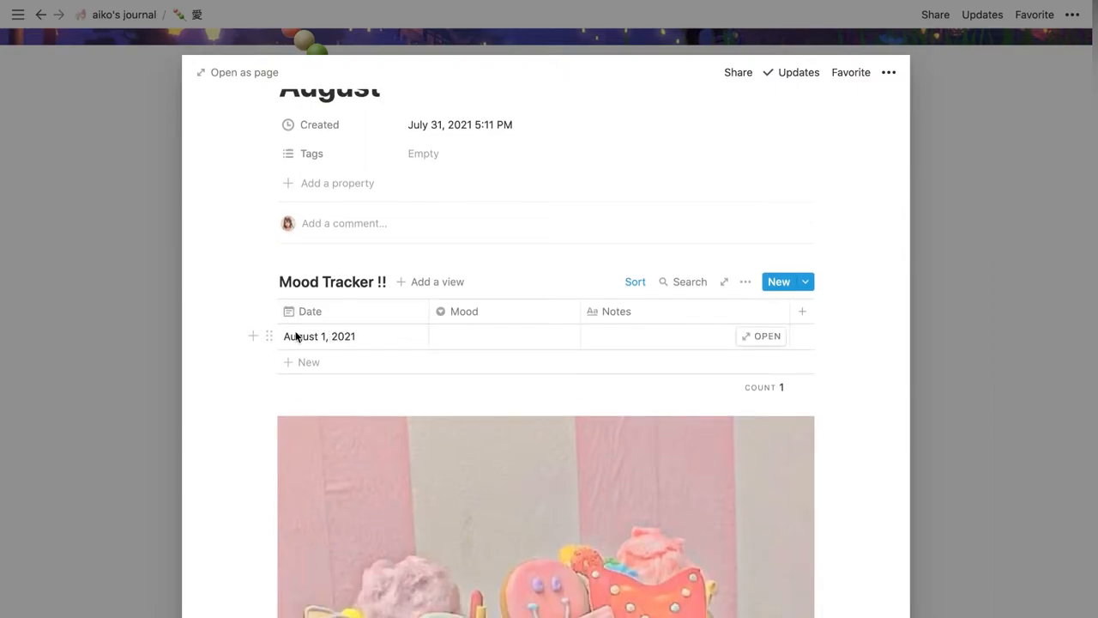
click(319, 335)
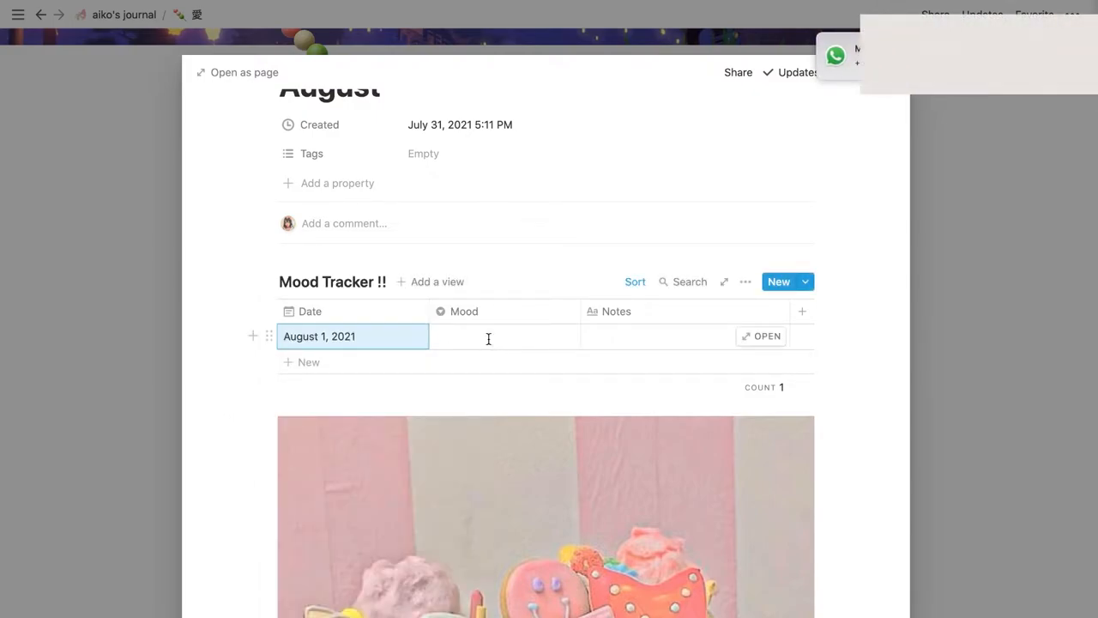
click(505, 335)
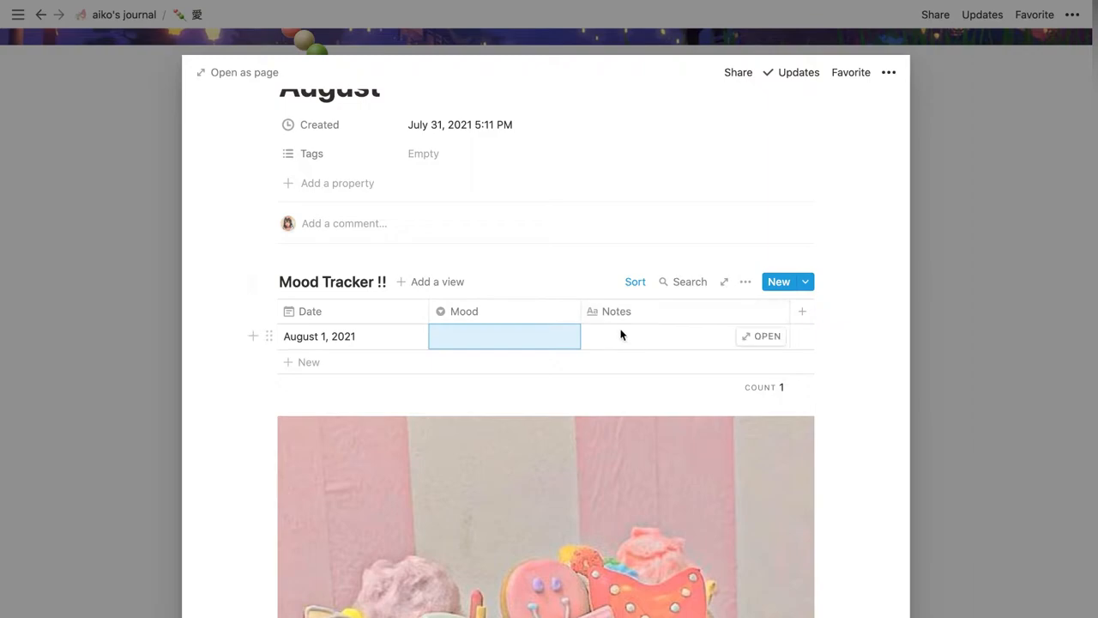
mouse_move(626, 334)
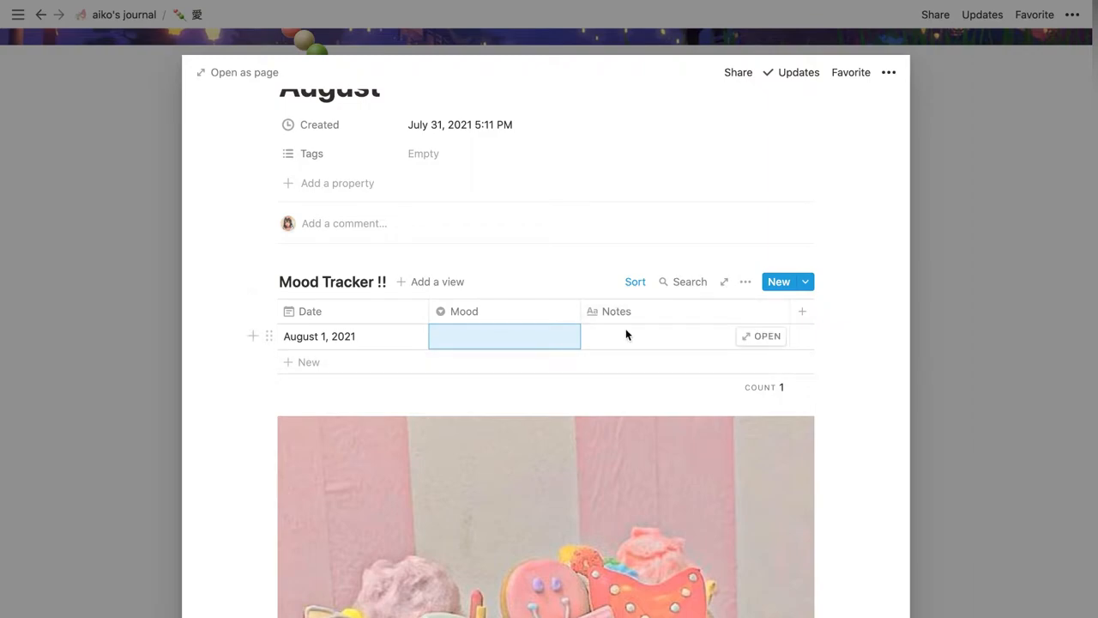
mouse_move(631, 337)
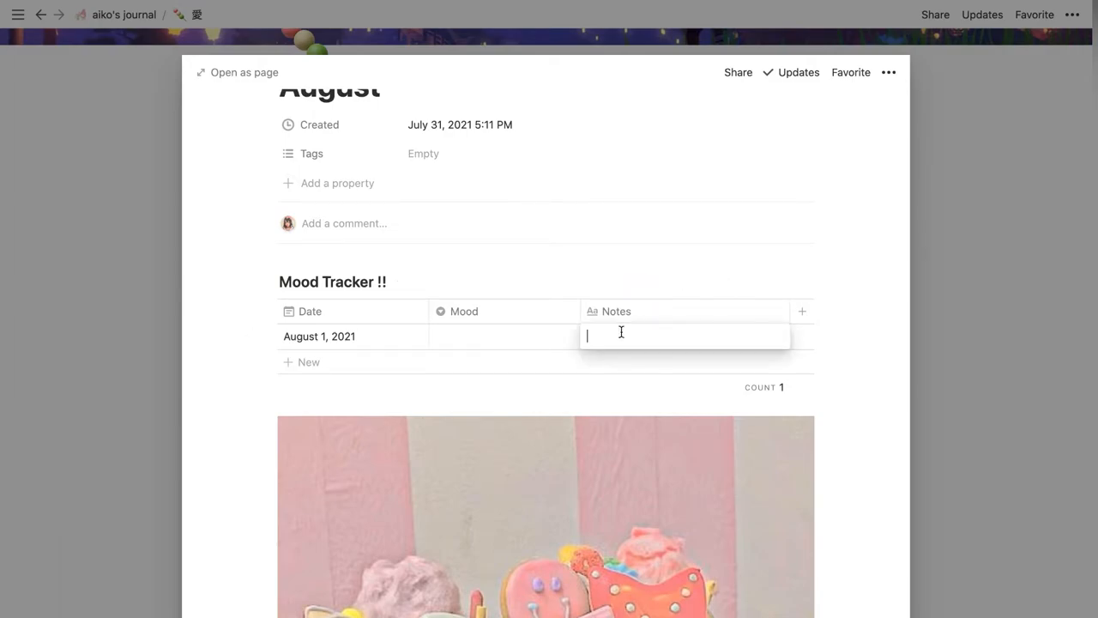
text(Hi!)
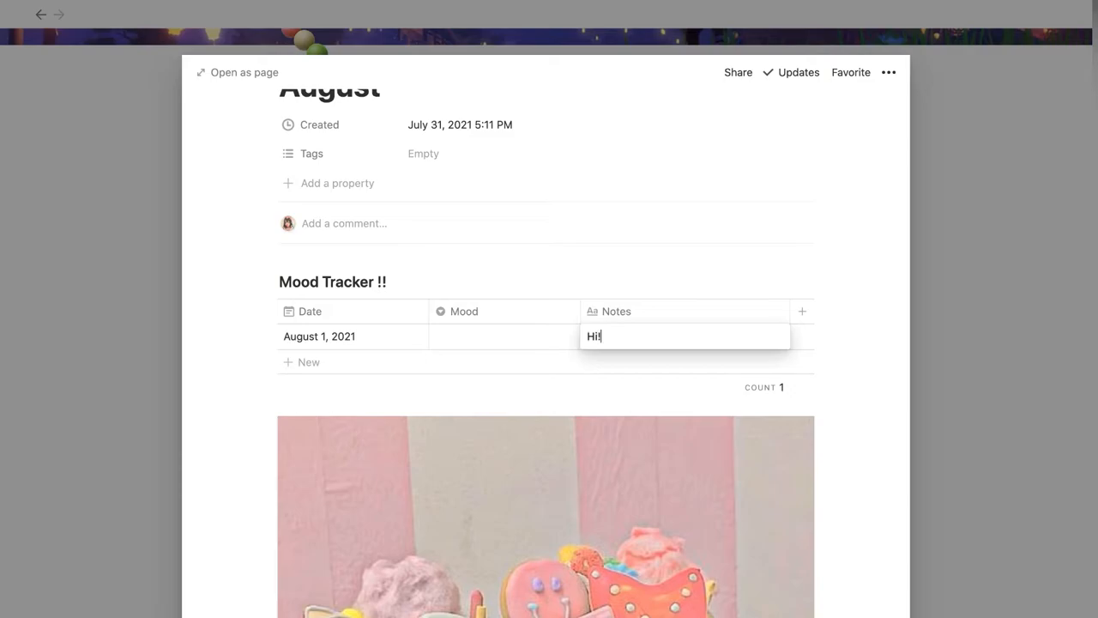
text(!)
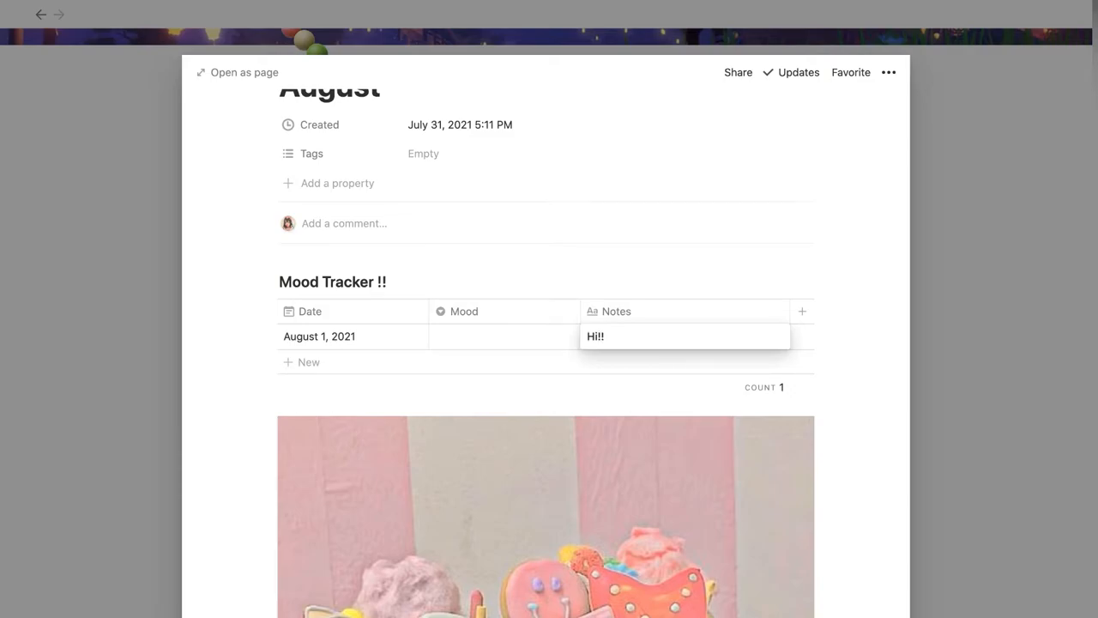
key(Backspace)
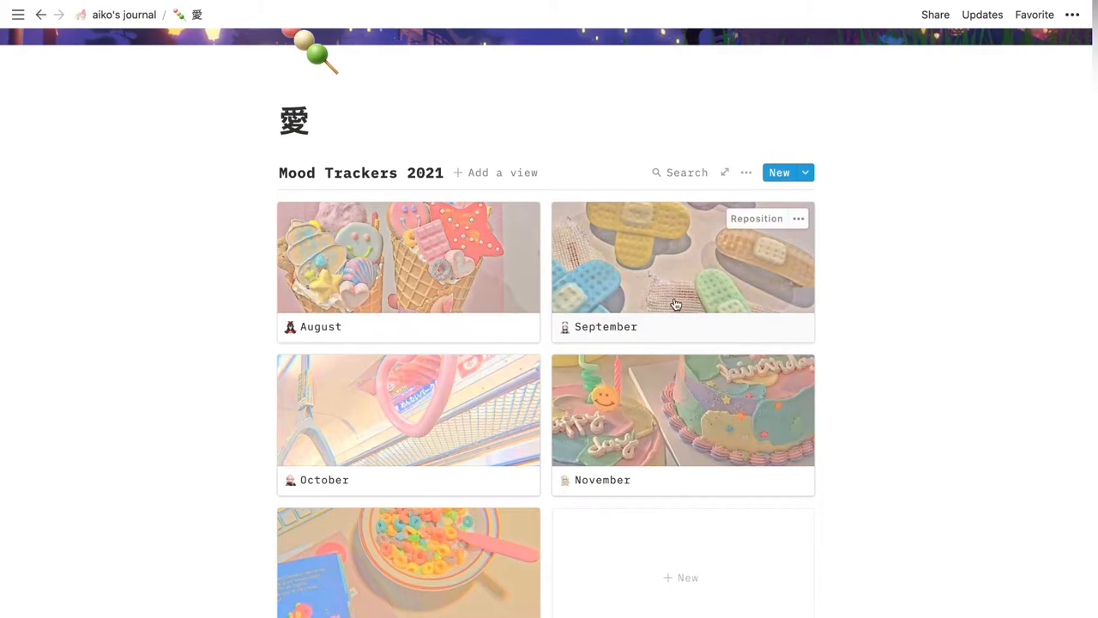
click(682, 257)
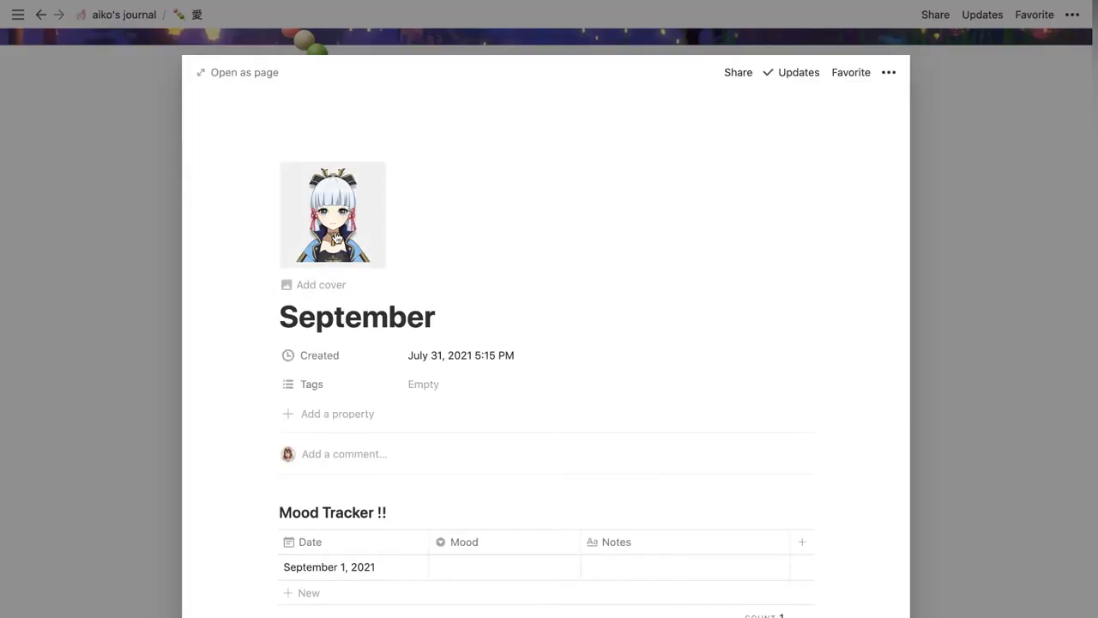
scroll(down, 3)
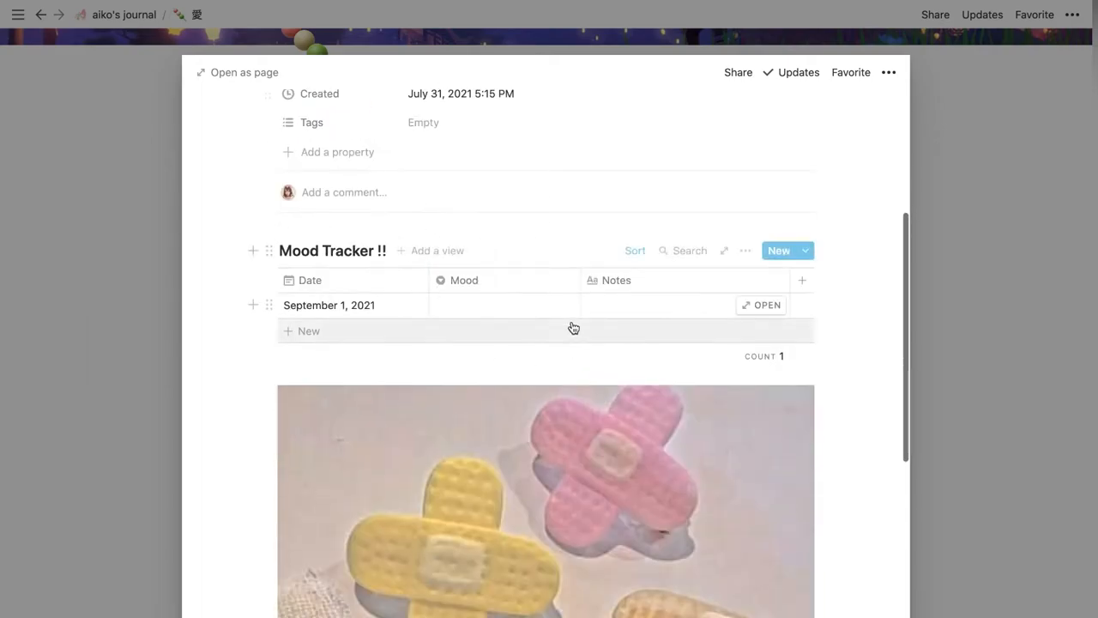
click(504, 304)
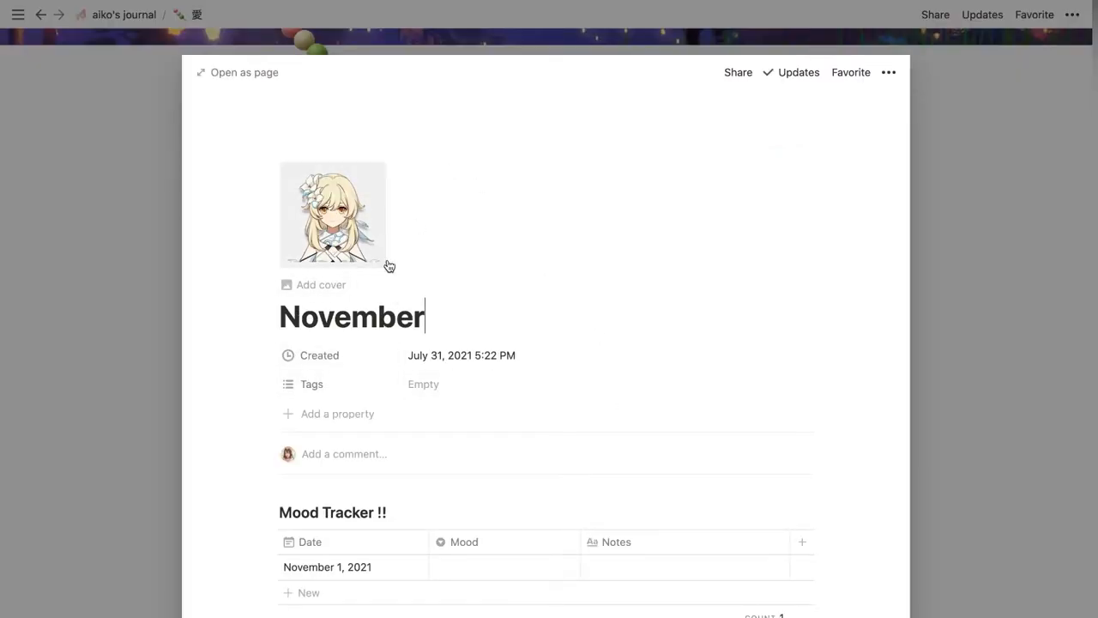
mouse_move(350, 229)
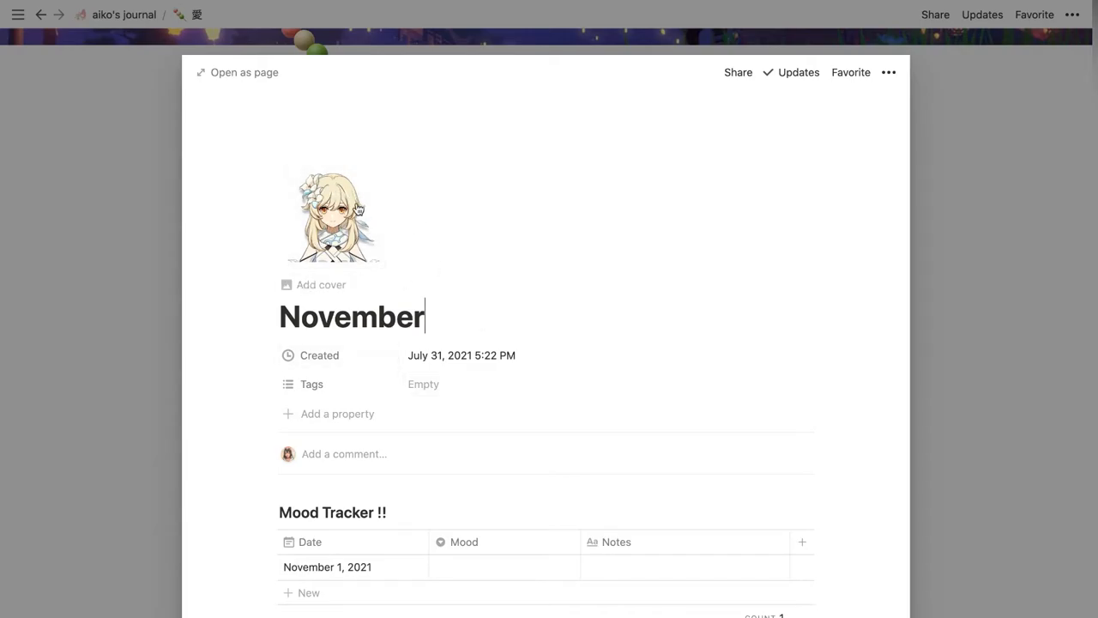
scroll(down, 3)
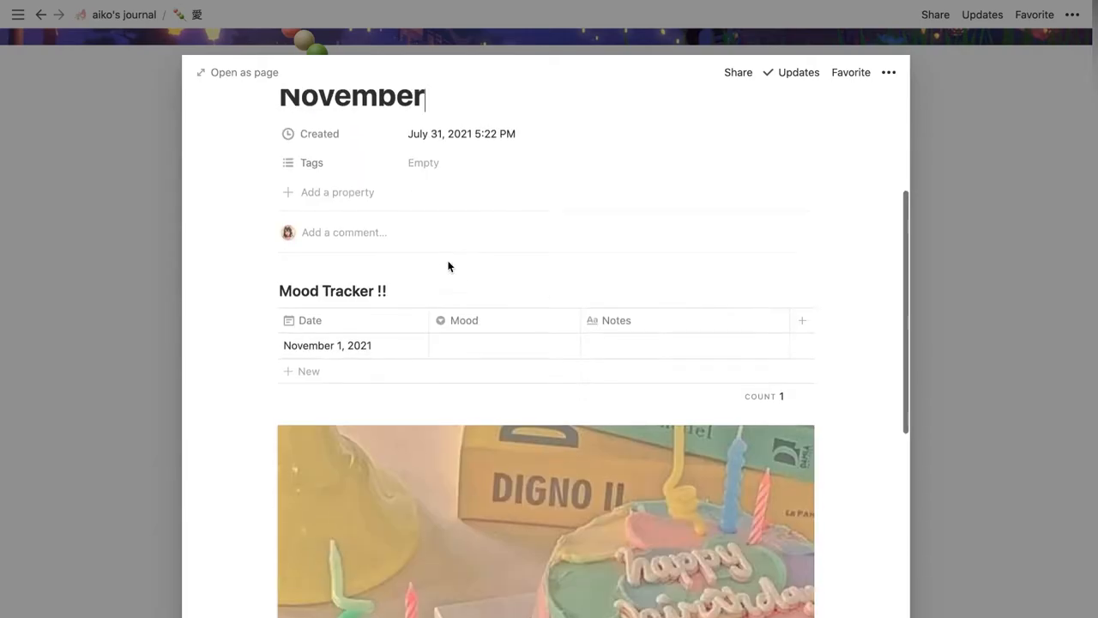
scroll(down, 3)
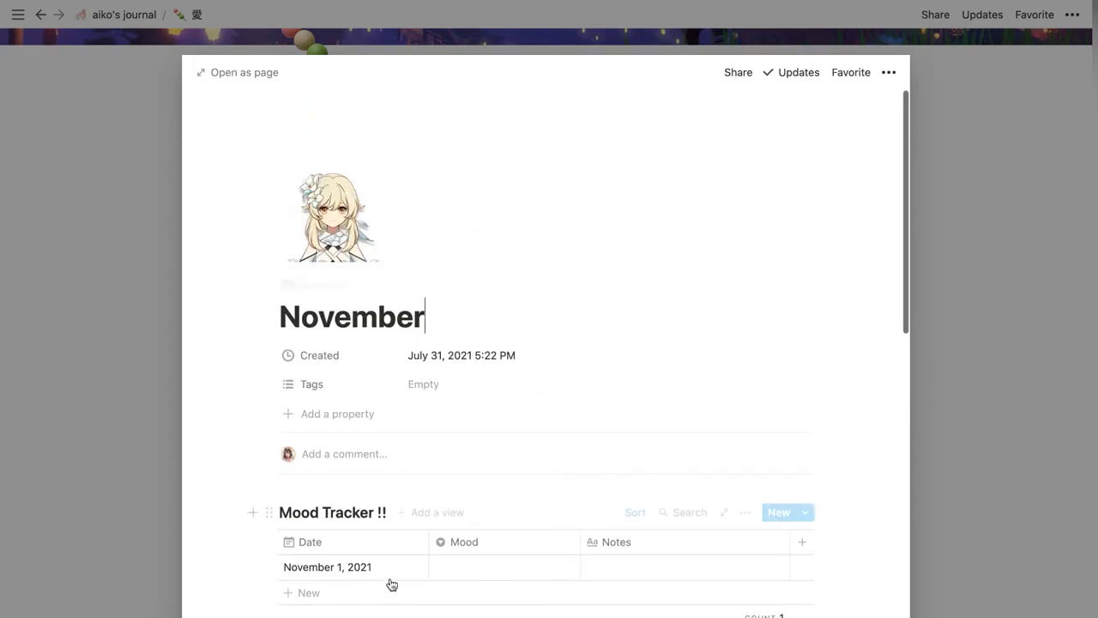
scroll(down, 3)
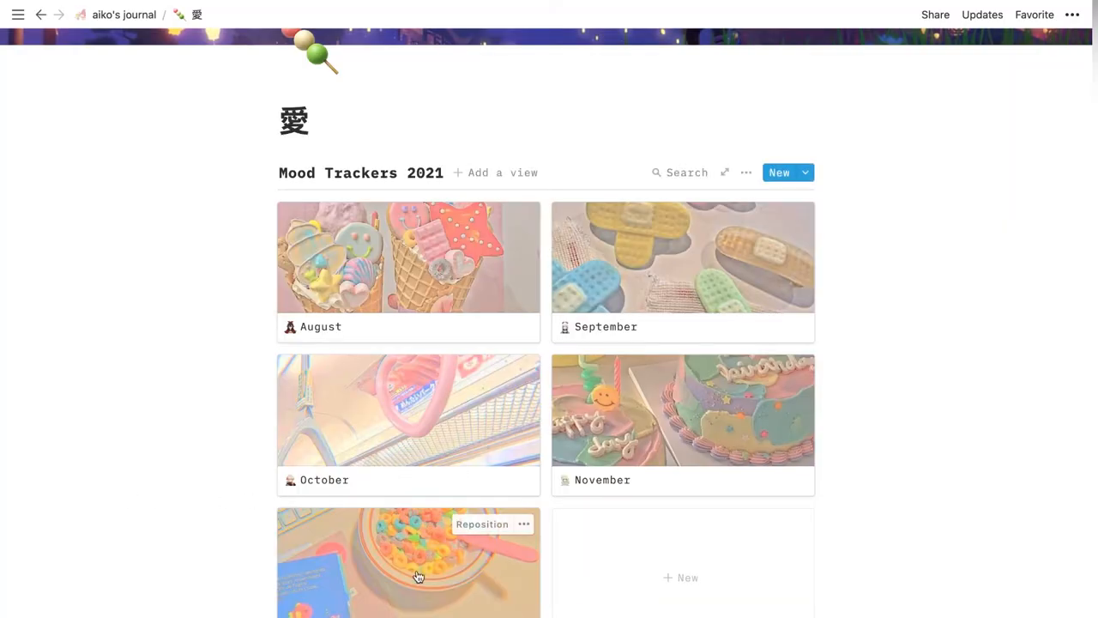
- Preview the December tracker, then scroll the 愛 page to Favorite Anime and Foods
click(409, 562)
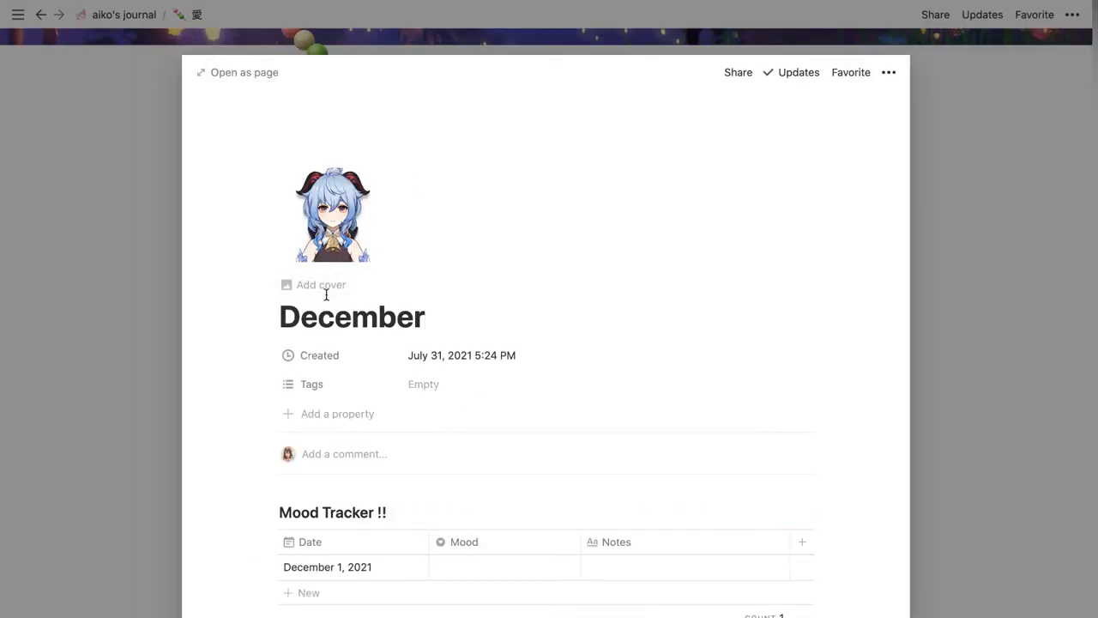
mouse_move(332, 214)
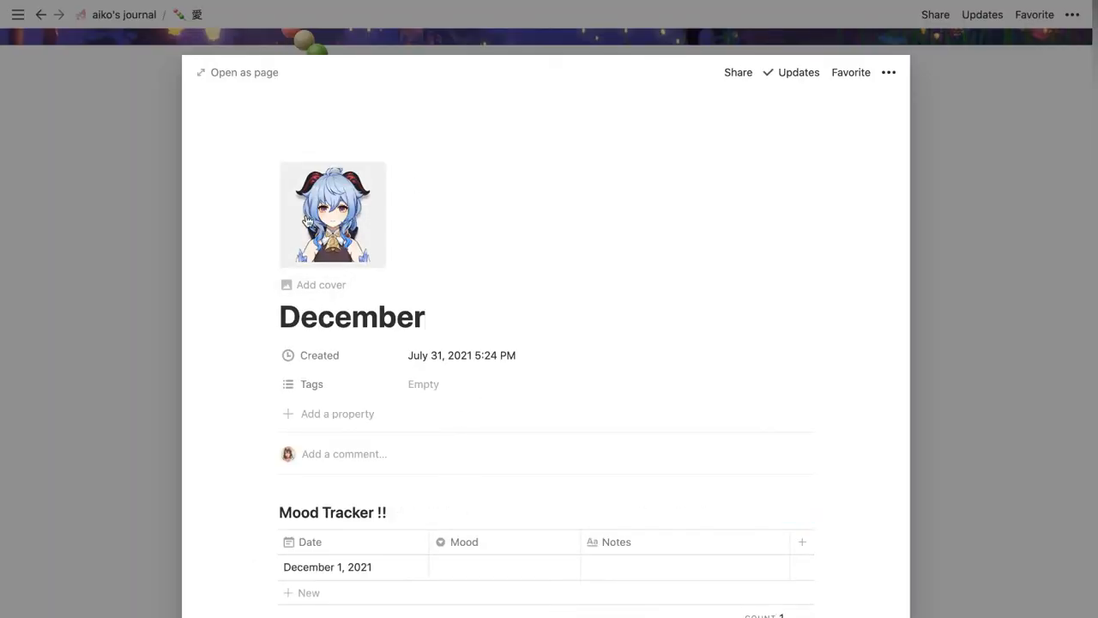
mouse_move(350, 225)
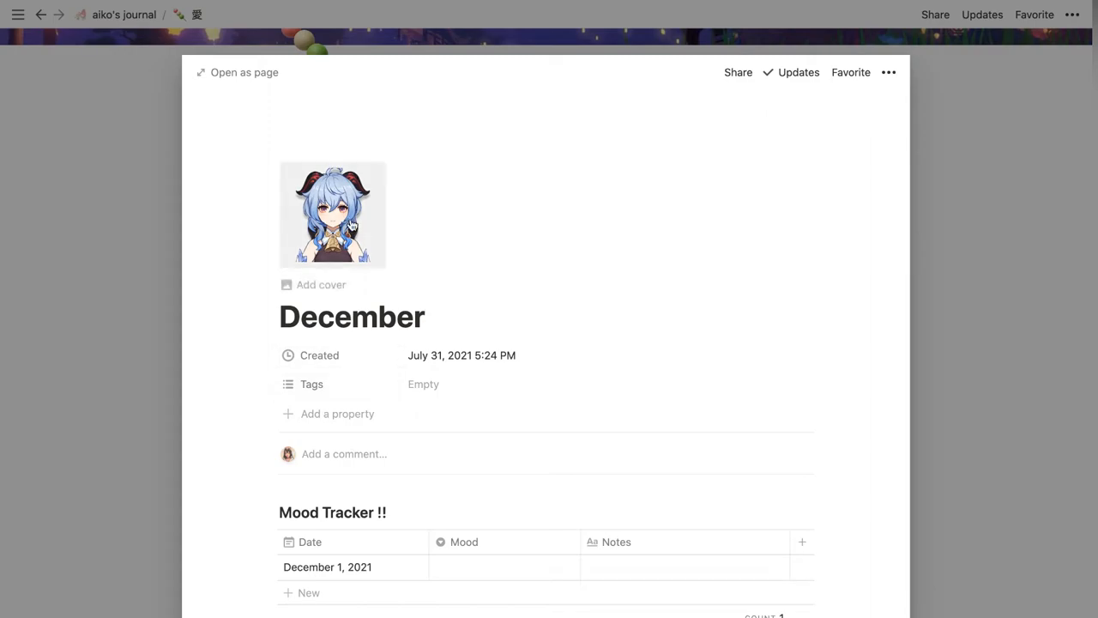
scroll(down, 3)
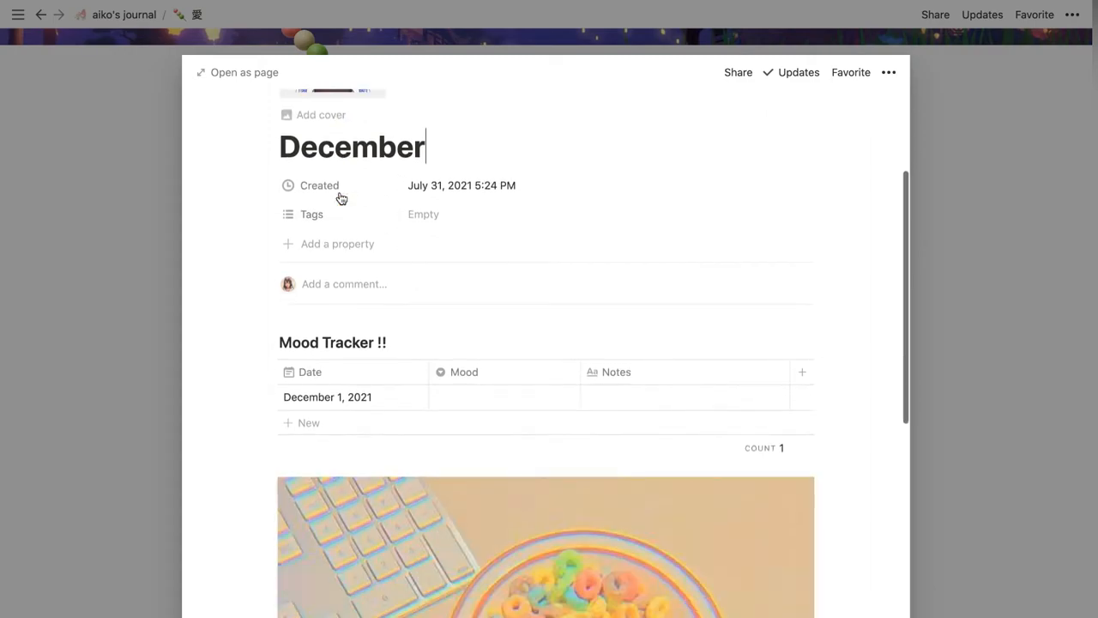
scroll(down, 3)
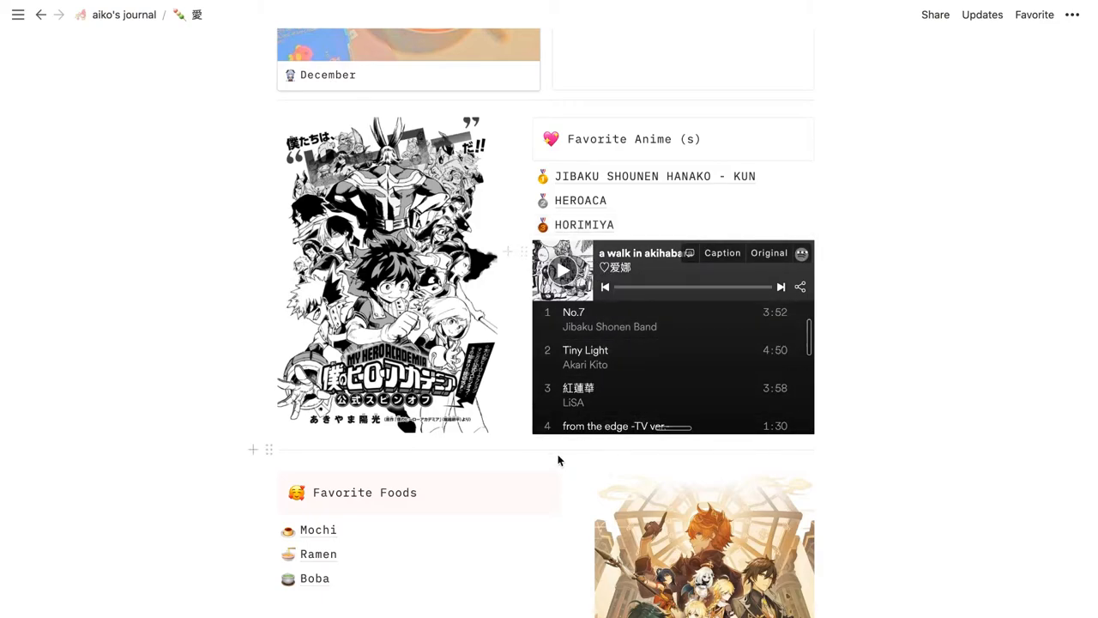
- Scroll past Favorite Foods to the three embedded song players and Genshin artwork
scroll(down, 3)
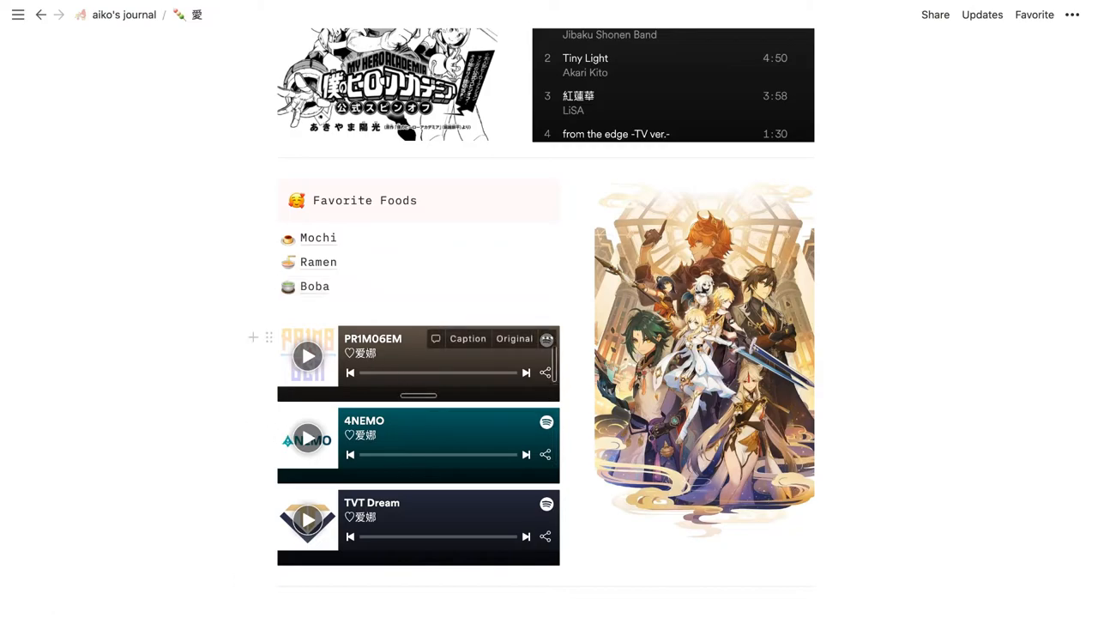
mouse_move(475, 518)
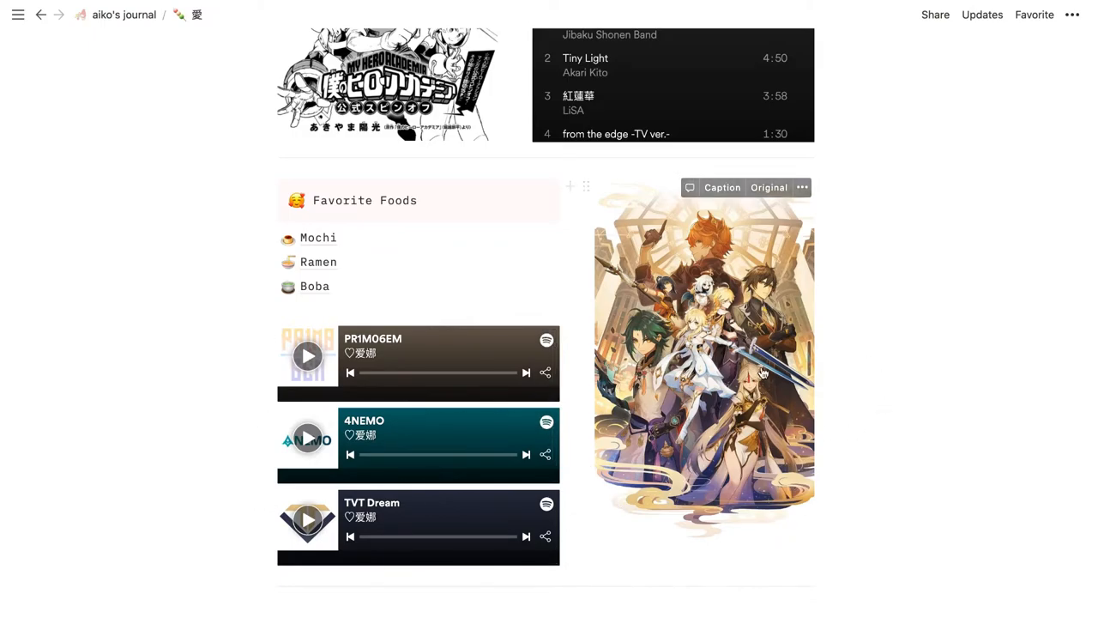
mouse_move(745, 358)
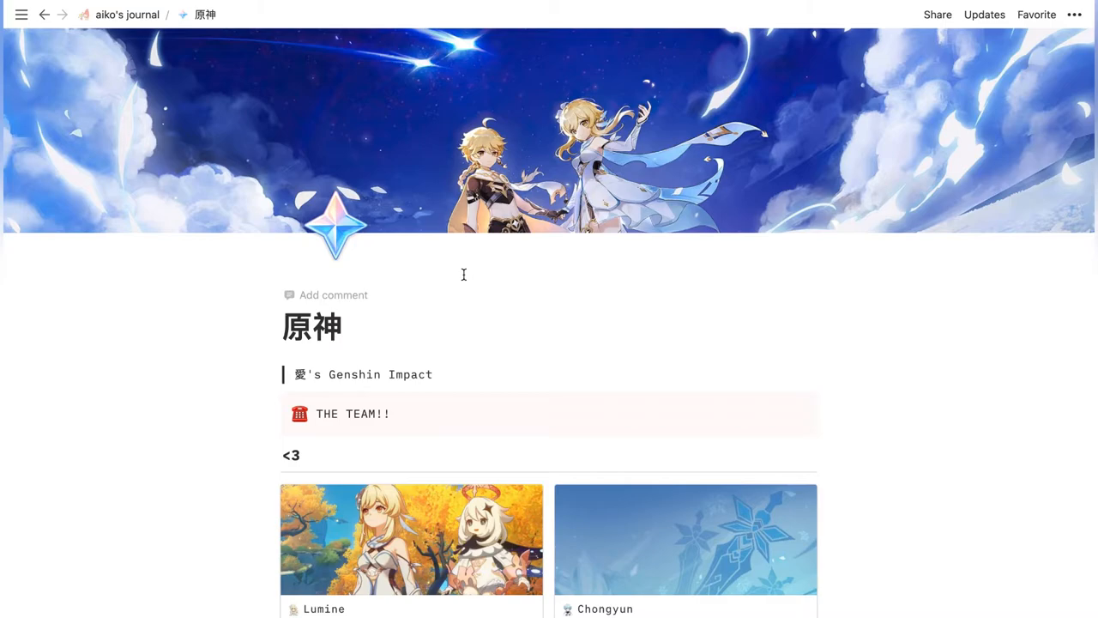
scroll(down, 3)
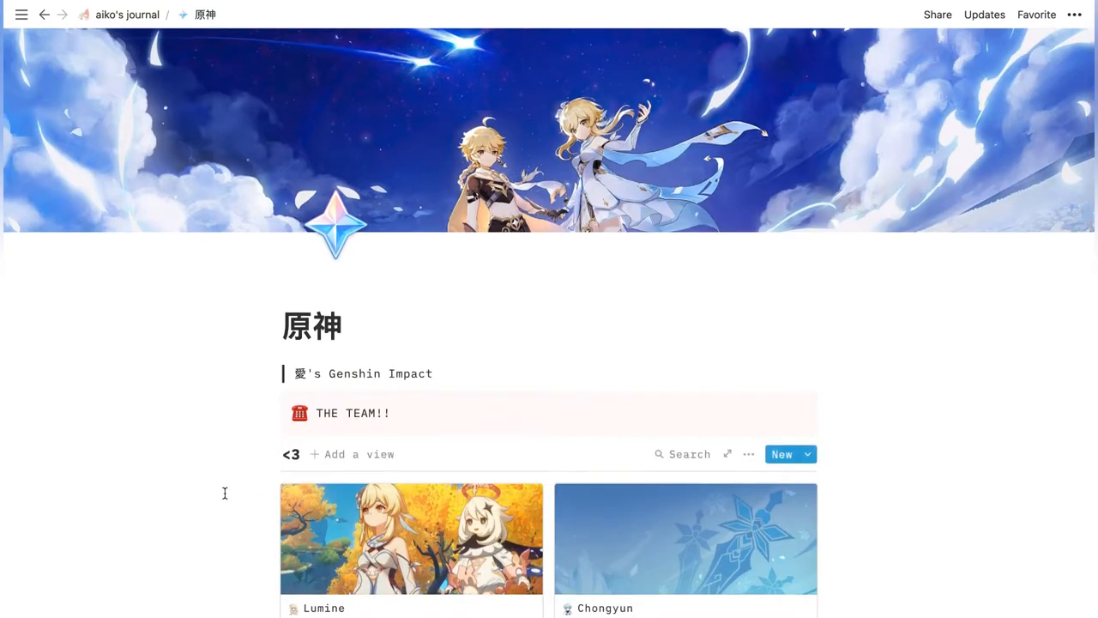
scroll(down, 3)
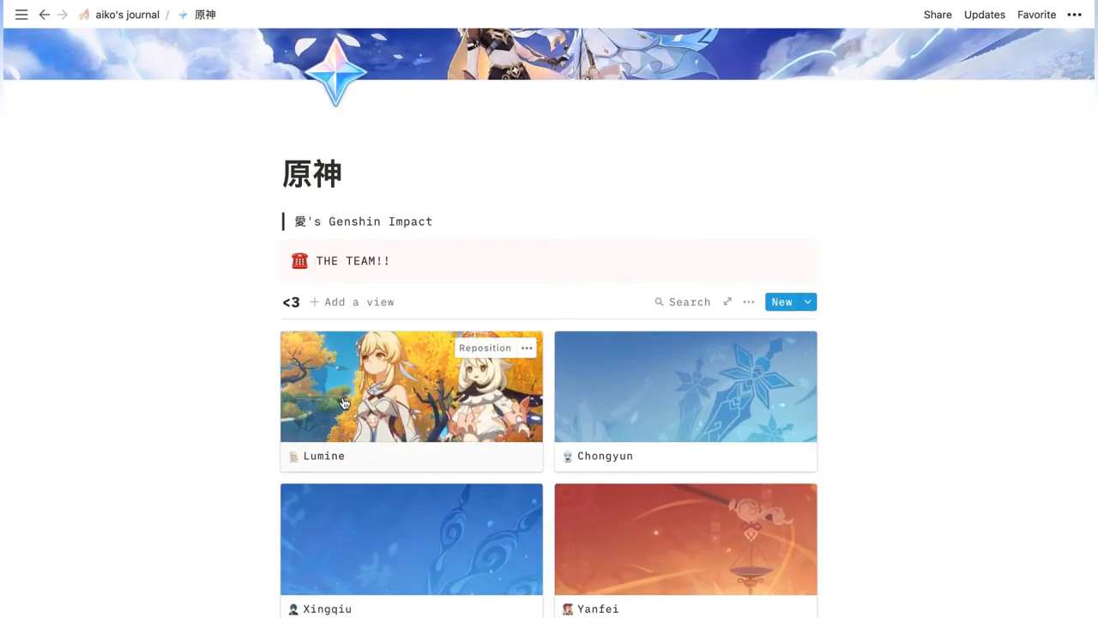
scroll(down, 3)
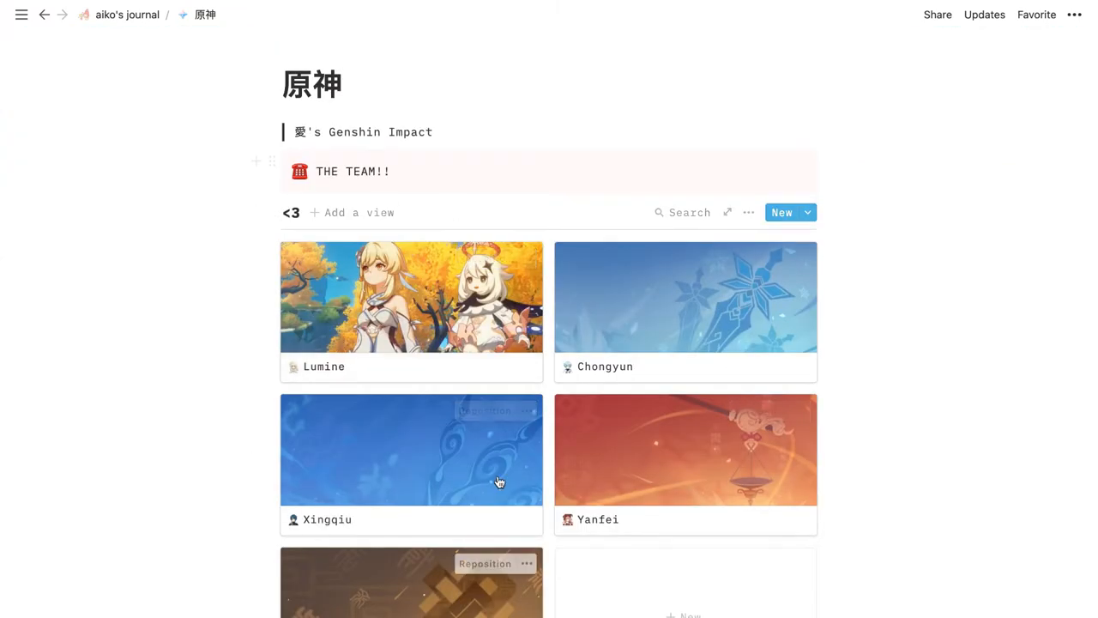
scroll(down, 3)
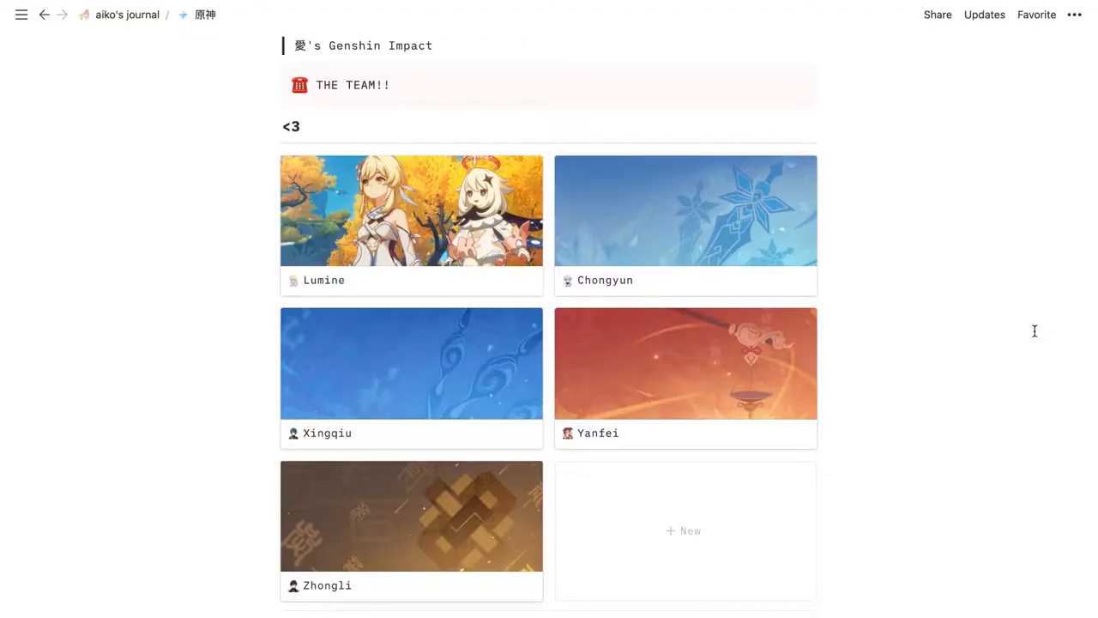
click(411, 363)
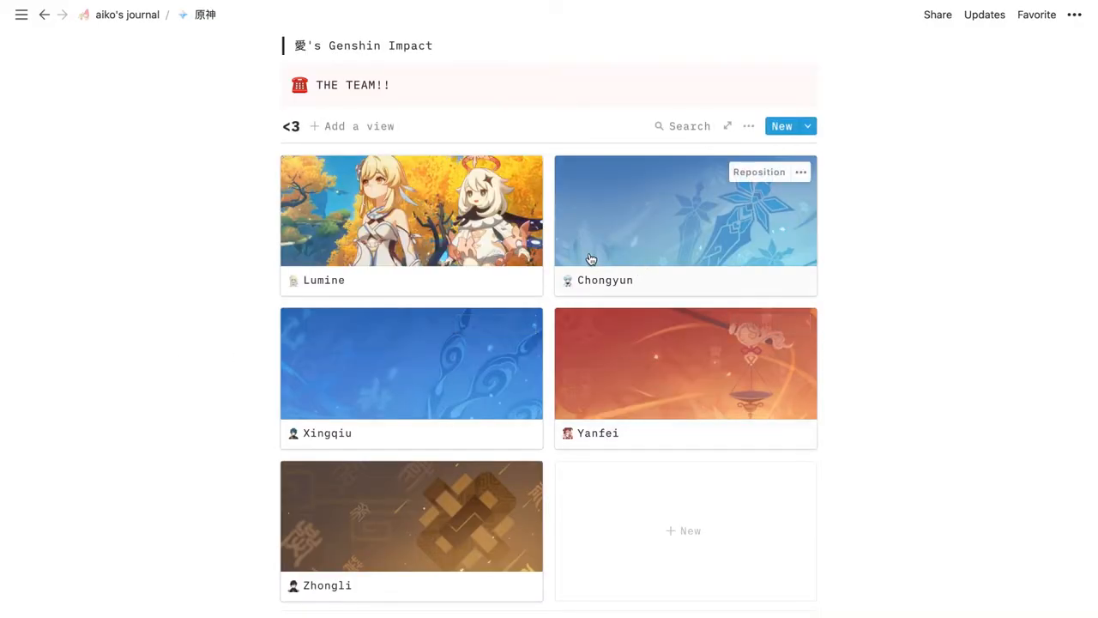
mouse_move(618, 254)
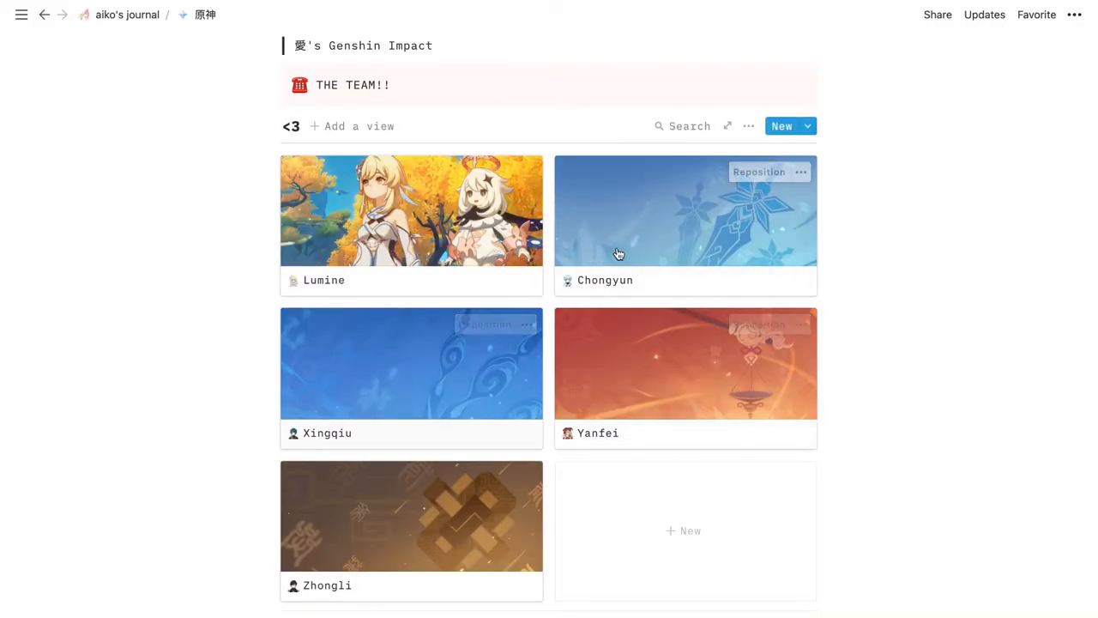
mouse_move(573, 232)
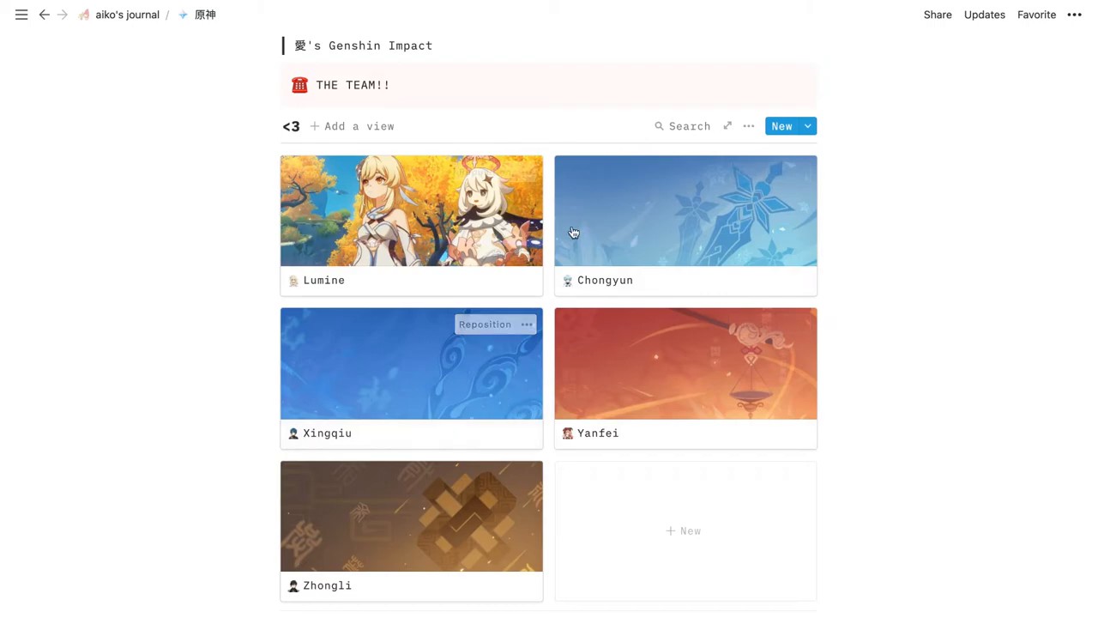
mouse_move(574, 396)
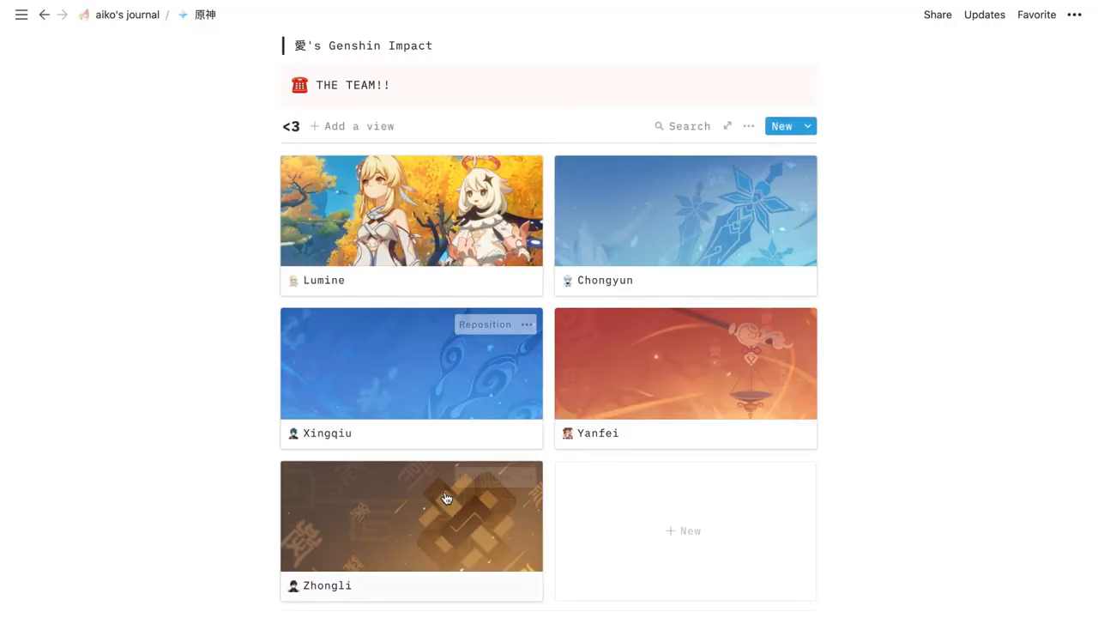
click(412, 514)
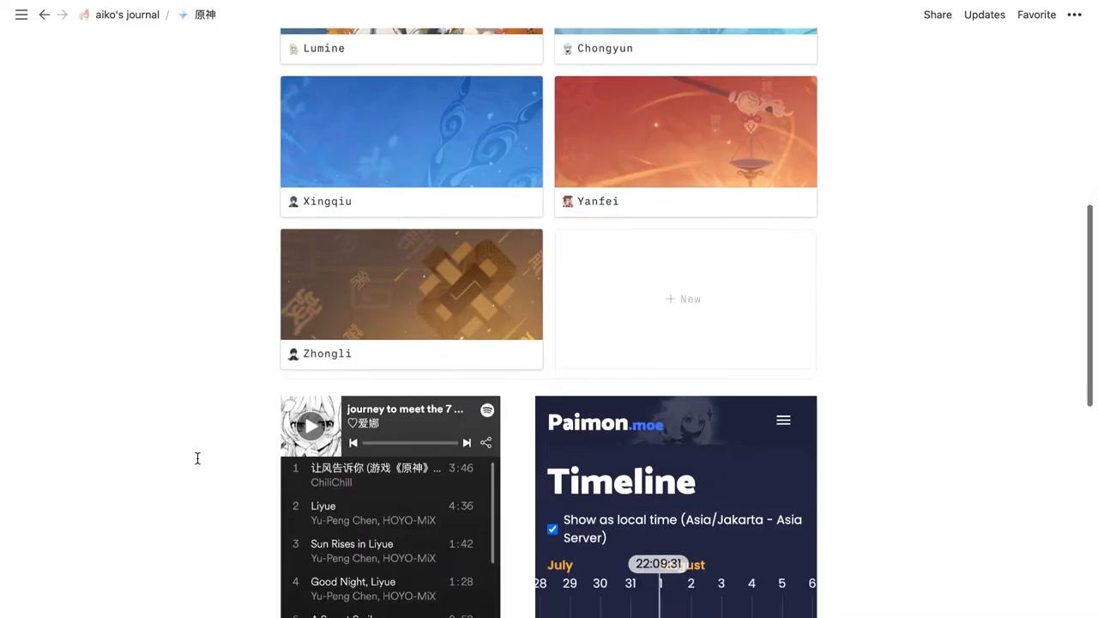
scroll(down, 3)
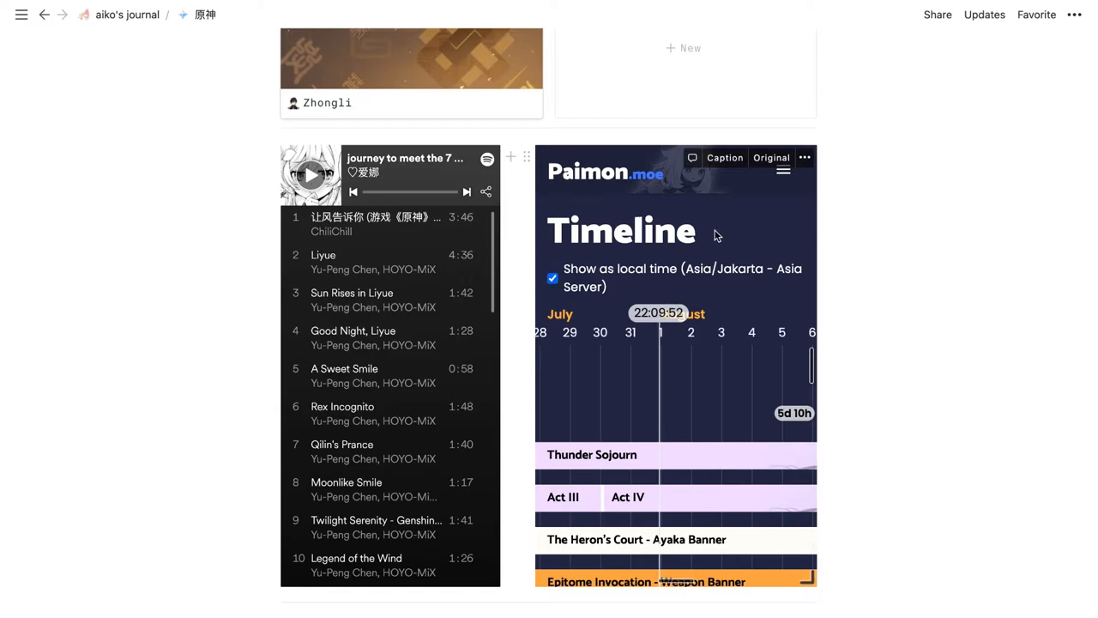
scroll(down, 3)
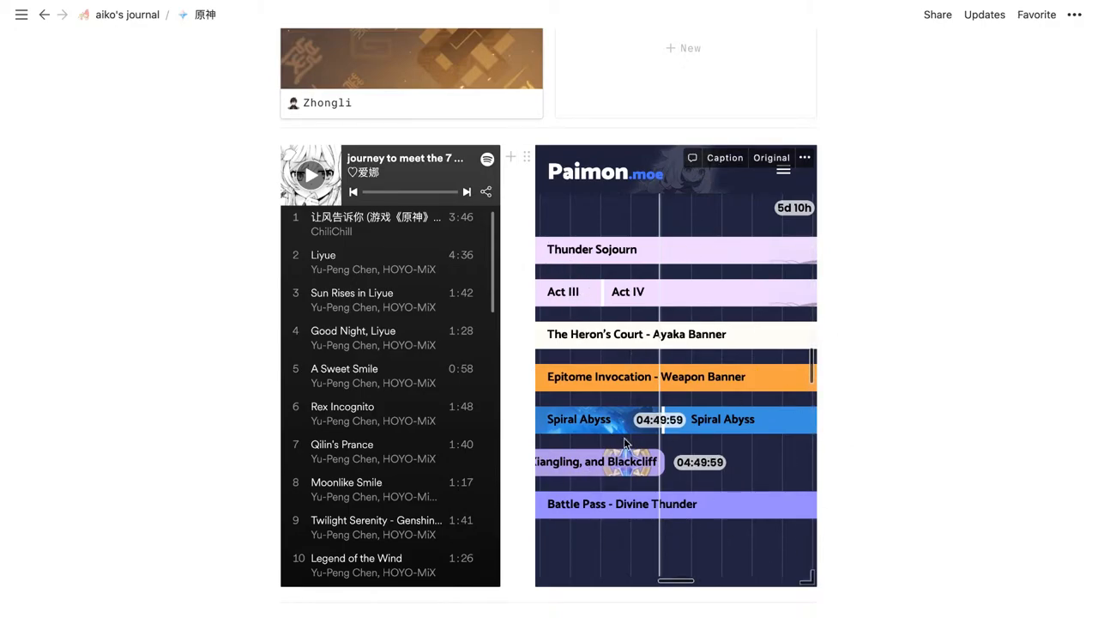
mouse_move(741, 230)
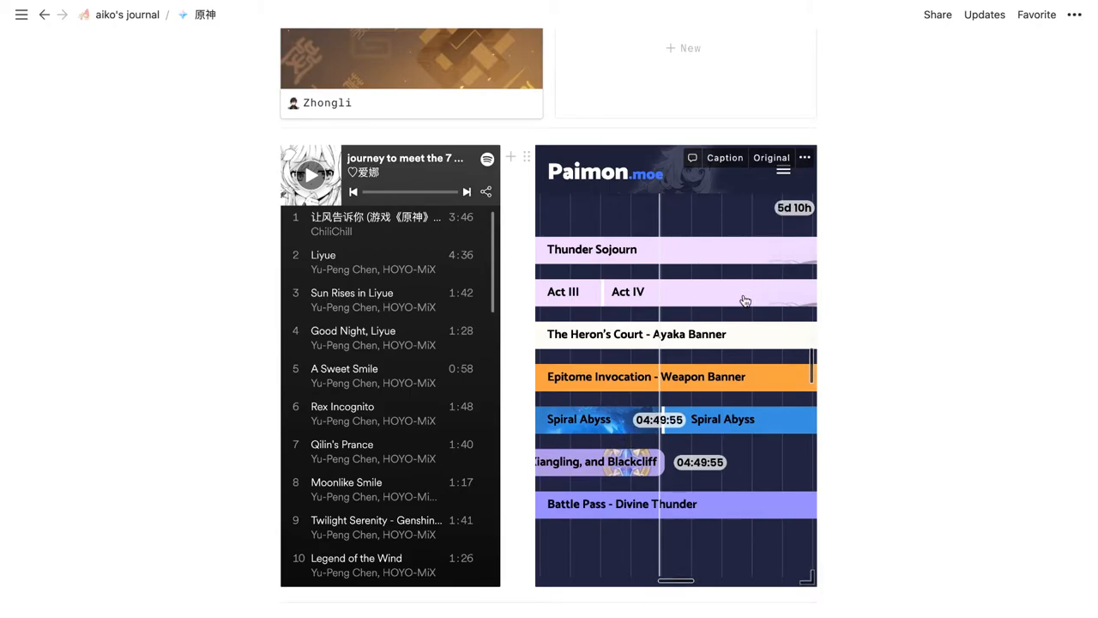
scroll(down, 3)
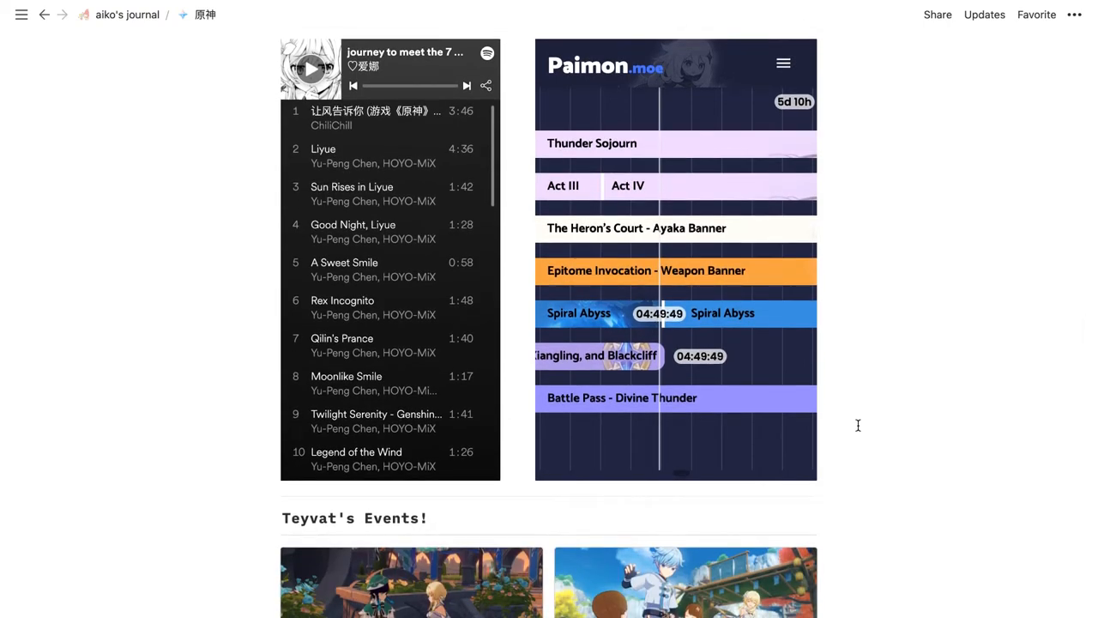
scroll(down, 3)
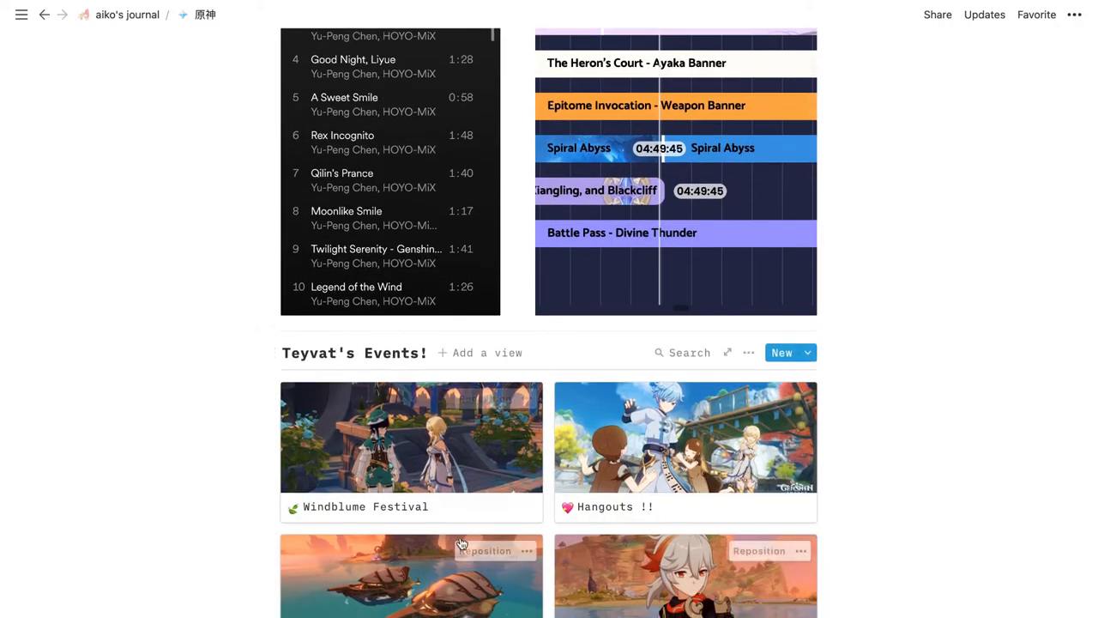
scroll(down, 3)
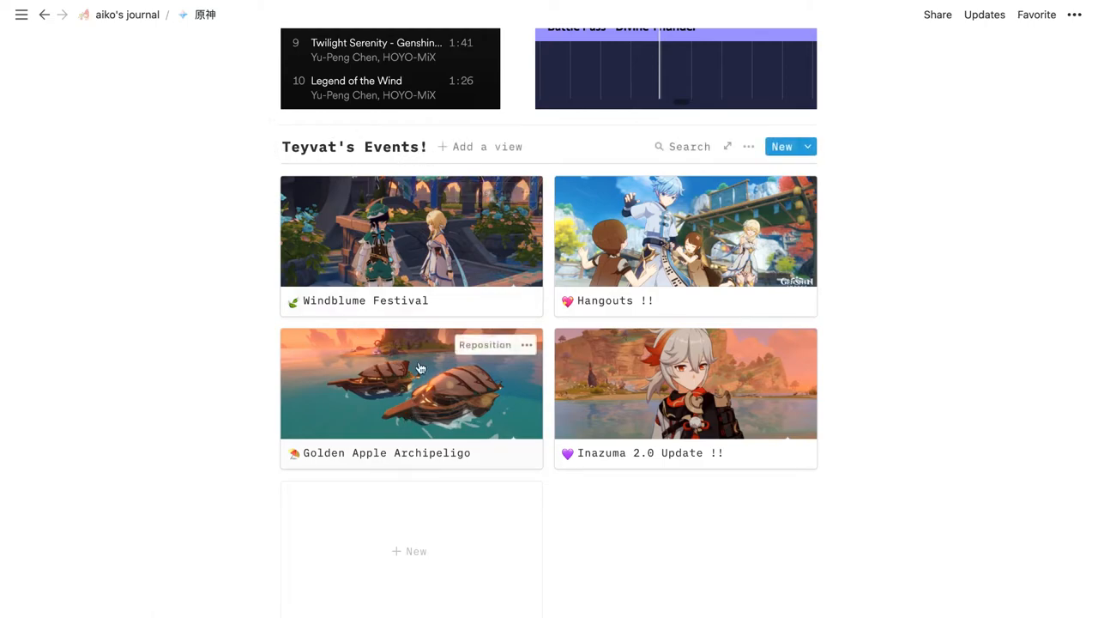
mouse_move(611, 271)
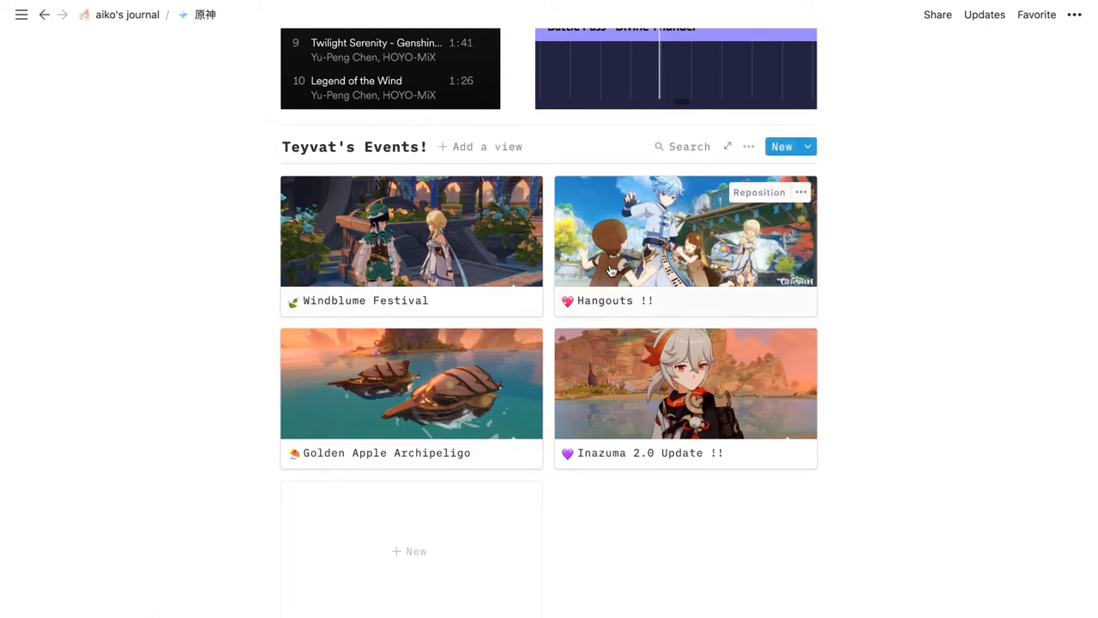
mouse_move(595, 415)
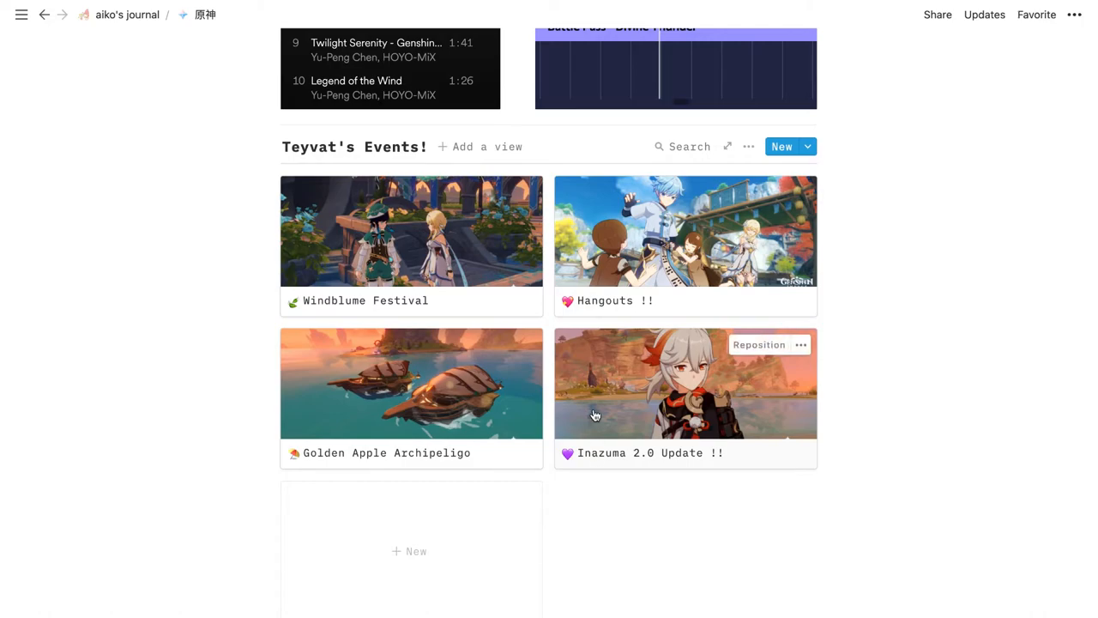
mouse_move(478, 397)
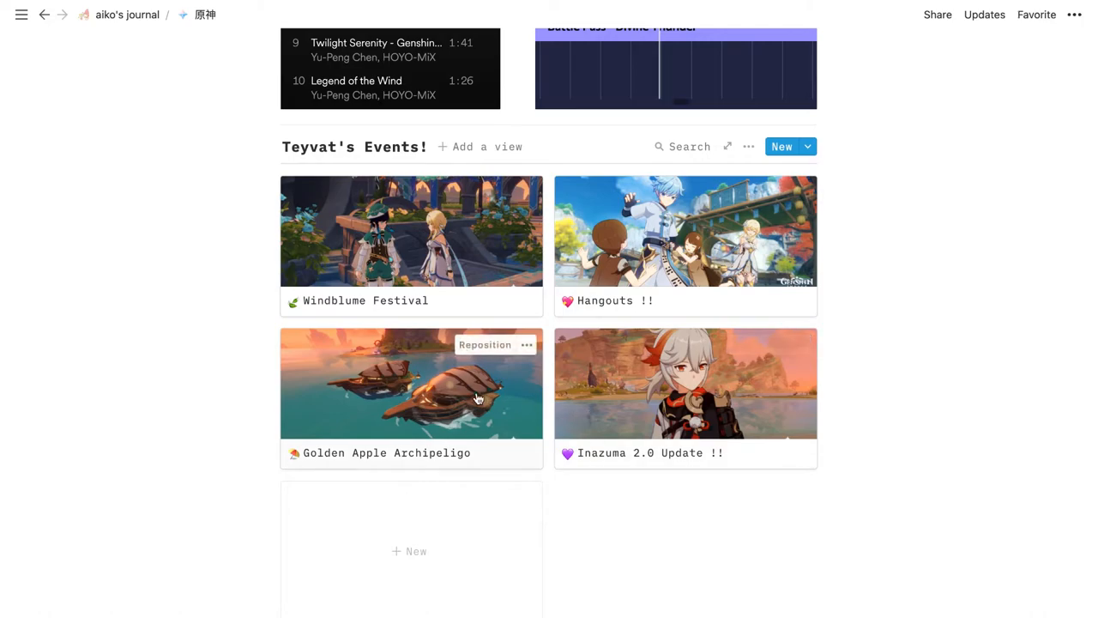
mouse_move(577, 337)
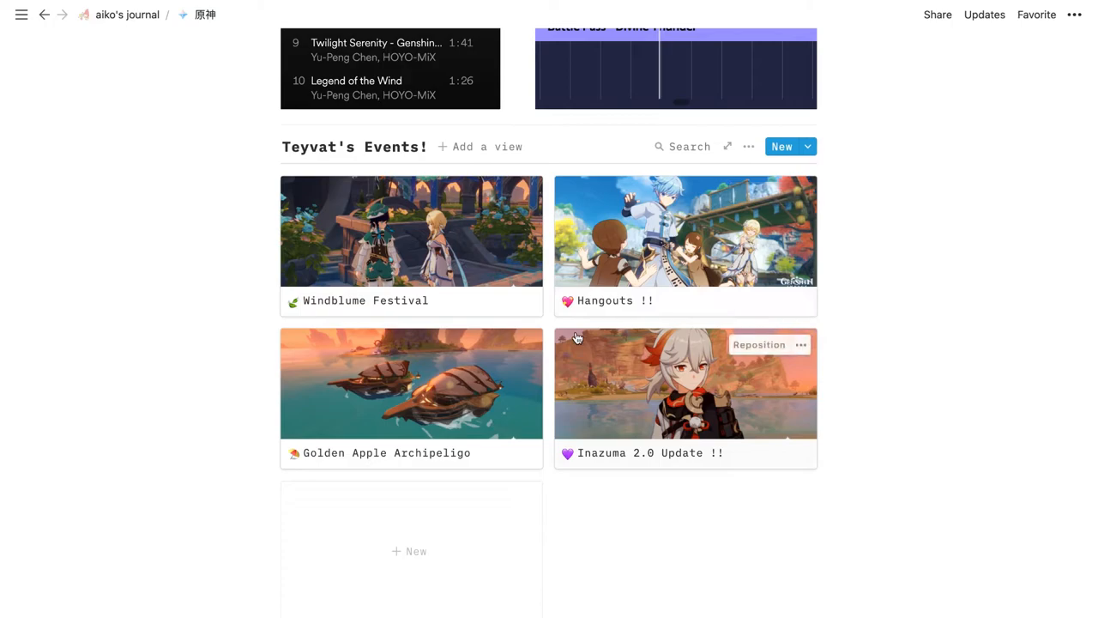
mouse_move(433, 284)
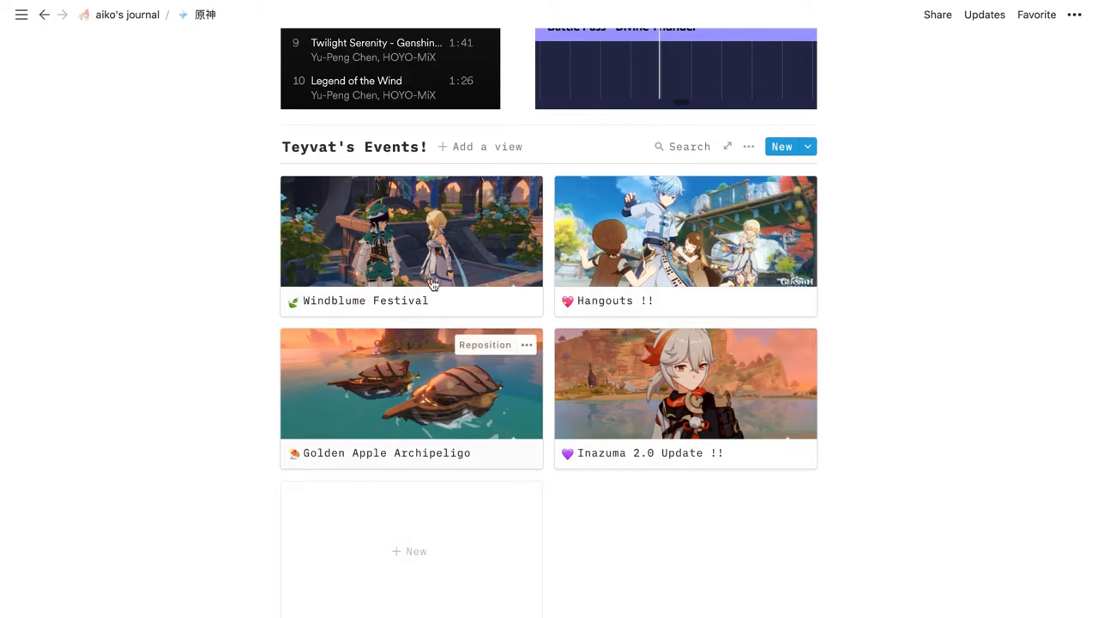
mouse_move(482, 385)
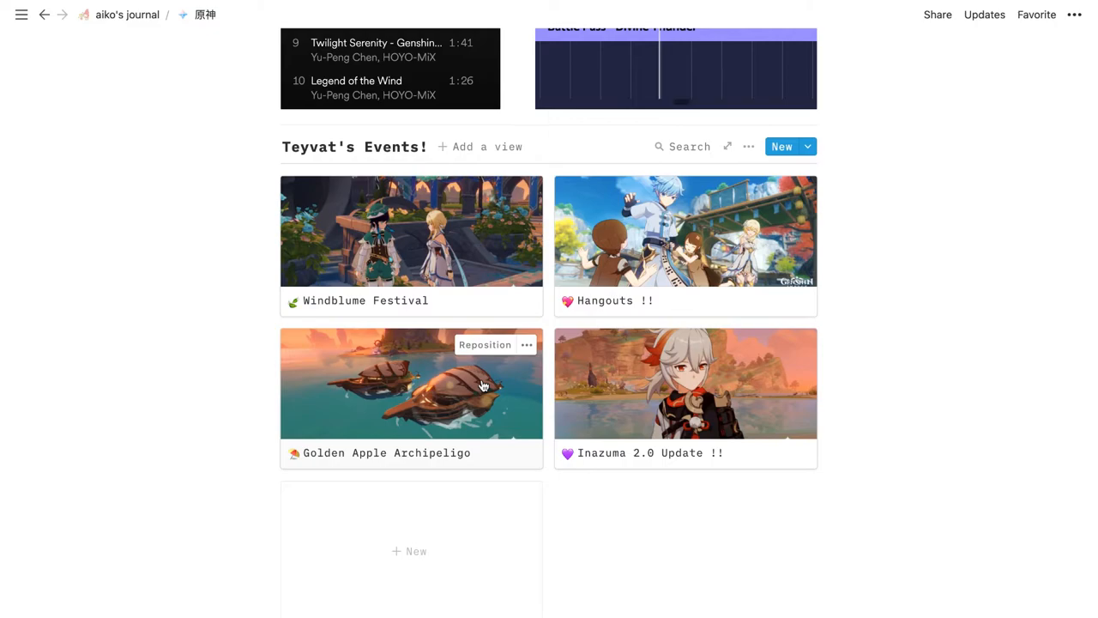
mouse_move(462, 235)
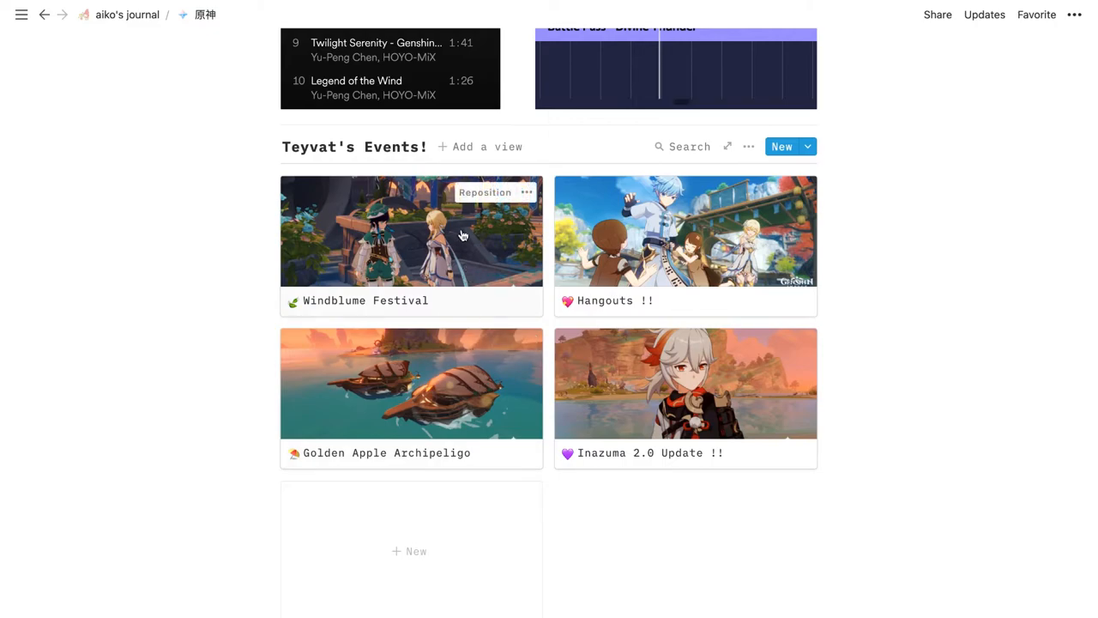
- Preview the Windblume Festival event, scrolling through its trailer, screenshots and Venti video
click(411, 232)
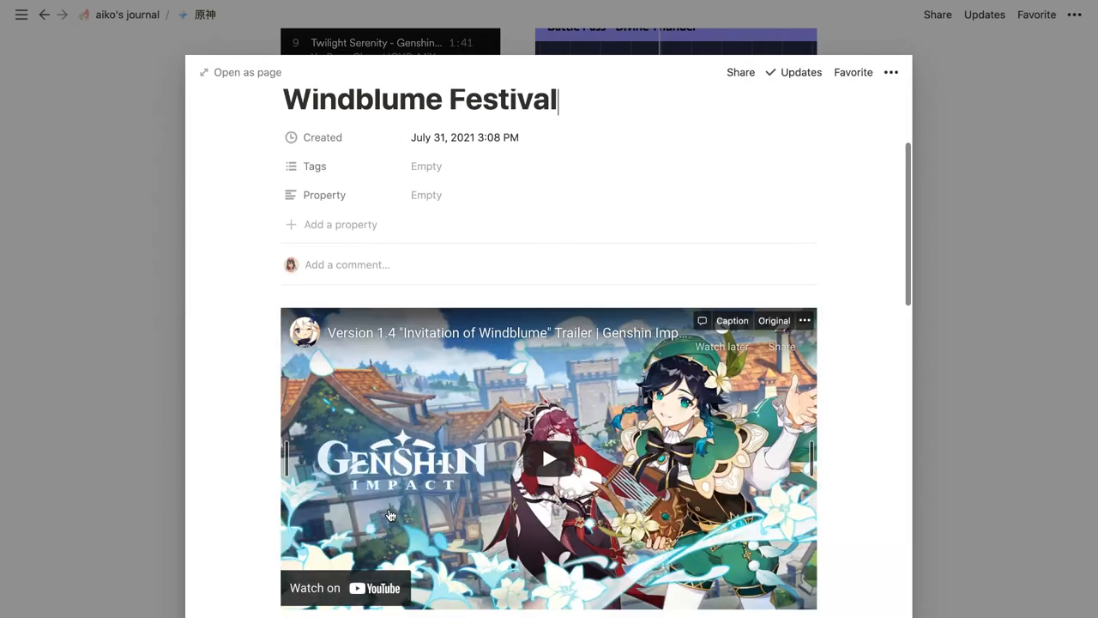
scroll(down, 3)
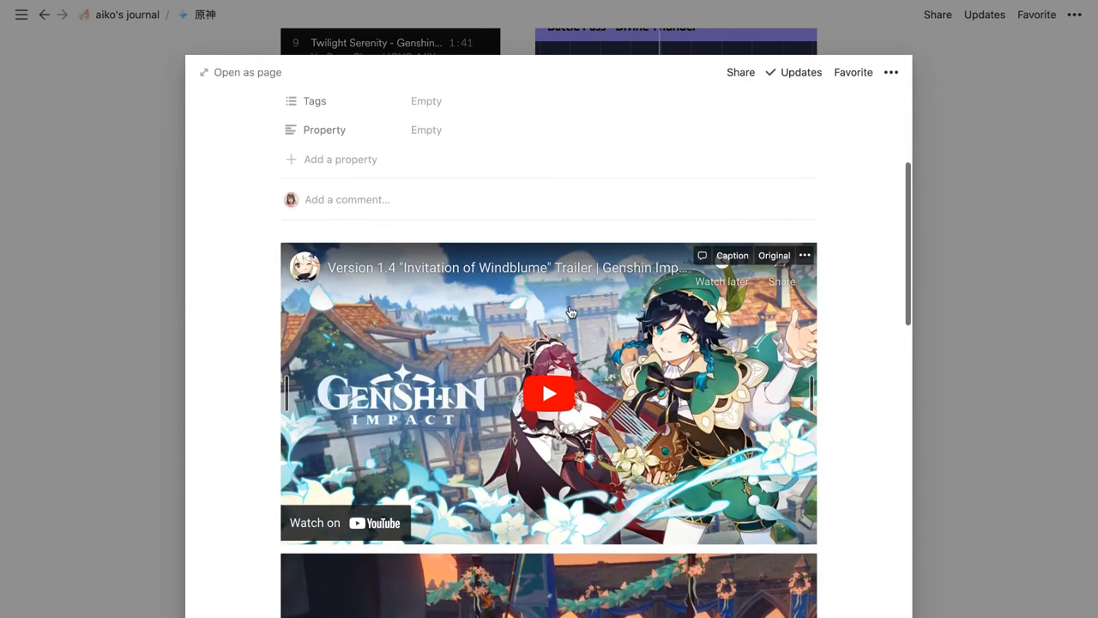
scroll(down, 3)
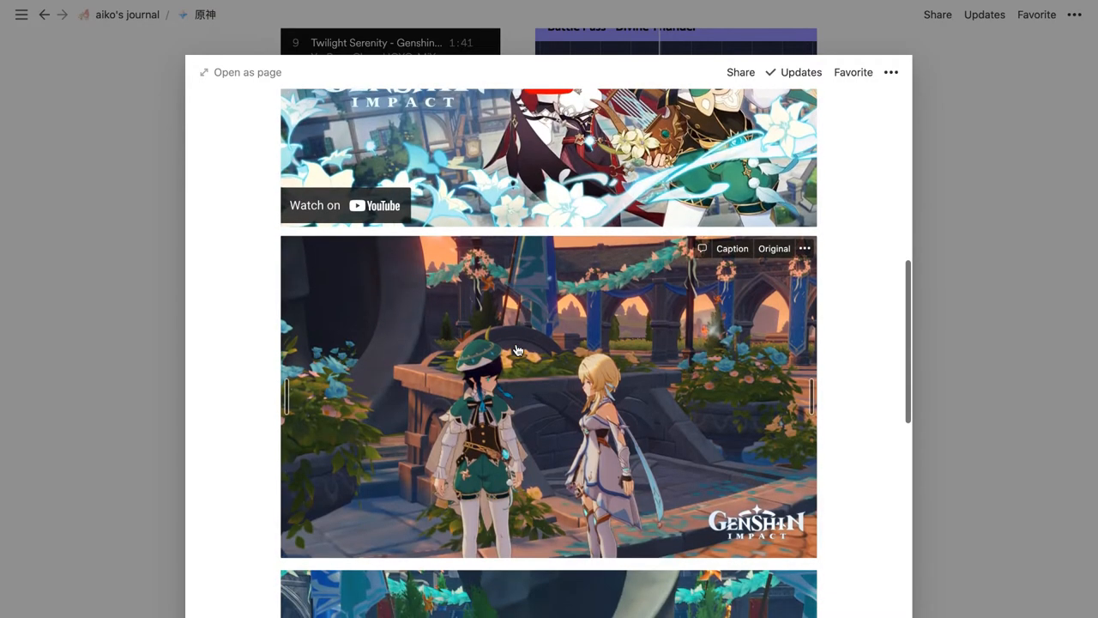
scroll(down, 3)
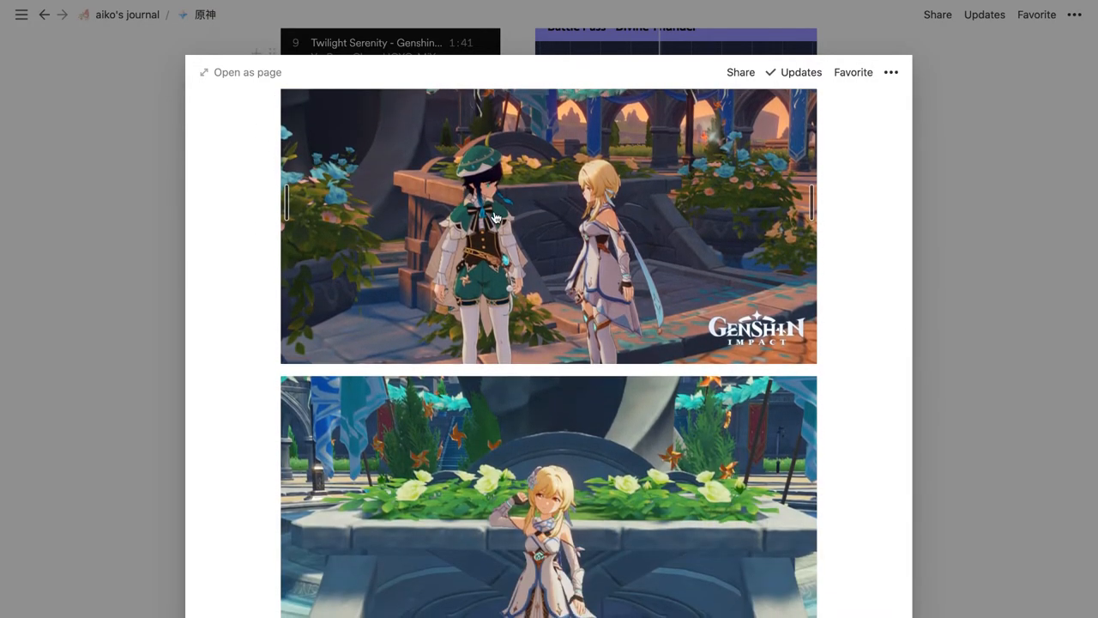
scroll(down, 3)
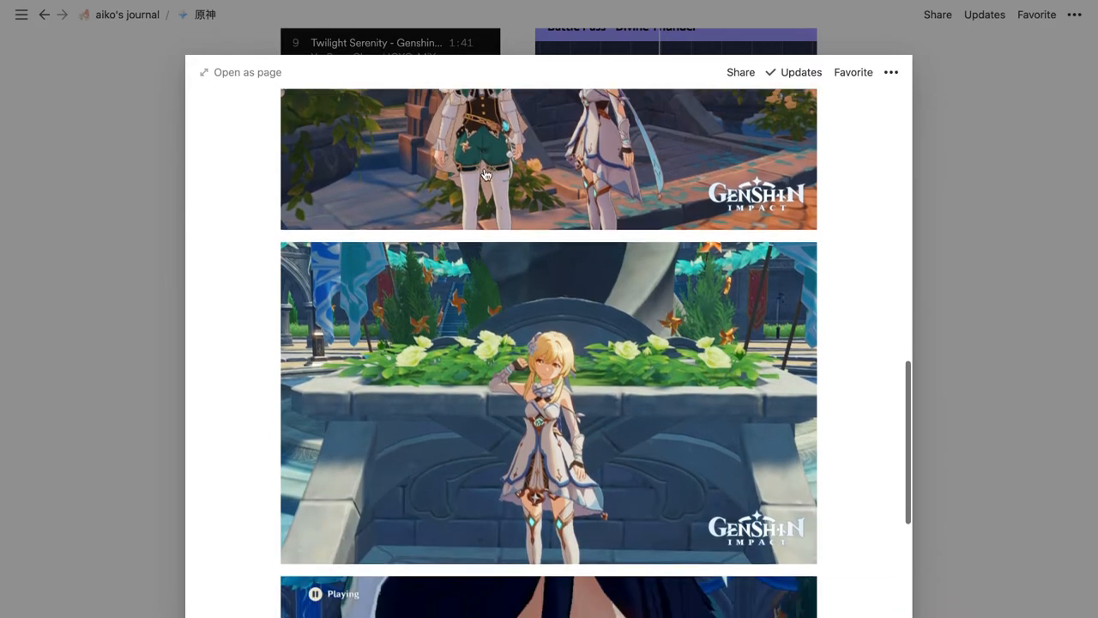
scroll(down, 3)
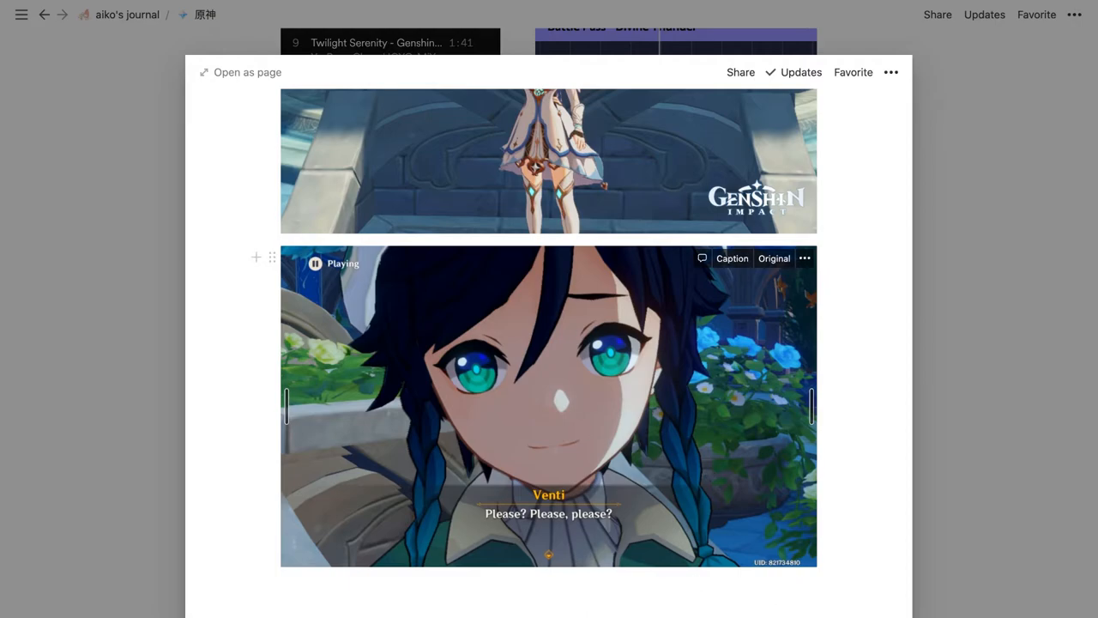
mouse_move(453, 489)
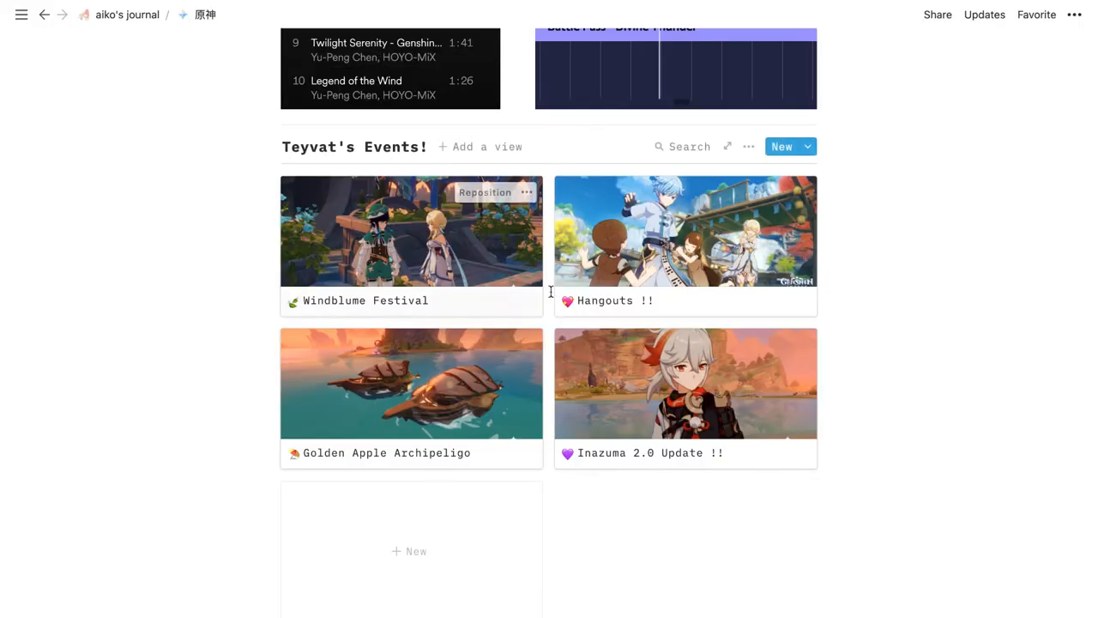
click(685, 246)
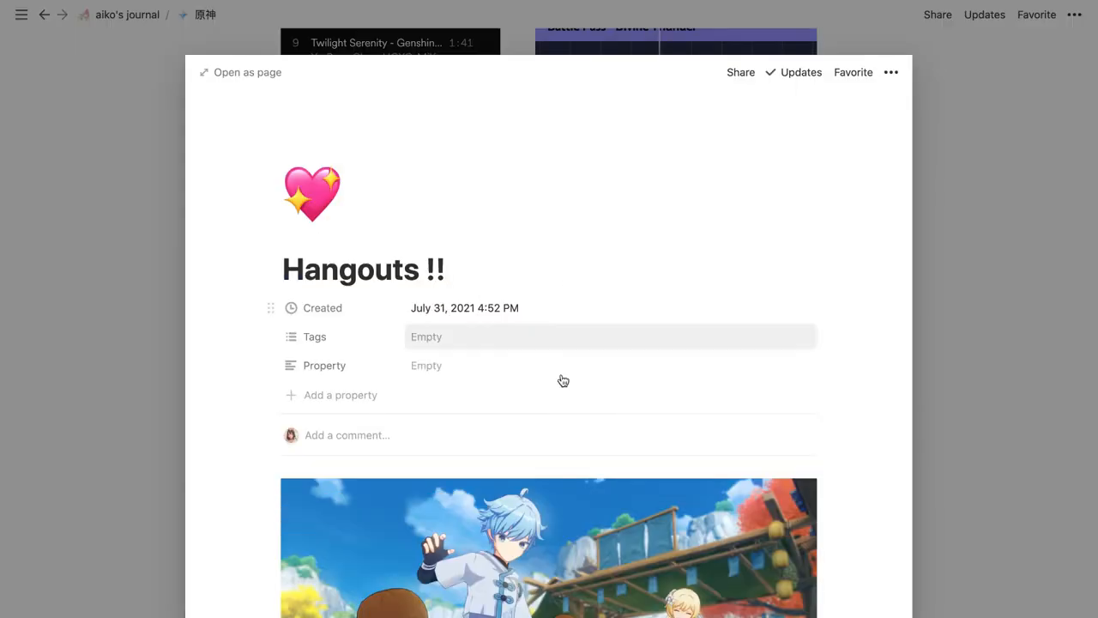
scroll(down, 3)
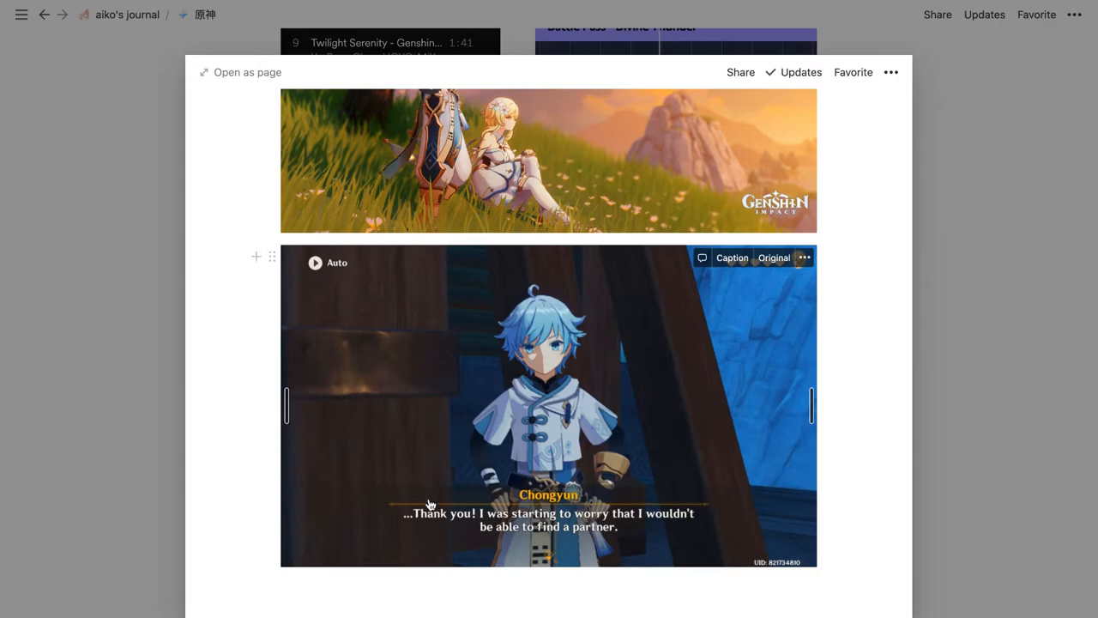
mouse_move(395, 534)
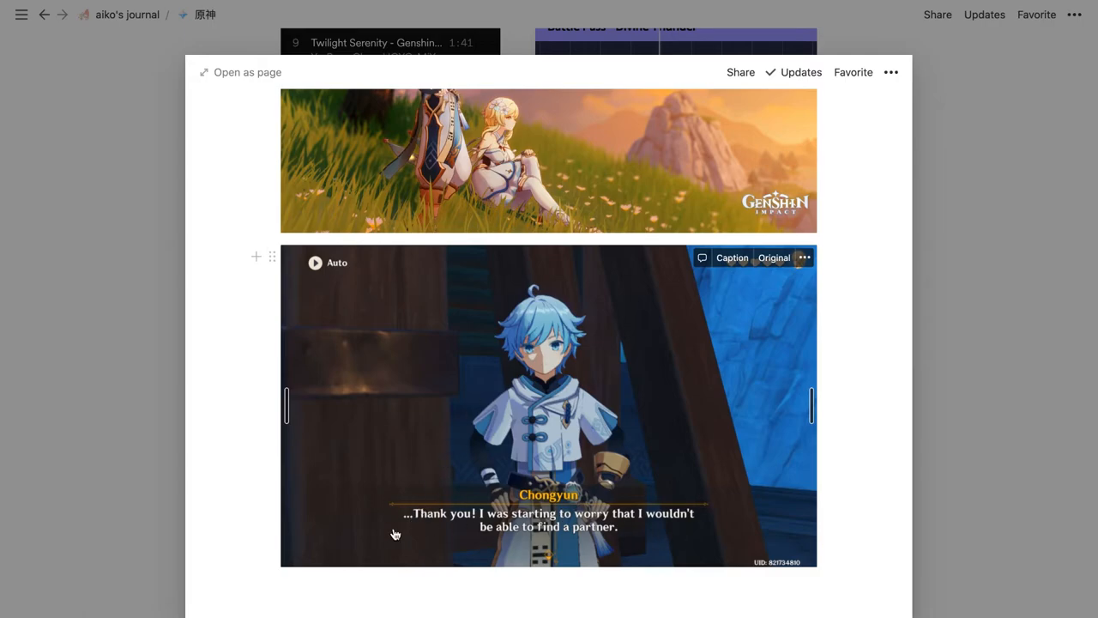
mouse_move(414, 476)
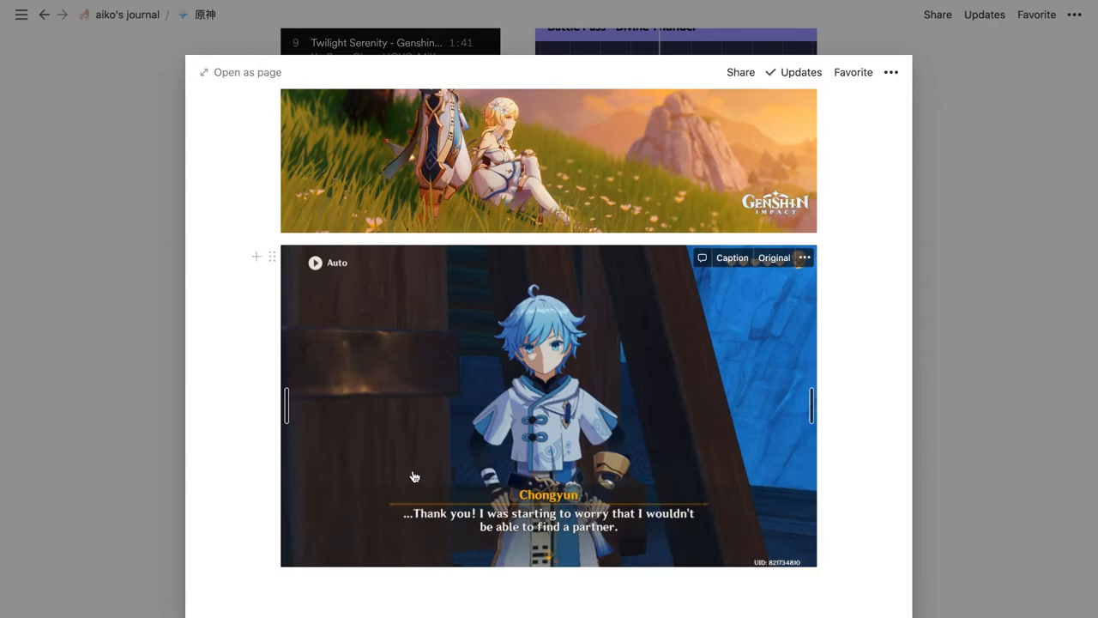
mouse_move(386, 359)
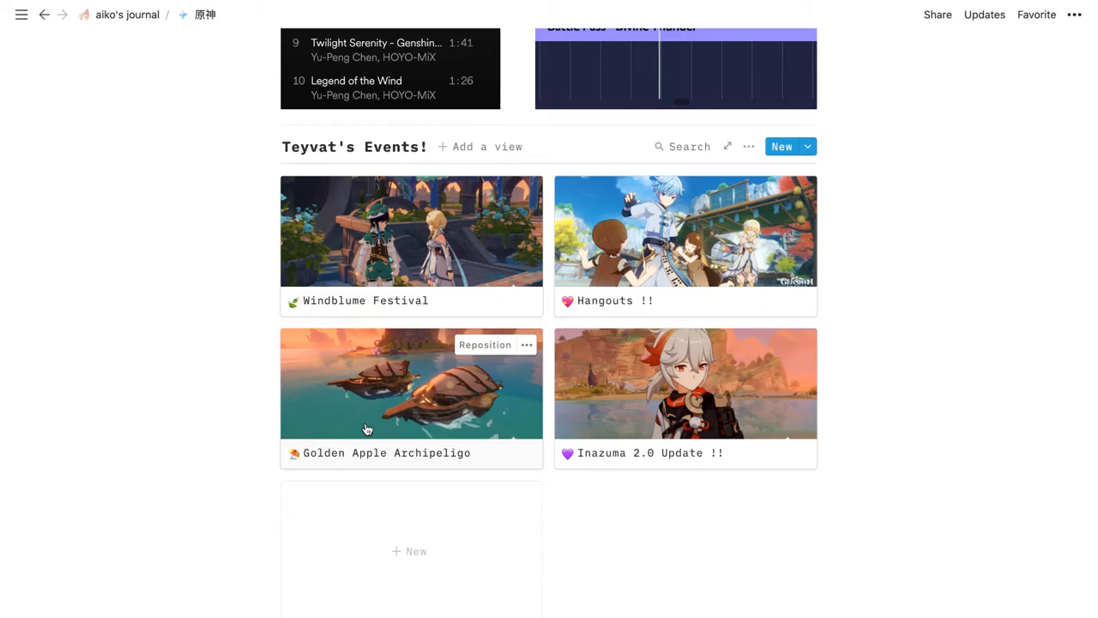
- Preview the Golden Apple Archipeligo event, scrolling past its trailer and island screenshots
click(411, 383)
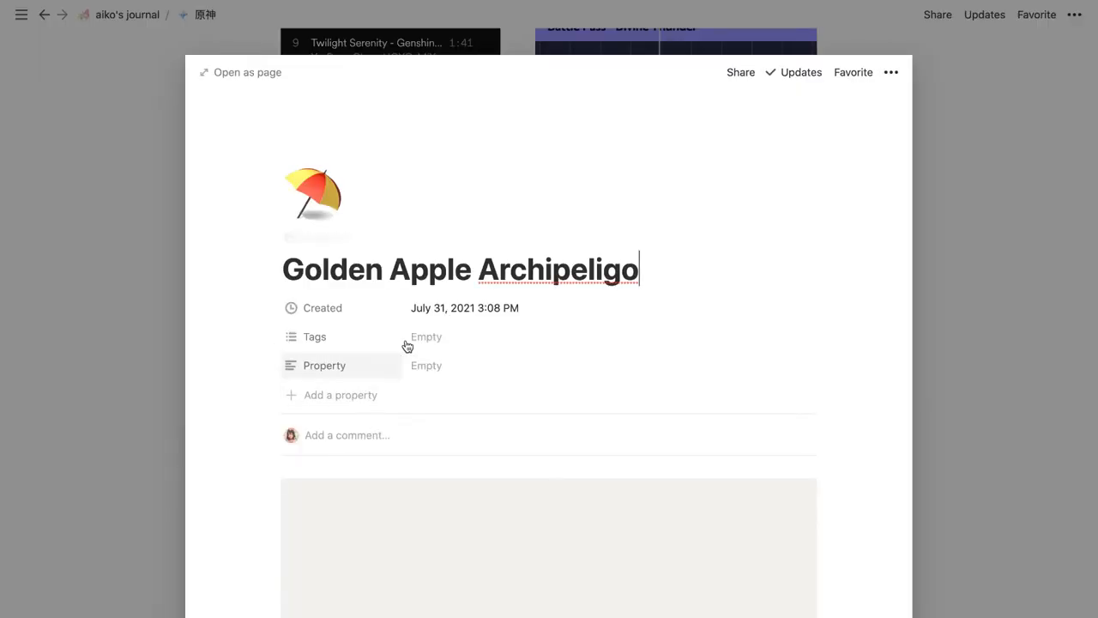
scroll(down, 3)
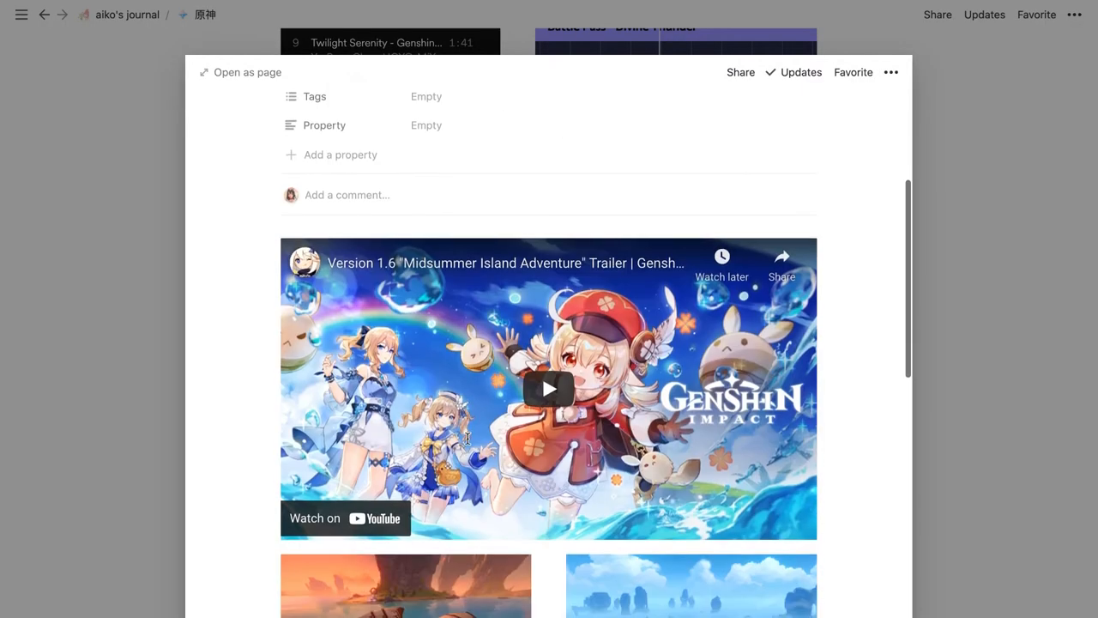
scroll(down, 3)
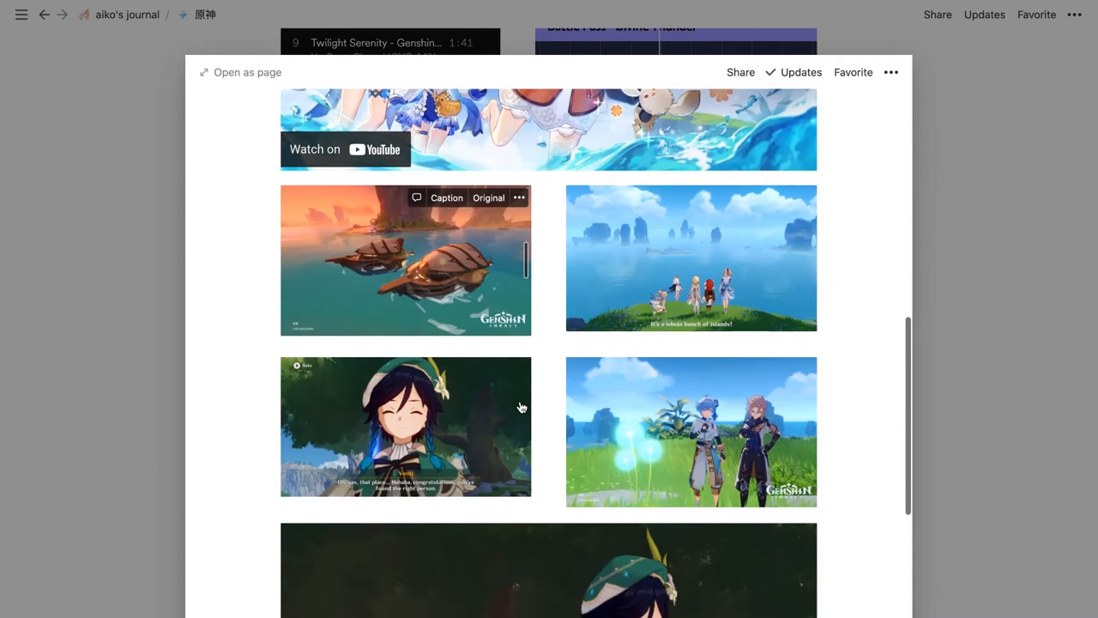
mouse_move(386, 343)
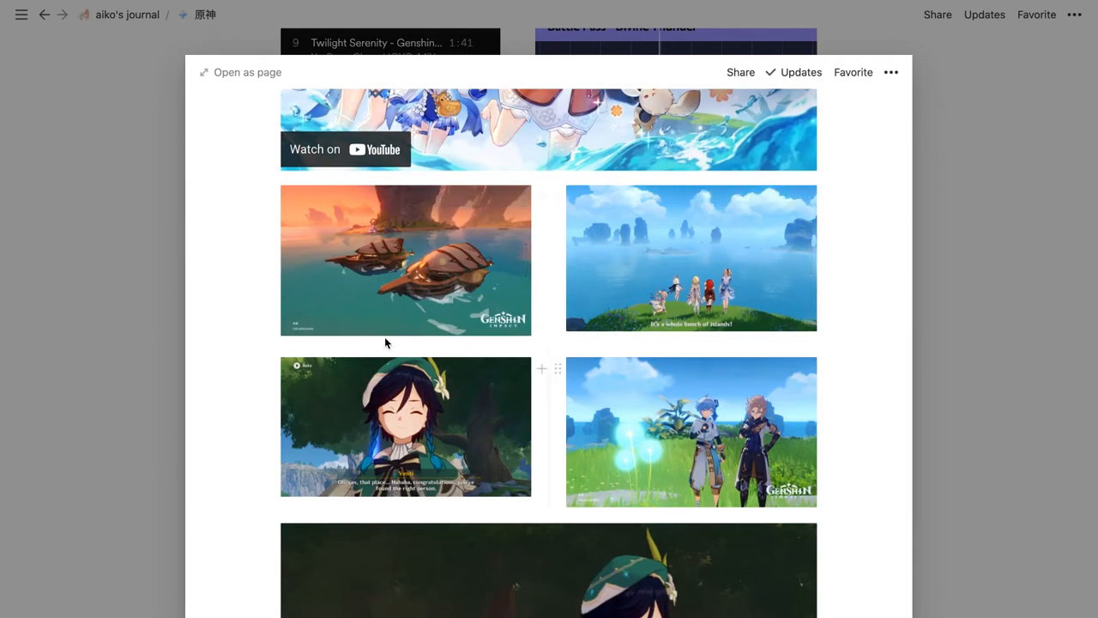
mouse_move(357, 239)
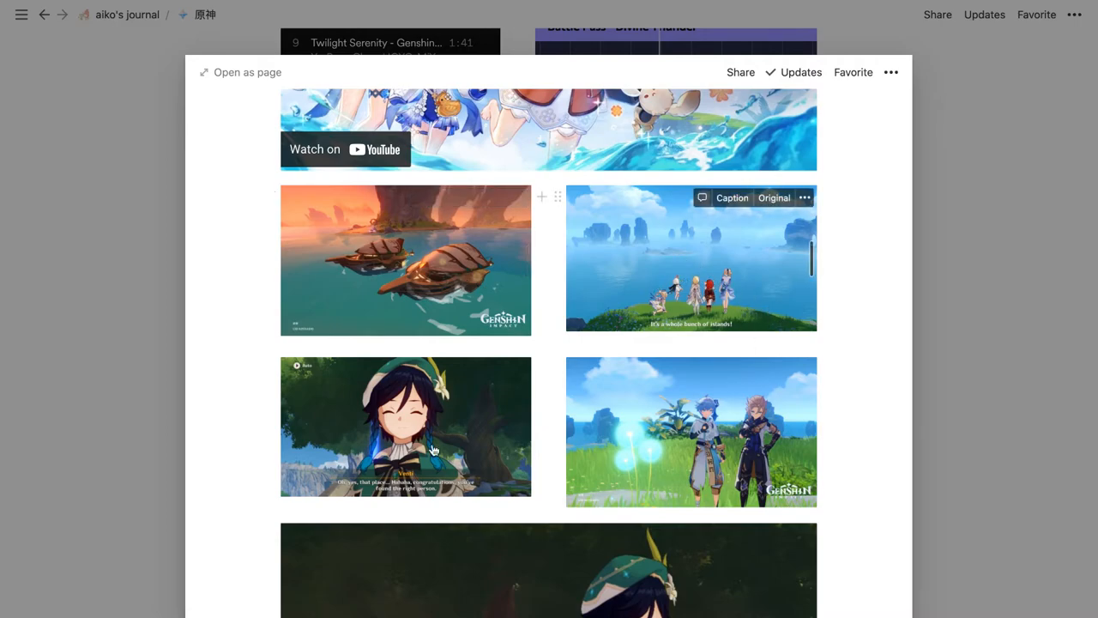
scroll(down, 3)
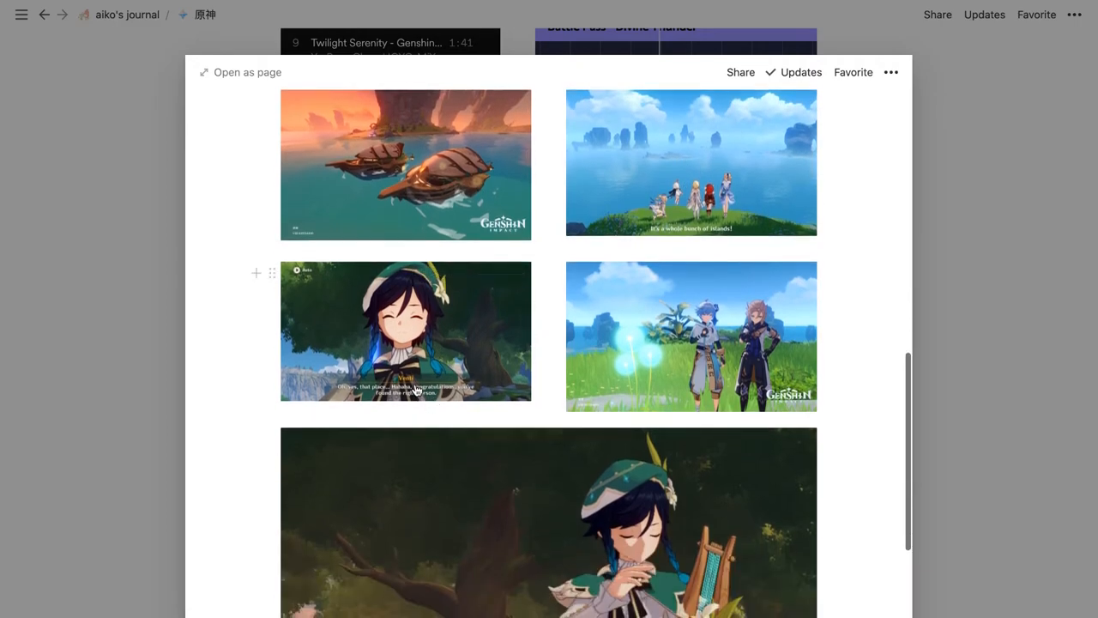
mouse_move(721, 334)
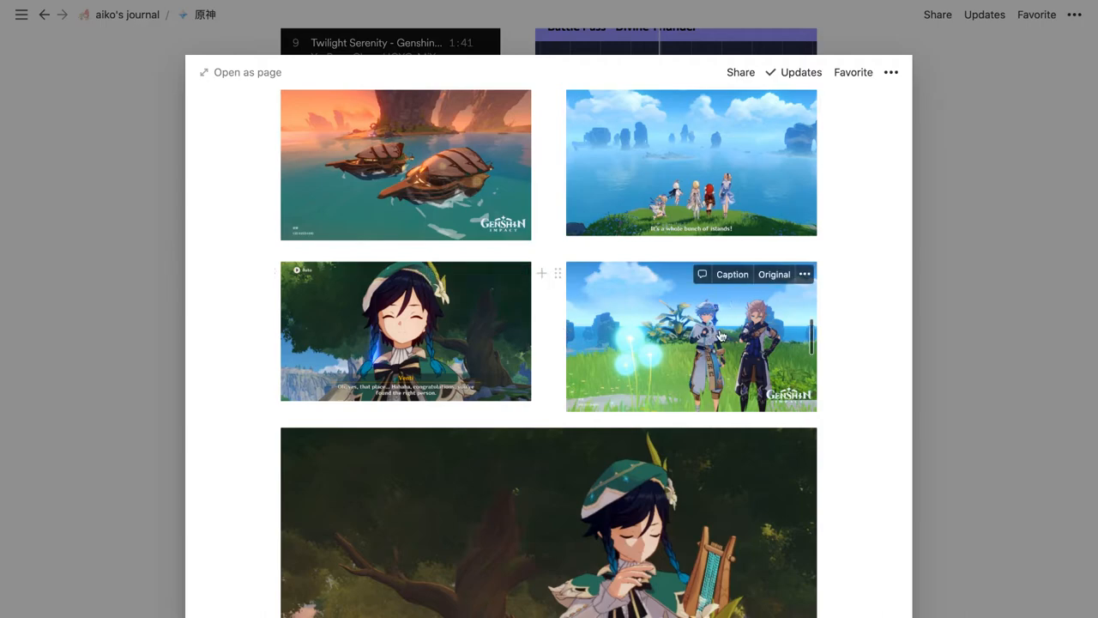
mouse_move(770, 346)
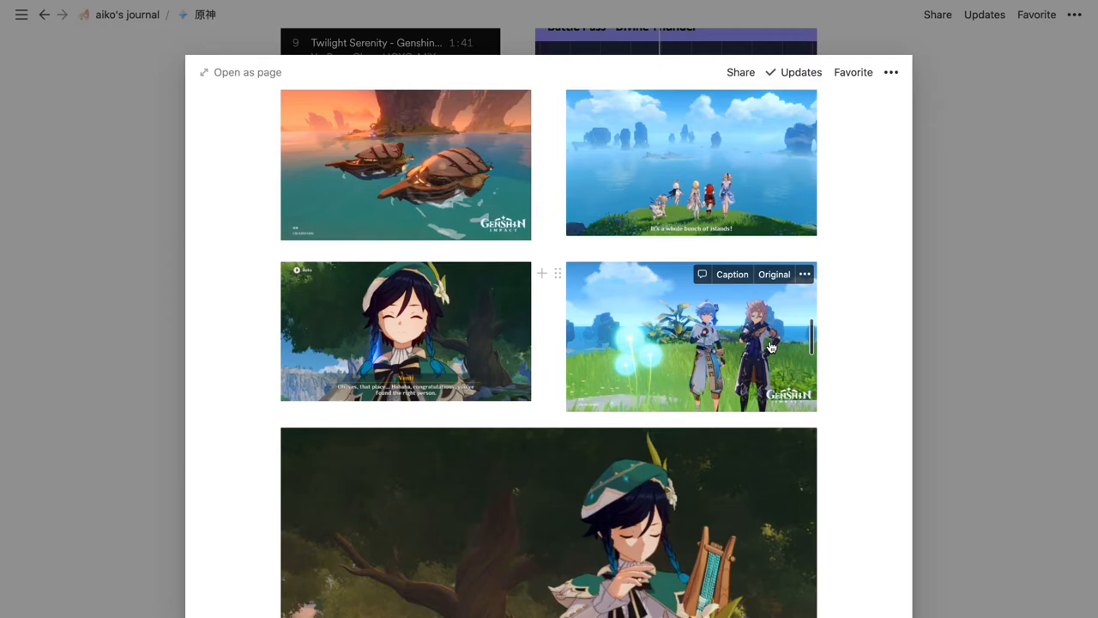
mouse_move(635, 291)
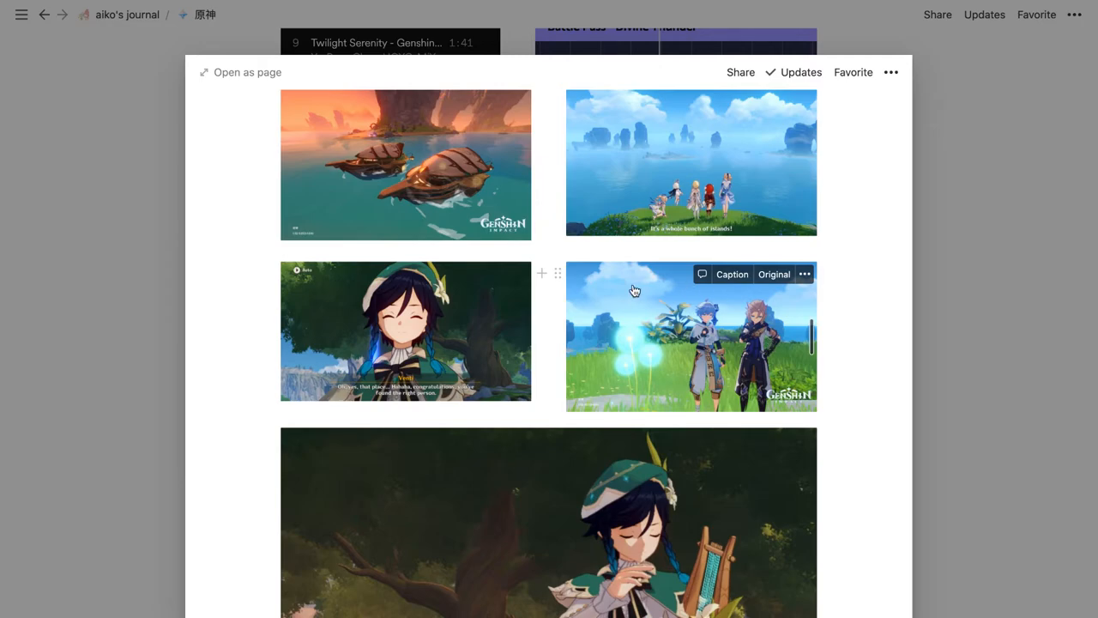
mouse_move(714, 332)
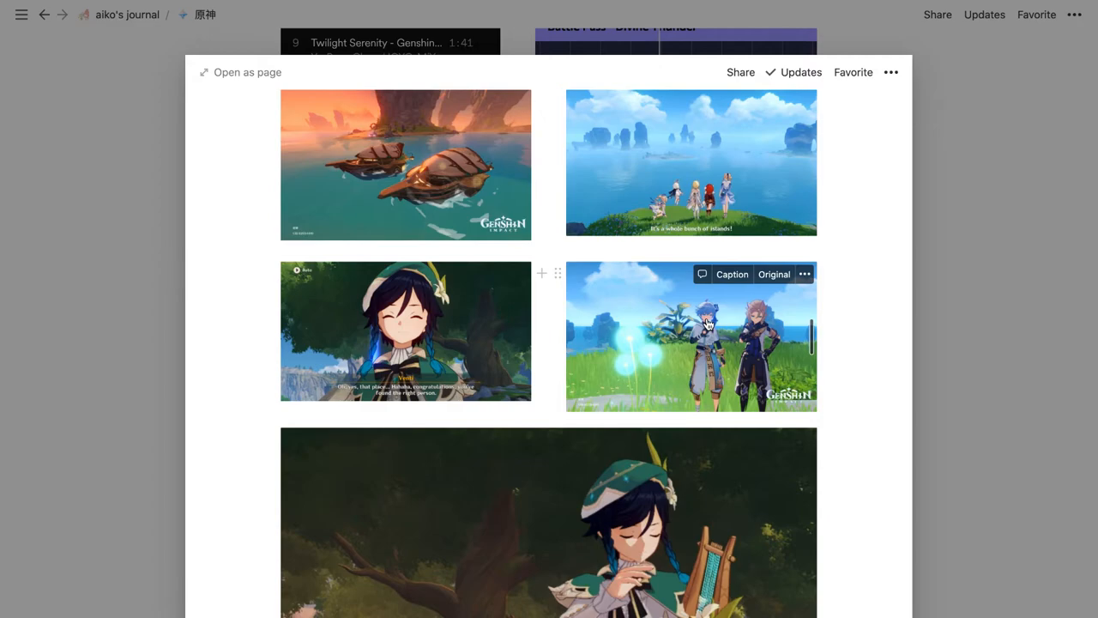
scroll(down, 3)
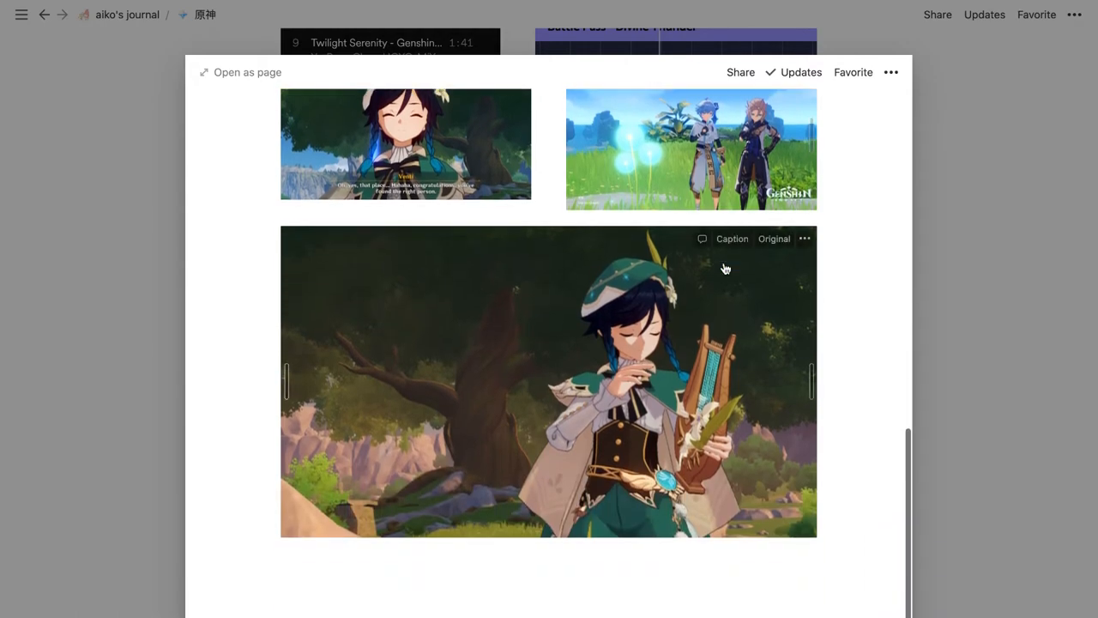
mouse_move(627, 314)
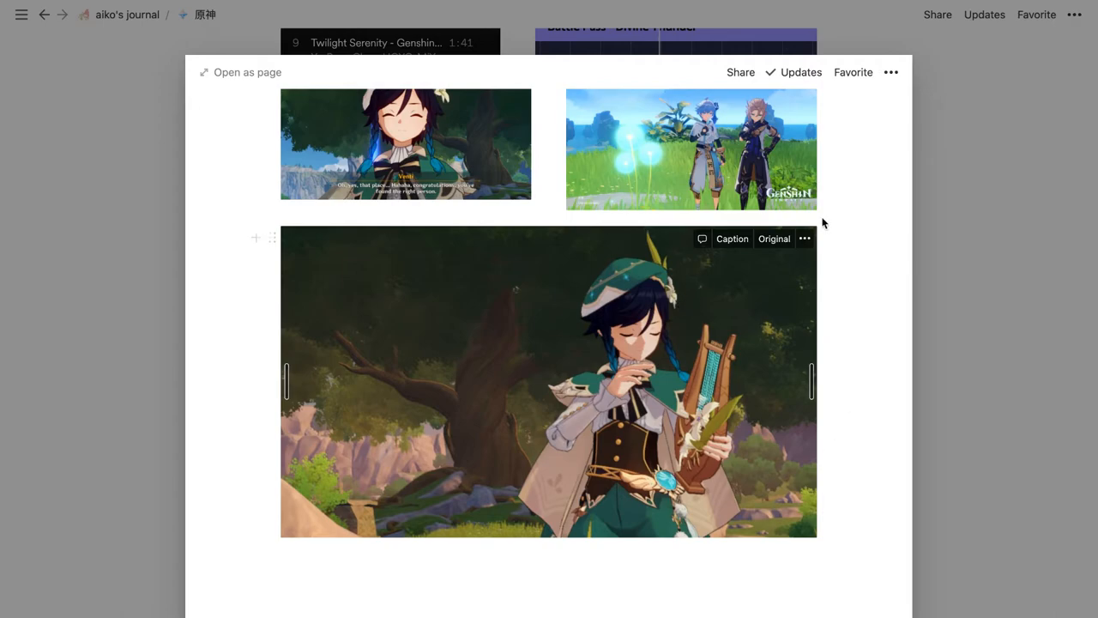
mouse_move(437, 478)
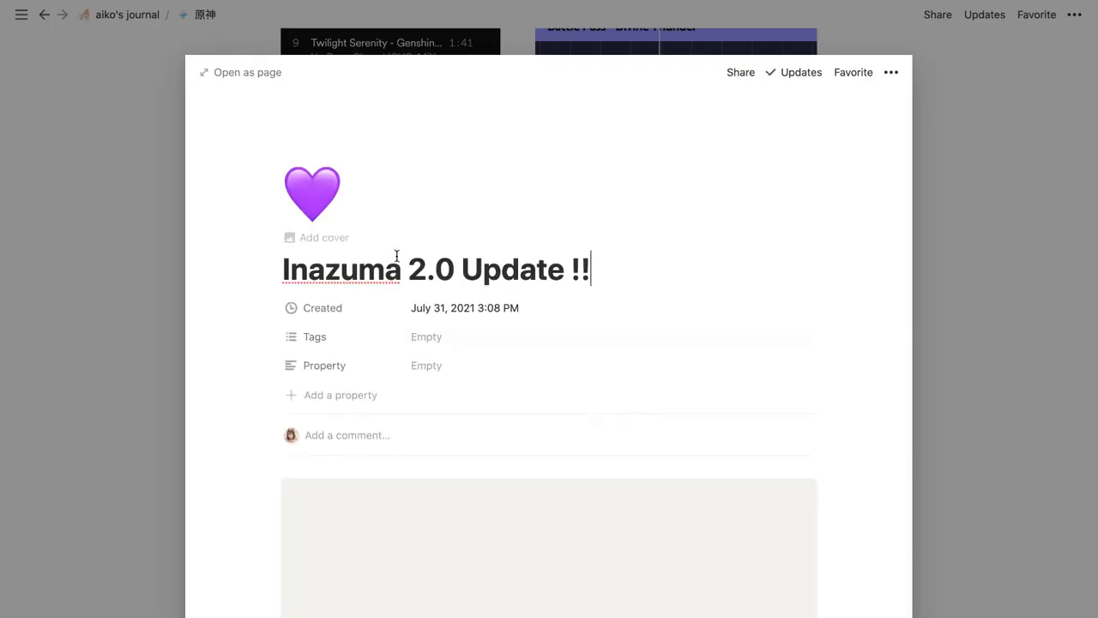
- Scroll through the Inazuma 2.0 Update !! event preview
scroll(down, 3)
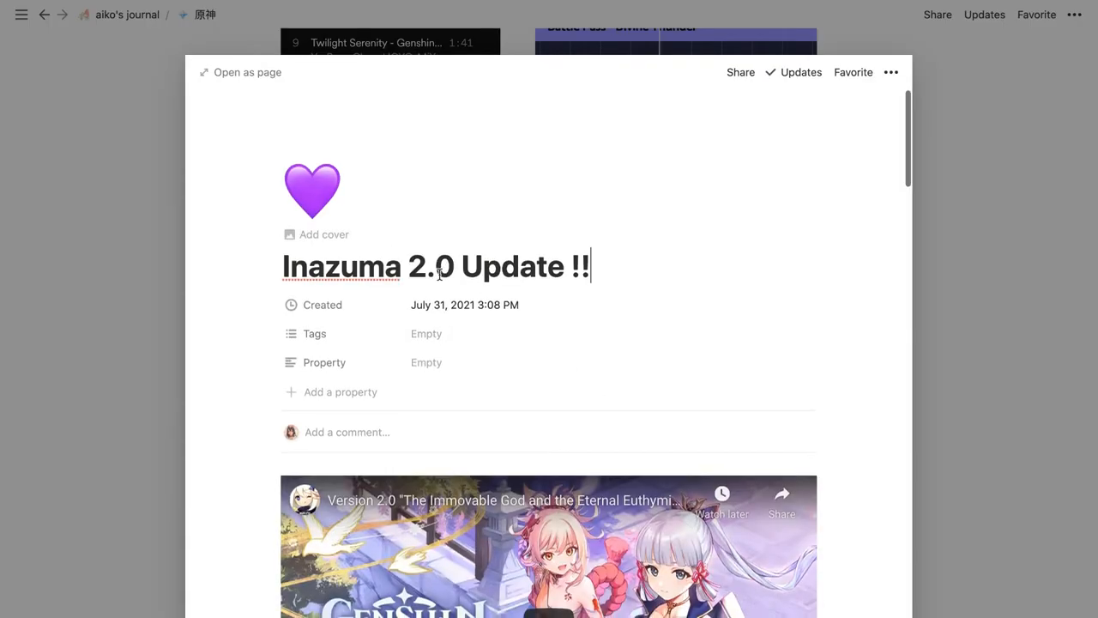
scroll(down, 3)
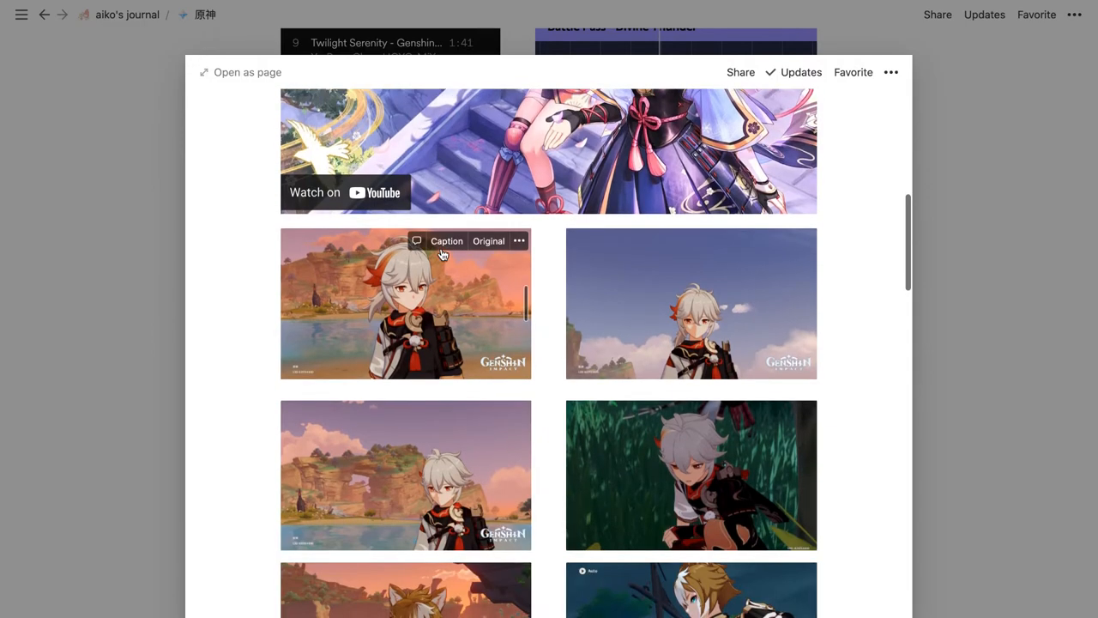
scroll(down, 3)
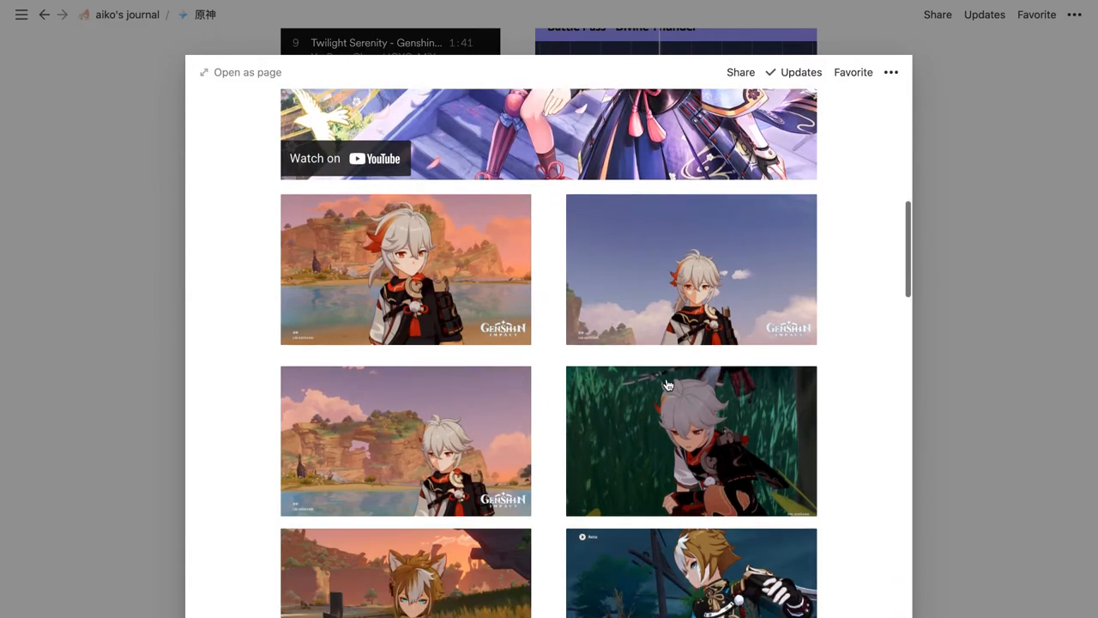
scroll(down, 3)
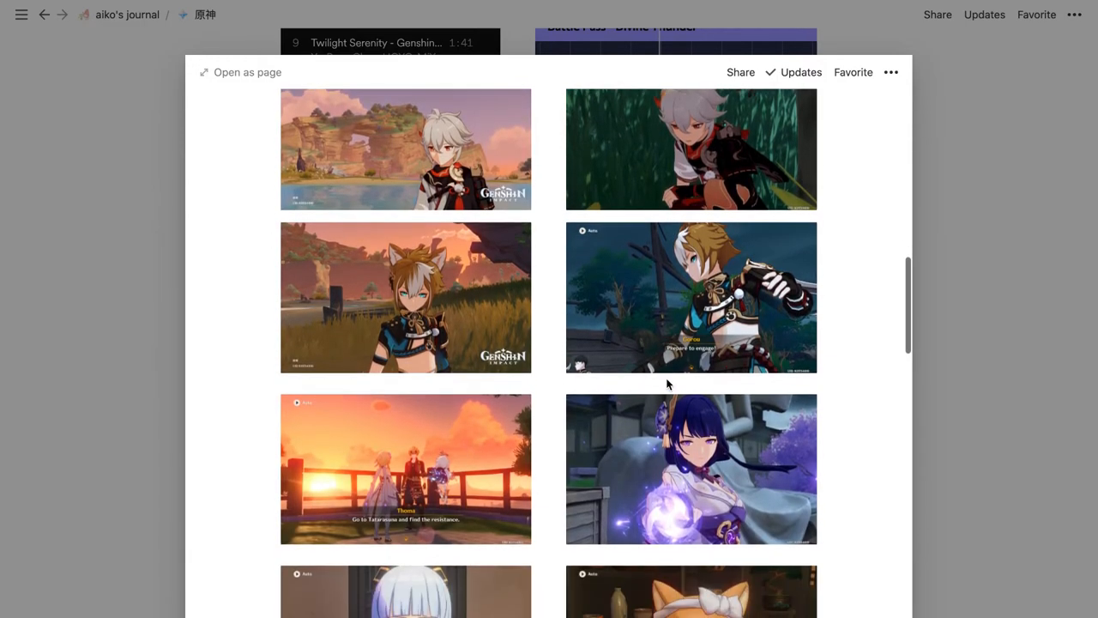
scroll(down, 3)
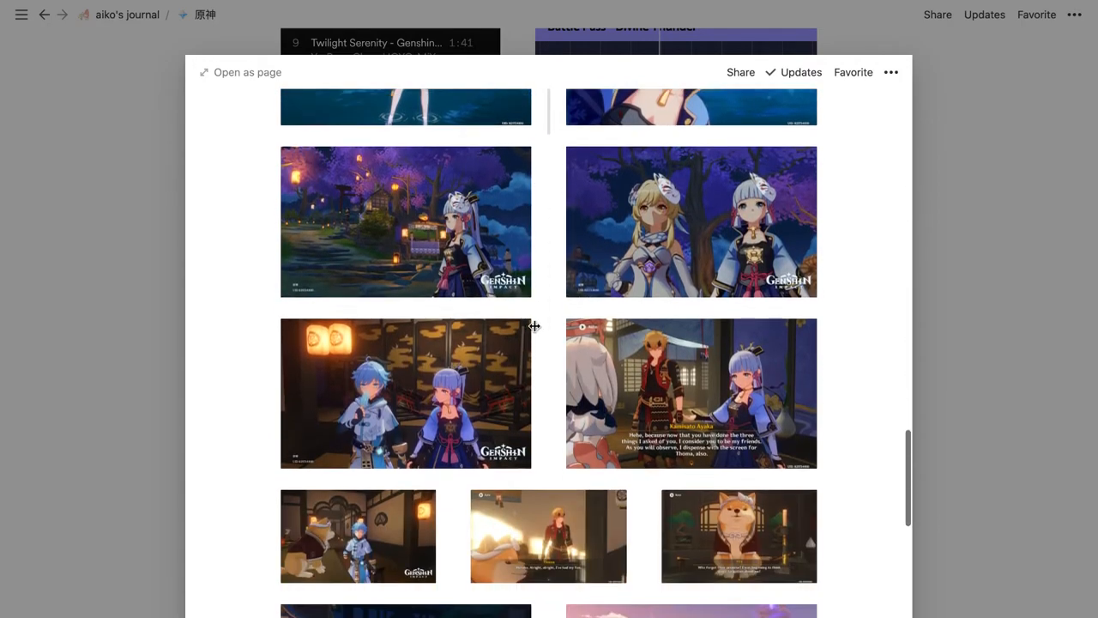
scroll(down, 3)
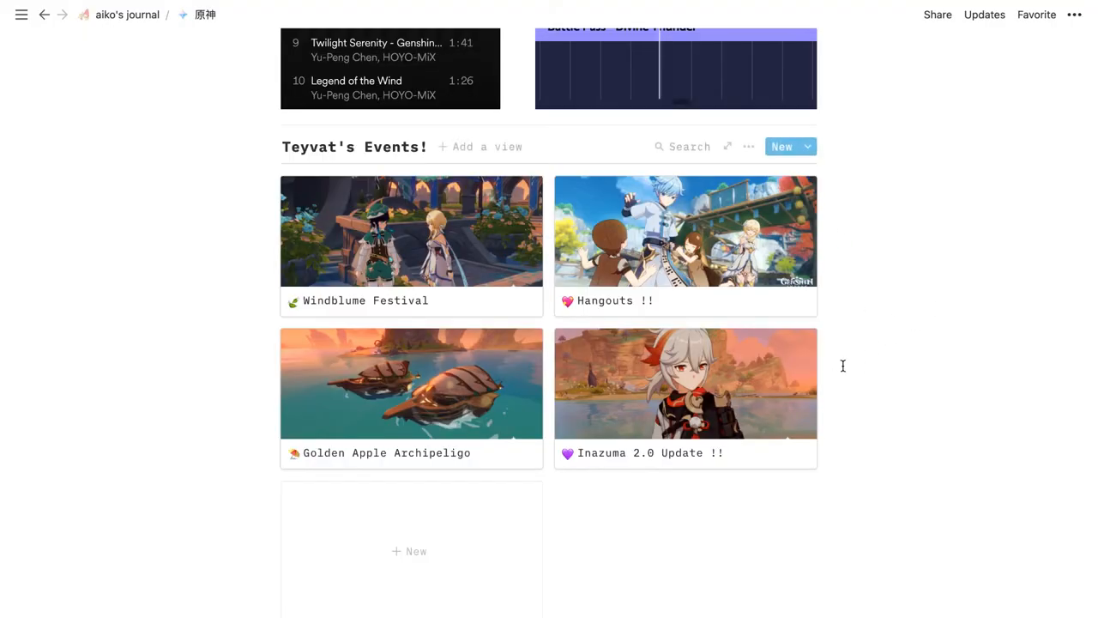
scroll(down, 3)
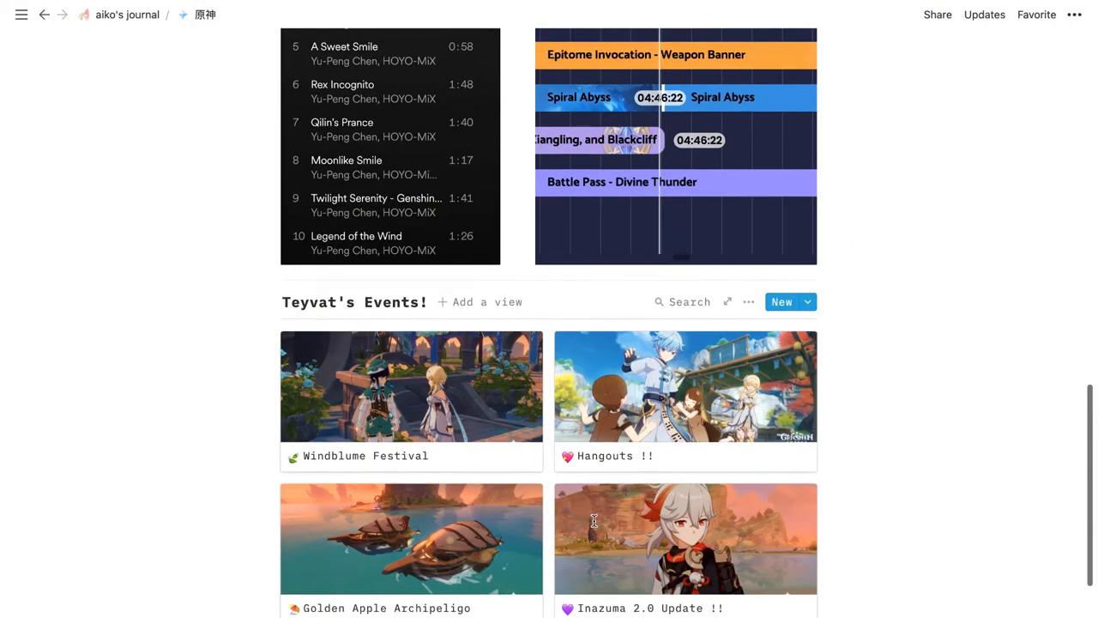
scroll(down, 3)
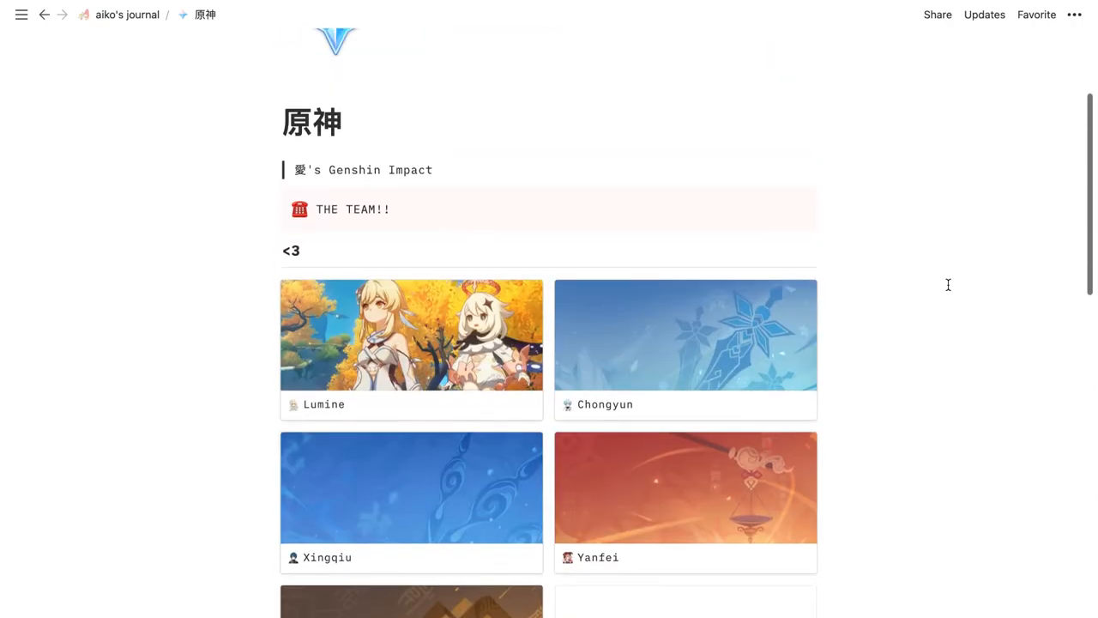
- Scroll up the journal and open the 學生 page with its Task List and School Schedule
scroll(up, 3)
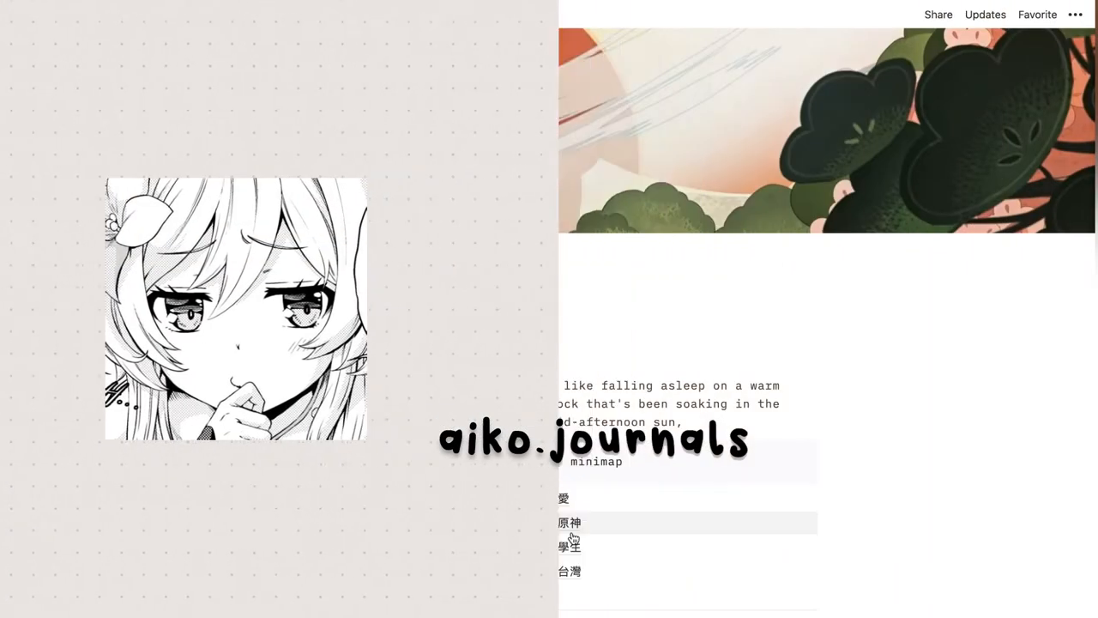
click(570, 546)
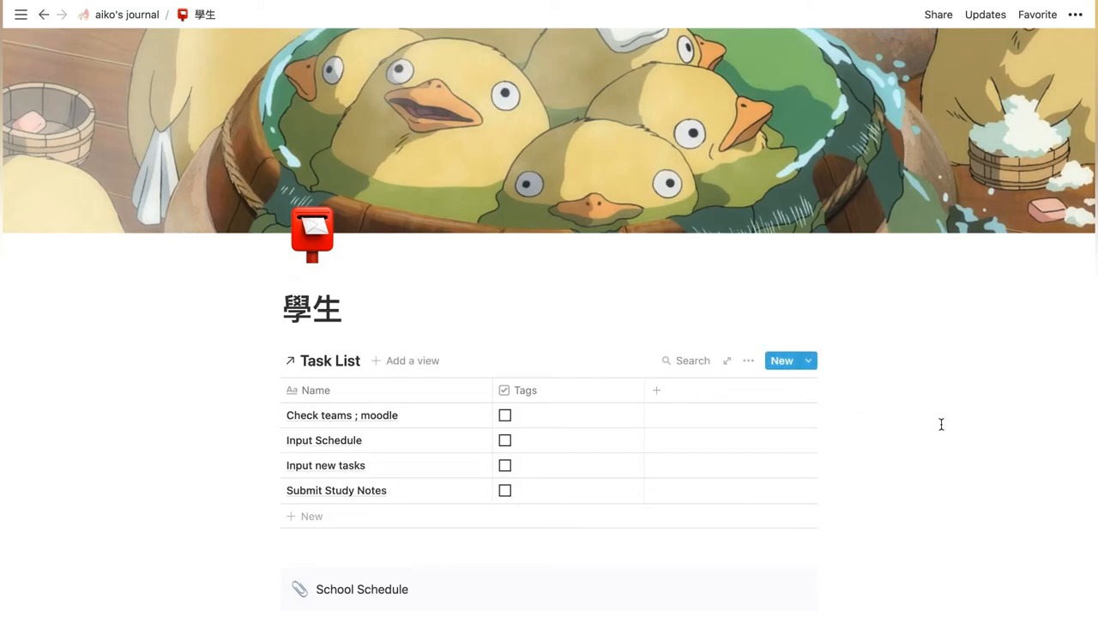
- Scroll the 學生 page down to the Schedule banner below School Schedule
scroll(down, 3)
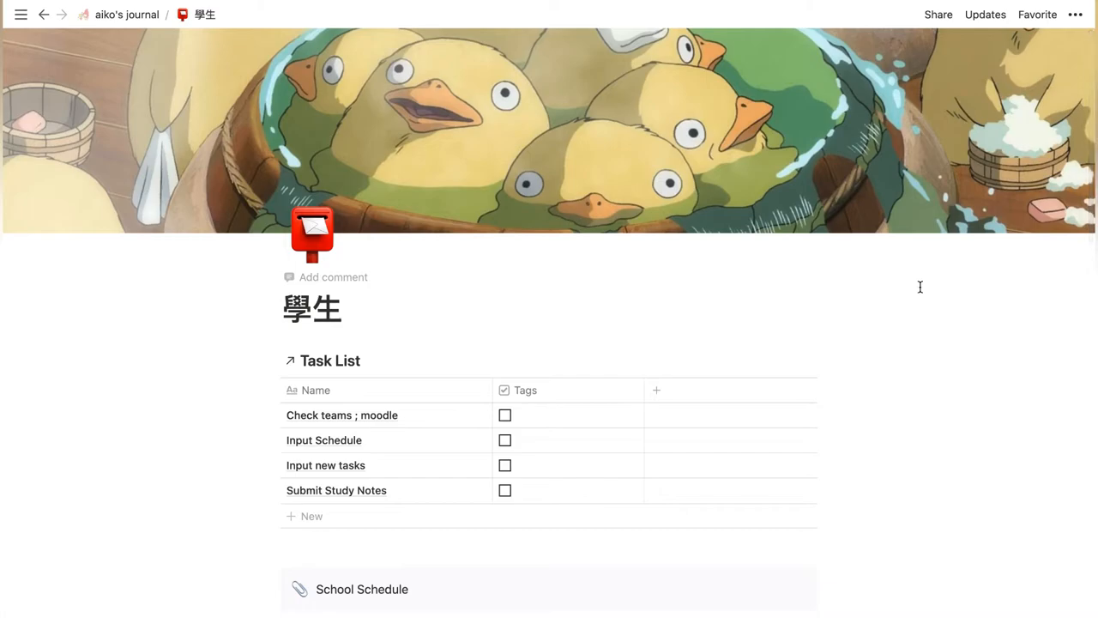
mouse_move(581, 250)
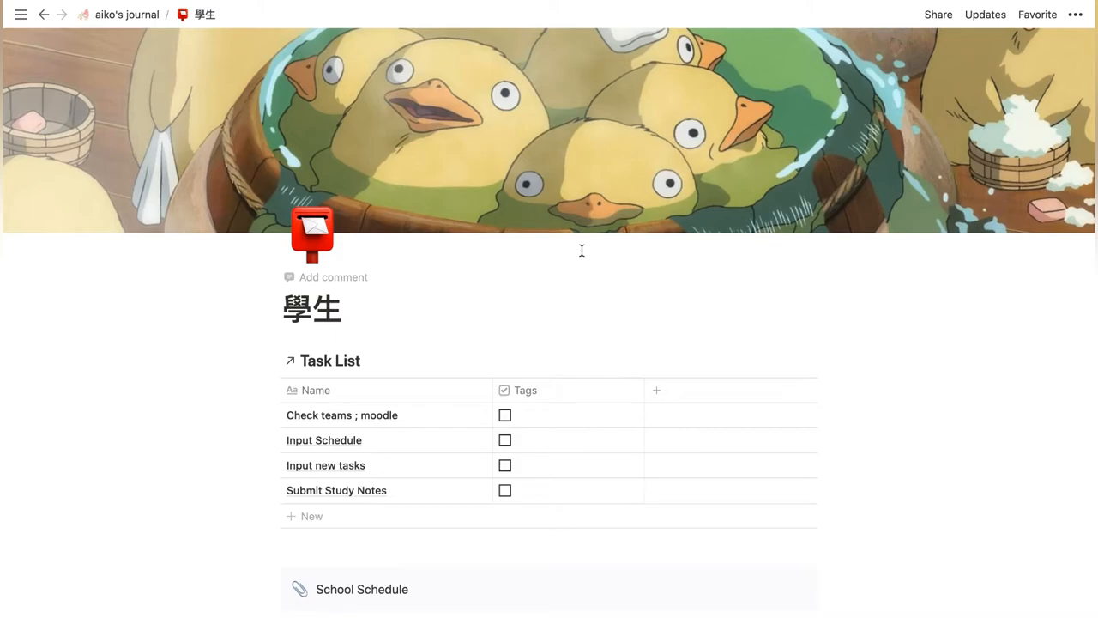
scroll(down, 3)
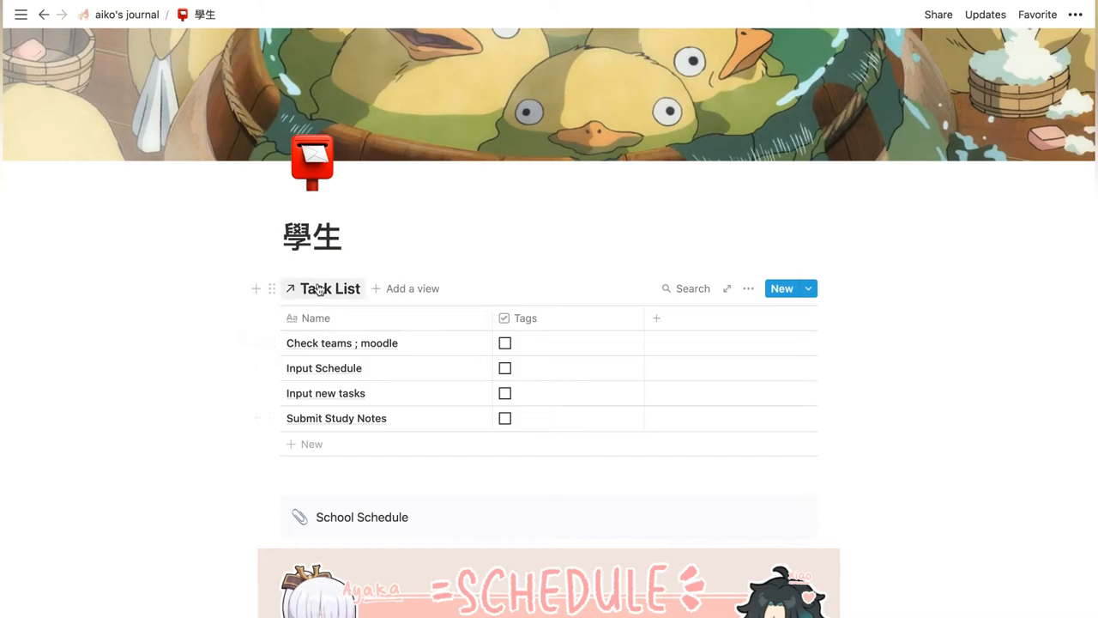
mouse_move(330, 288)
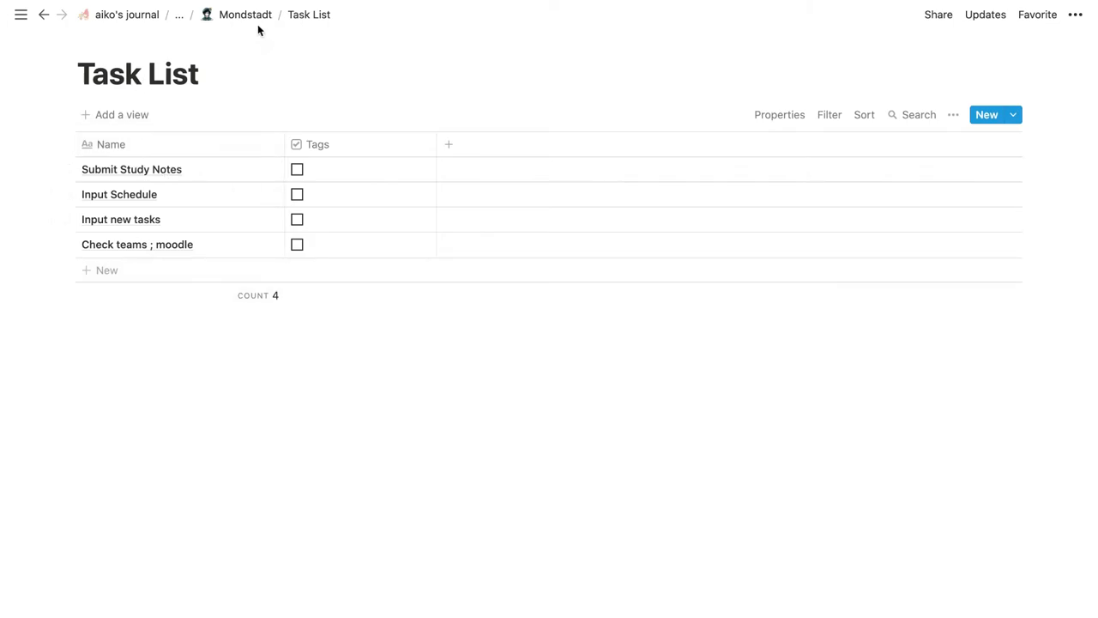
- Visit the Mondstadt page, tick Submit Study Notes, then return home and reopen 學生
click(245, 15)
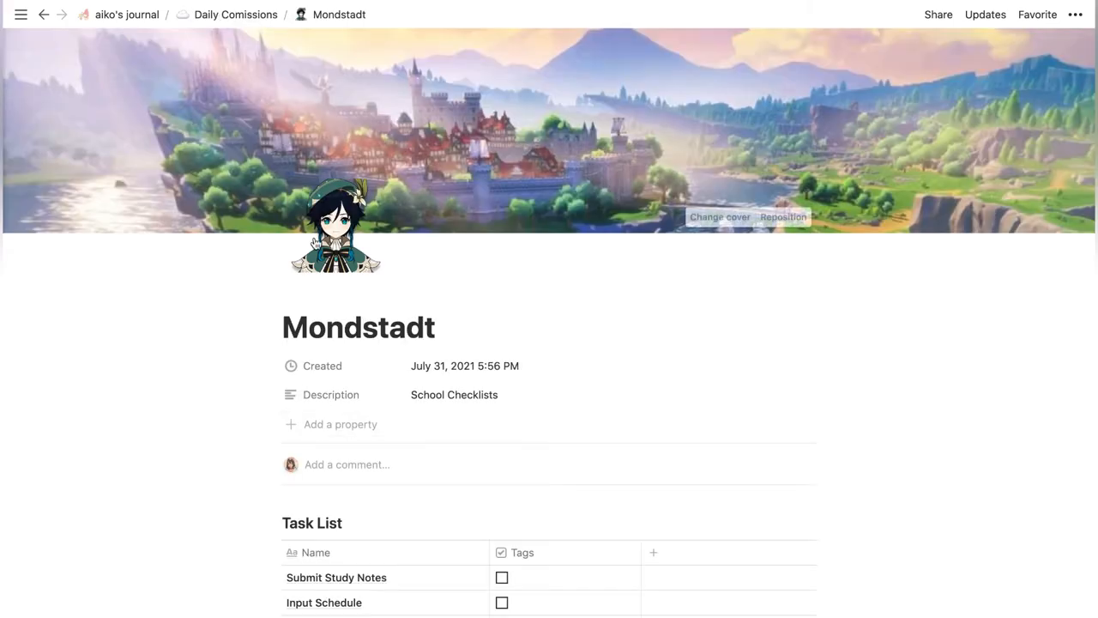
scroll(down, 3)
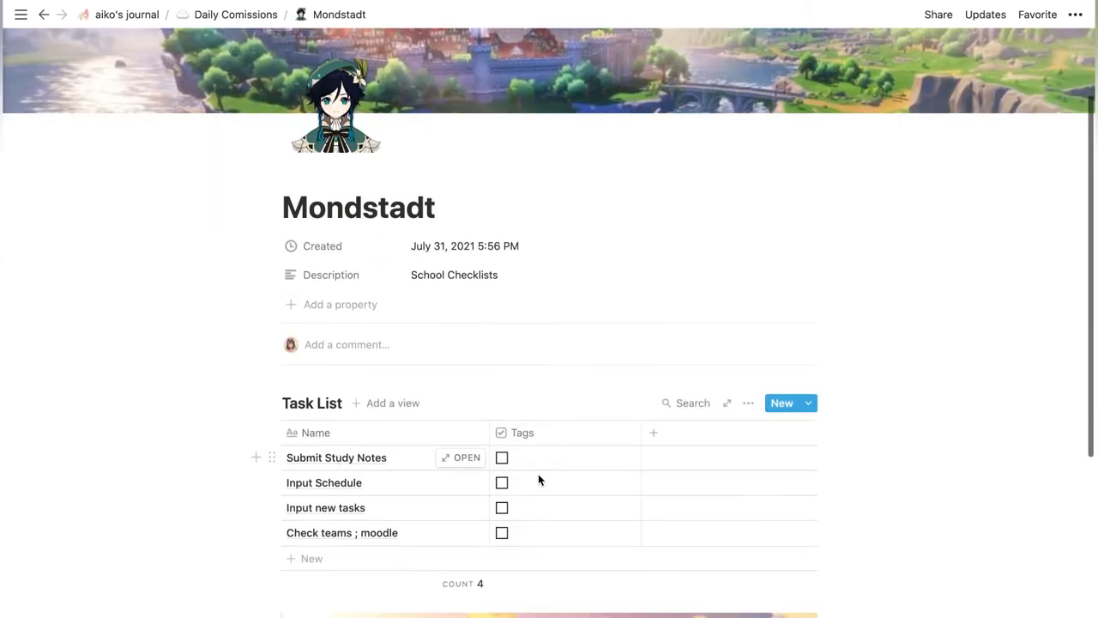
click(501, 457)
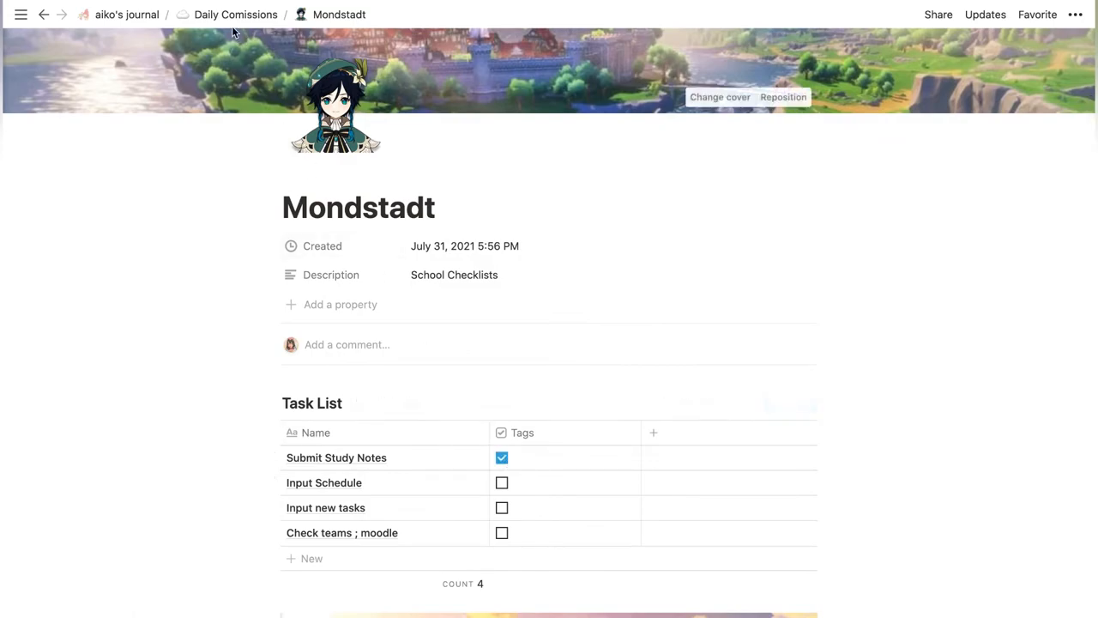
click(126, 14)
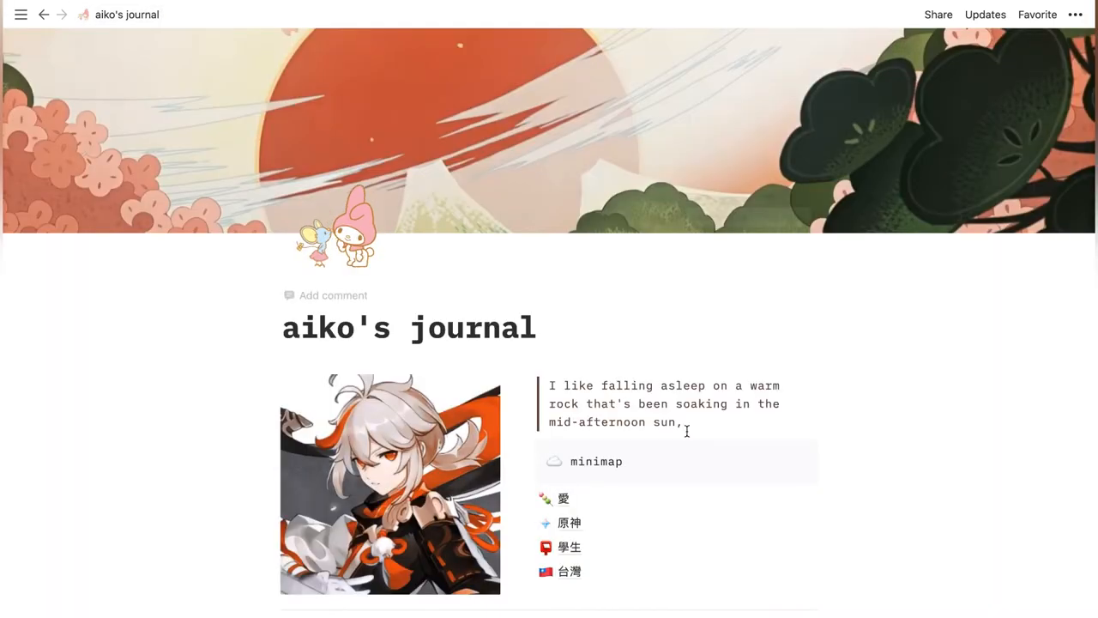
click(569, 546)
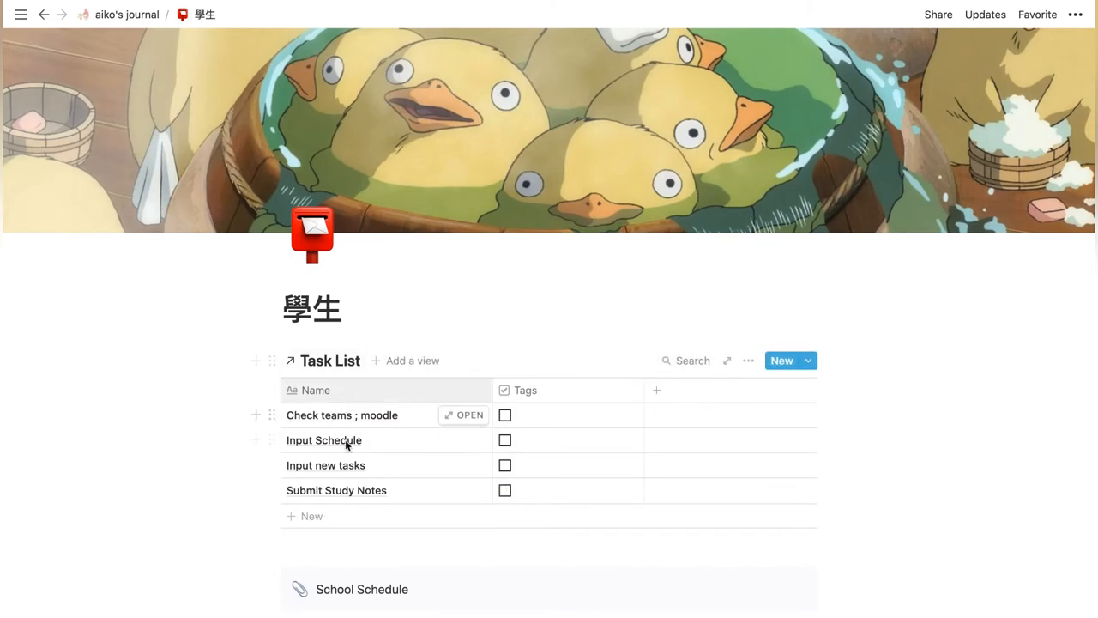
- Scroll the 學生 page down to the School Schedule timetable above the class PDF
scroll(down, 3)
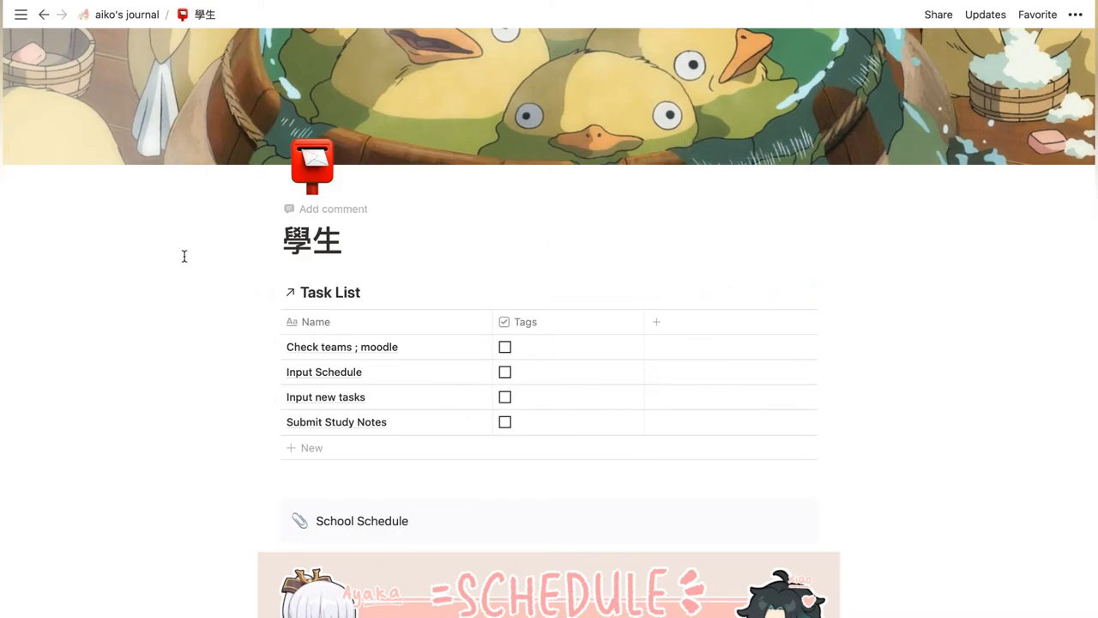
scroll(down, 3)
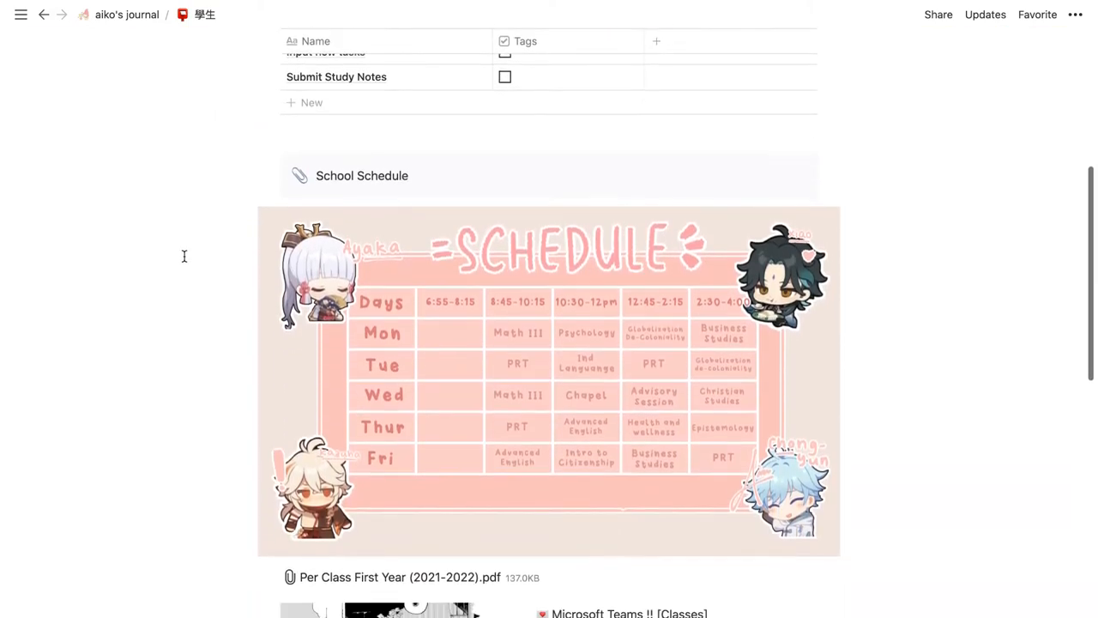
mouse_move(452, 301)
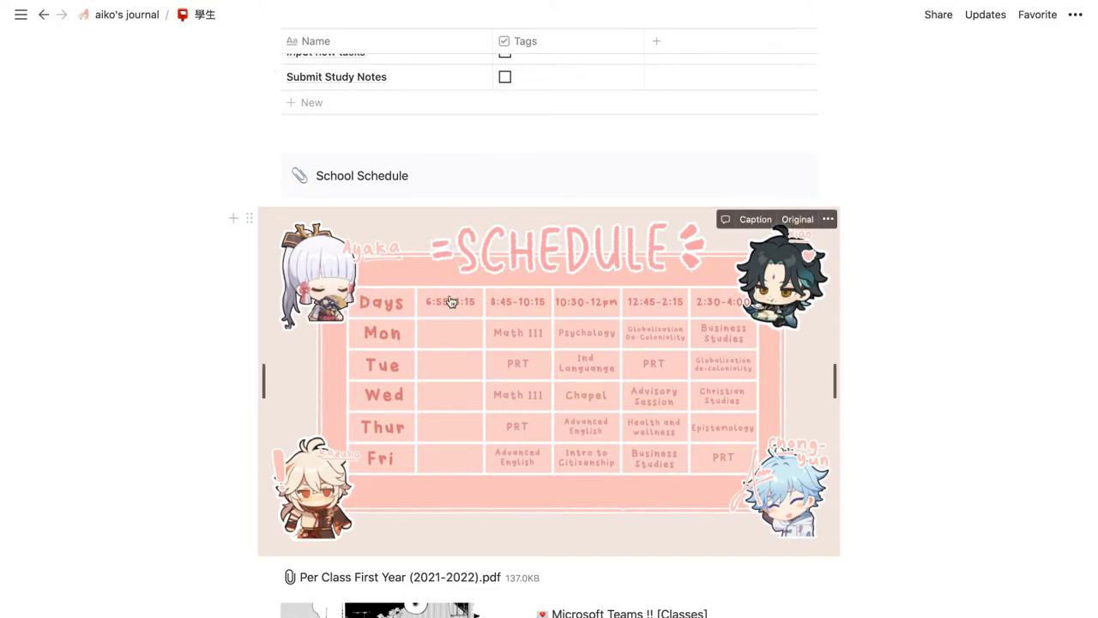
scroll(down, 3)
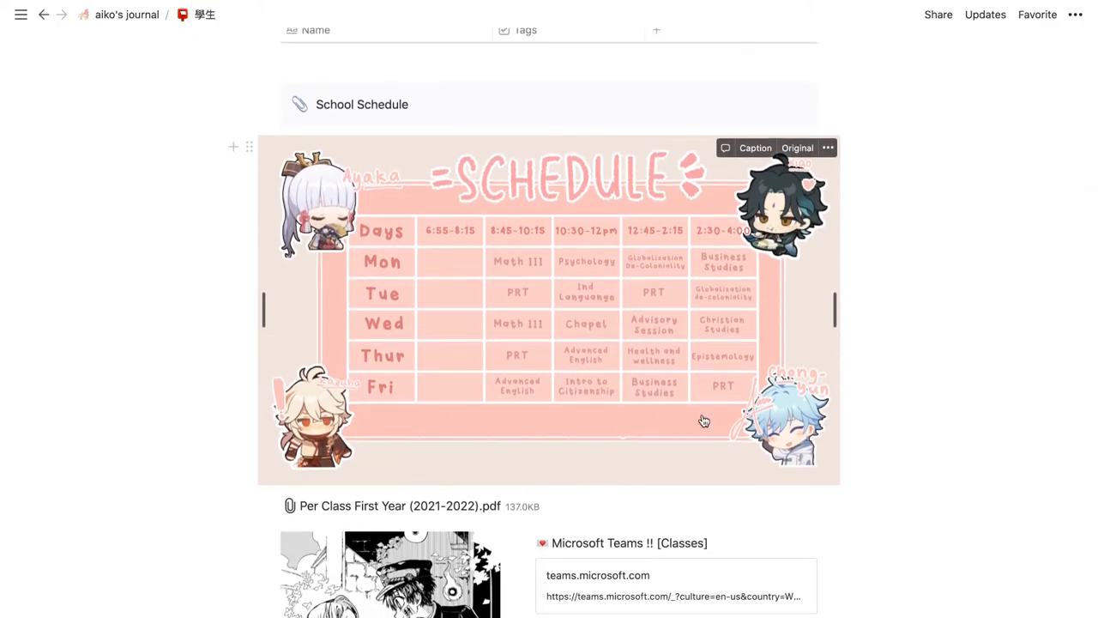
mouse_move(780, 437)
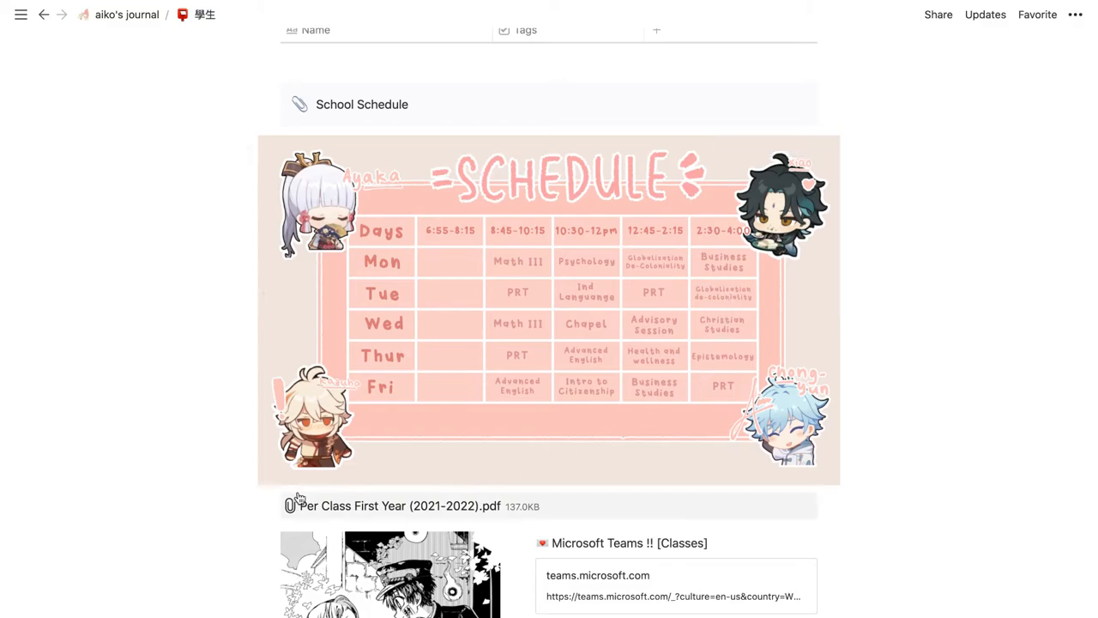
mouse_move(358, 503)
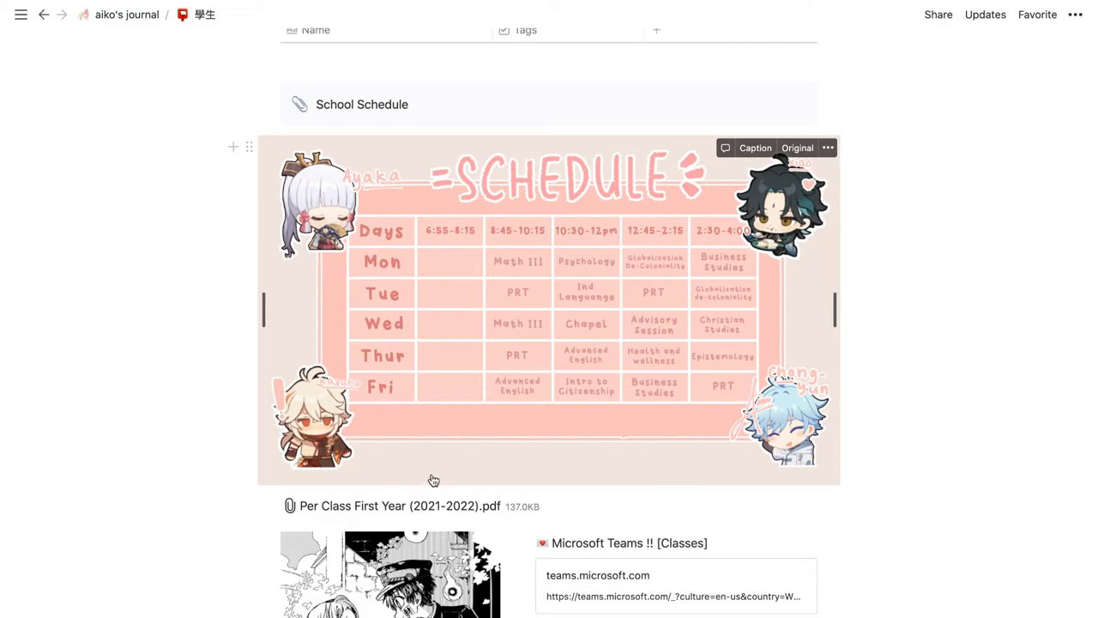
mouse_move(374, 515)
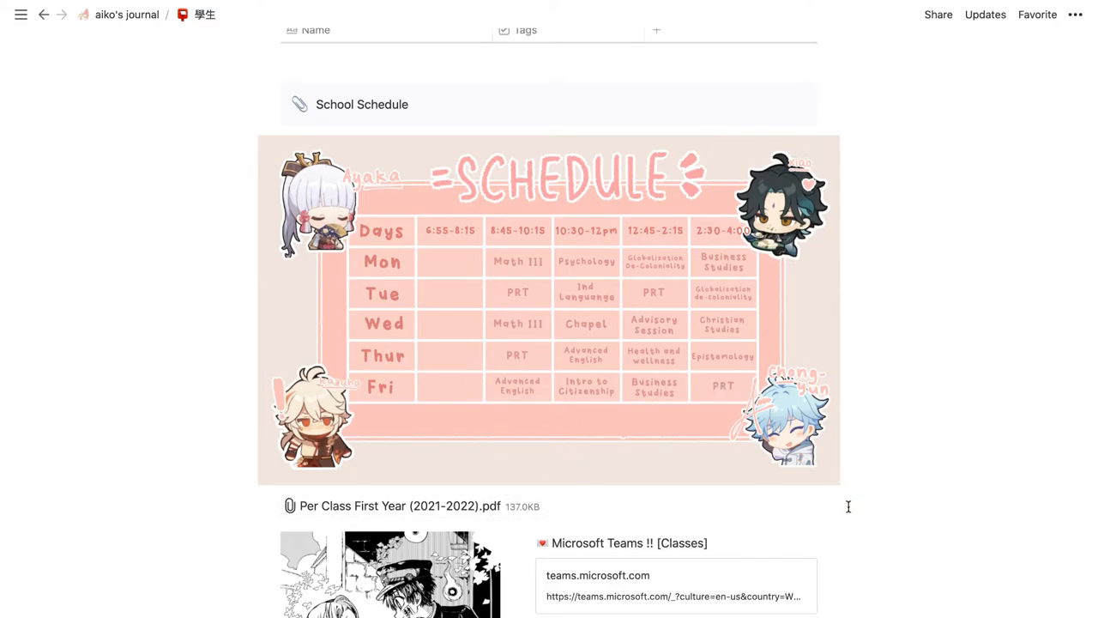
- Scroll past the PDF to the quote, Moodle link and study playlist embed
scroll(down, 3)
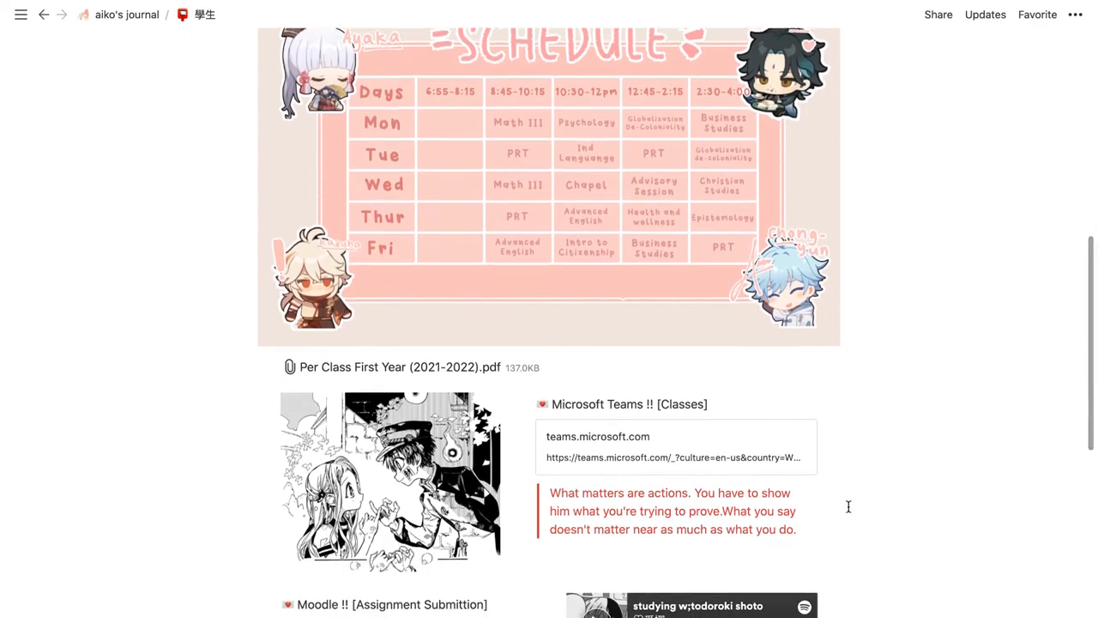
scroll(down, 3)
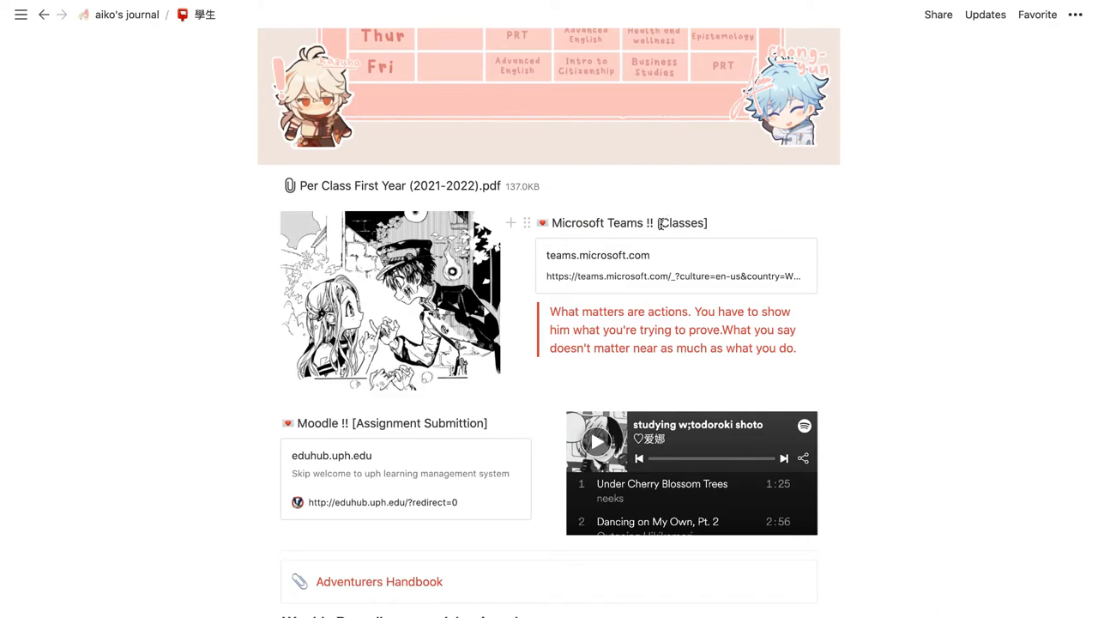
mouse_move(635, 261)
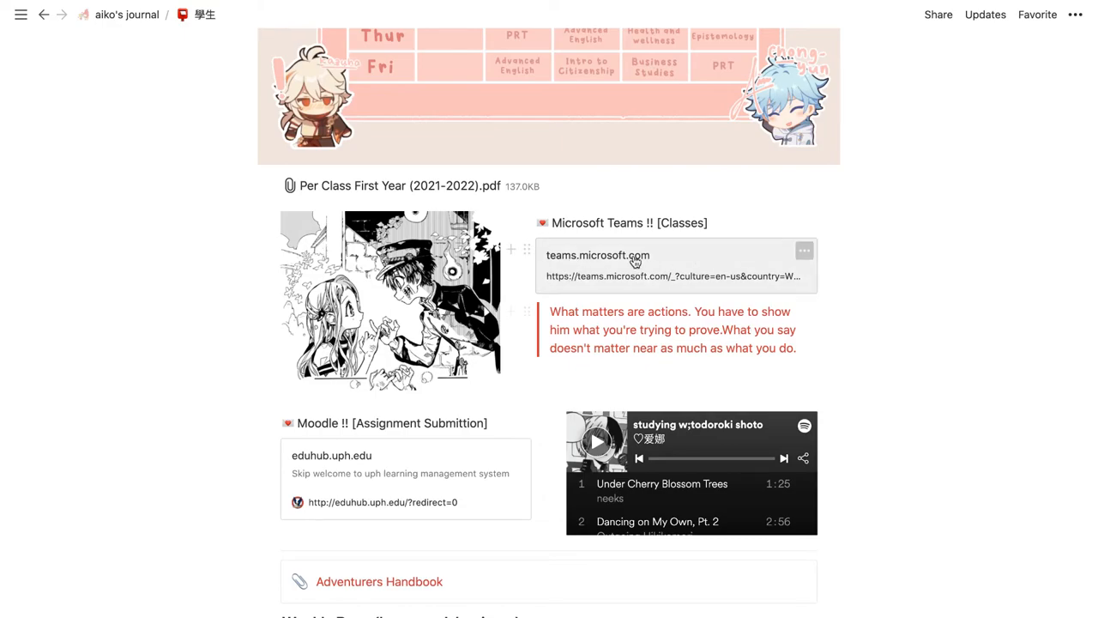
mouse_move(659, 289)
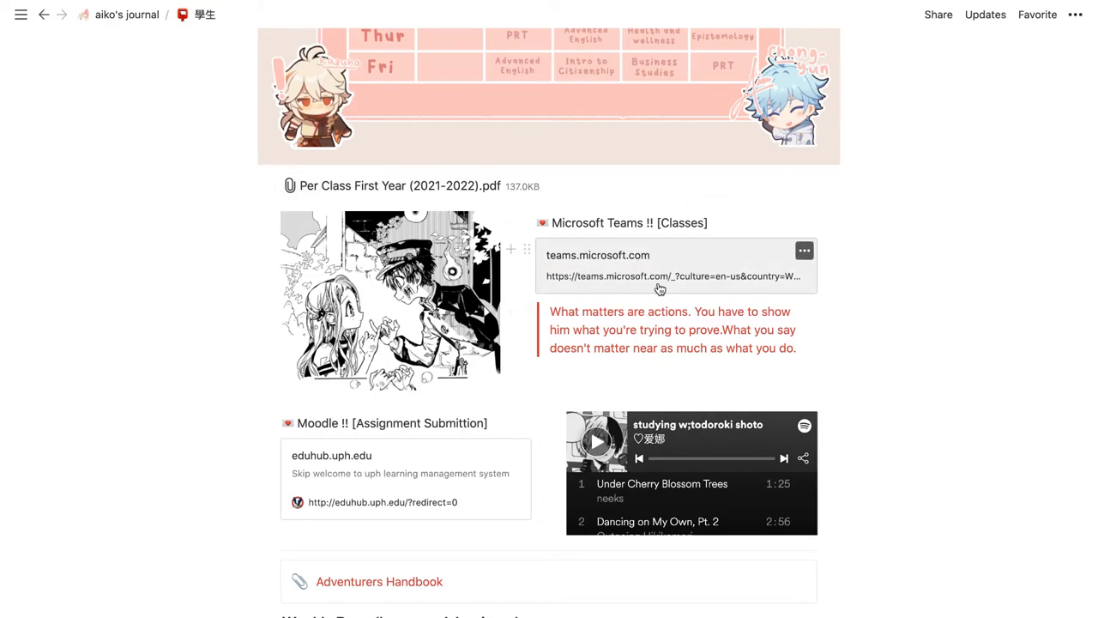
mouse_move(852, 366)
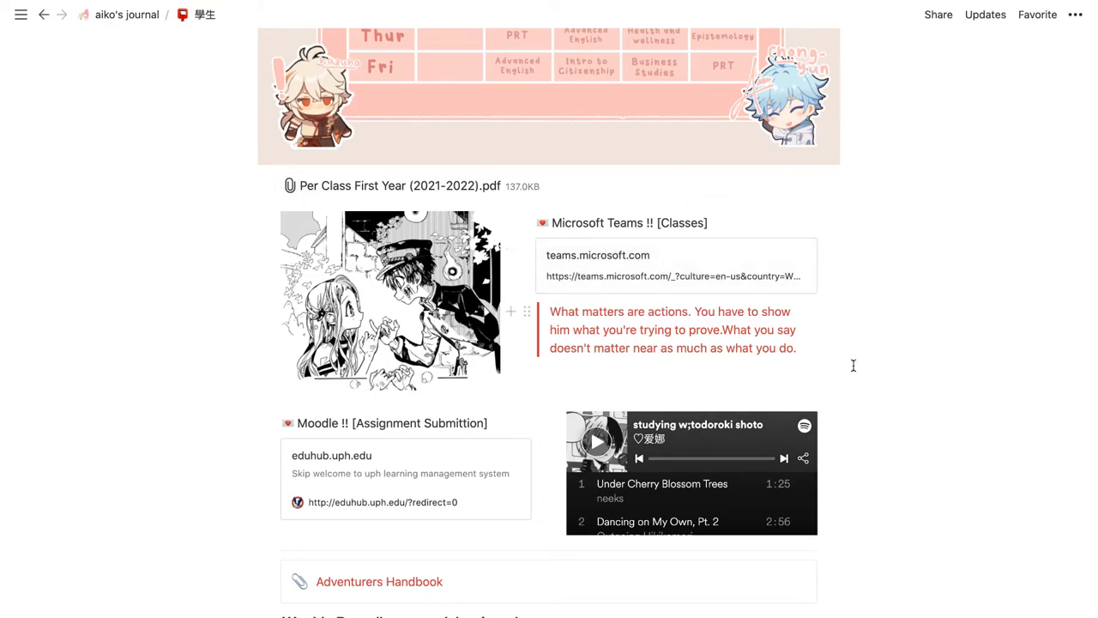
drag(550, 311, 795, 347)
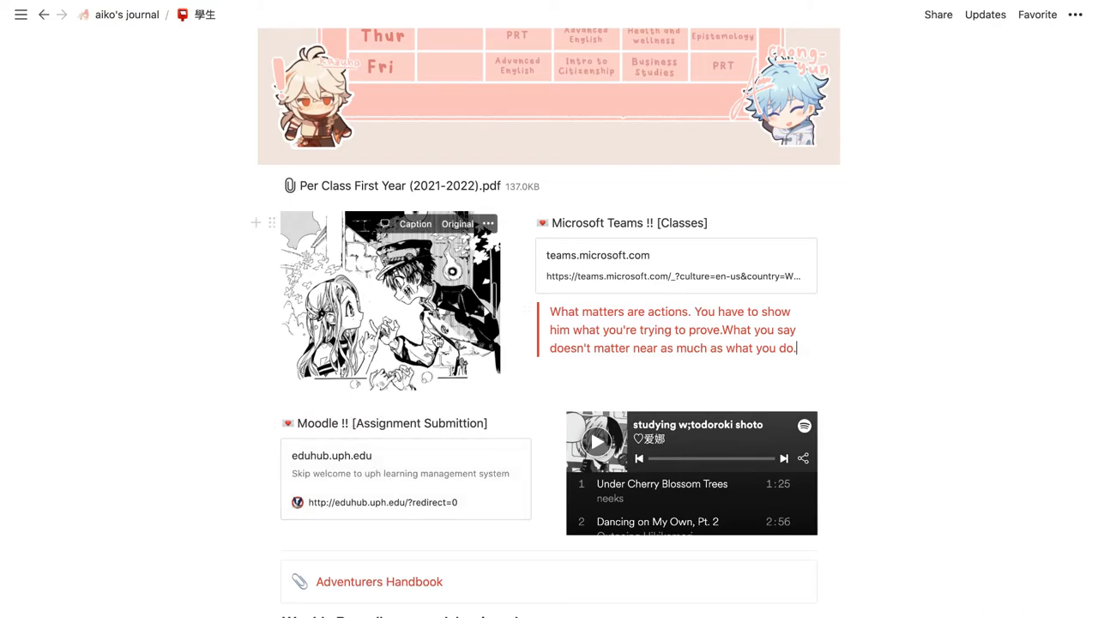
mouse_move(519, 397)
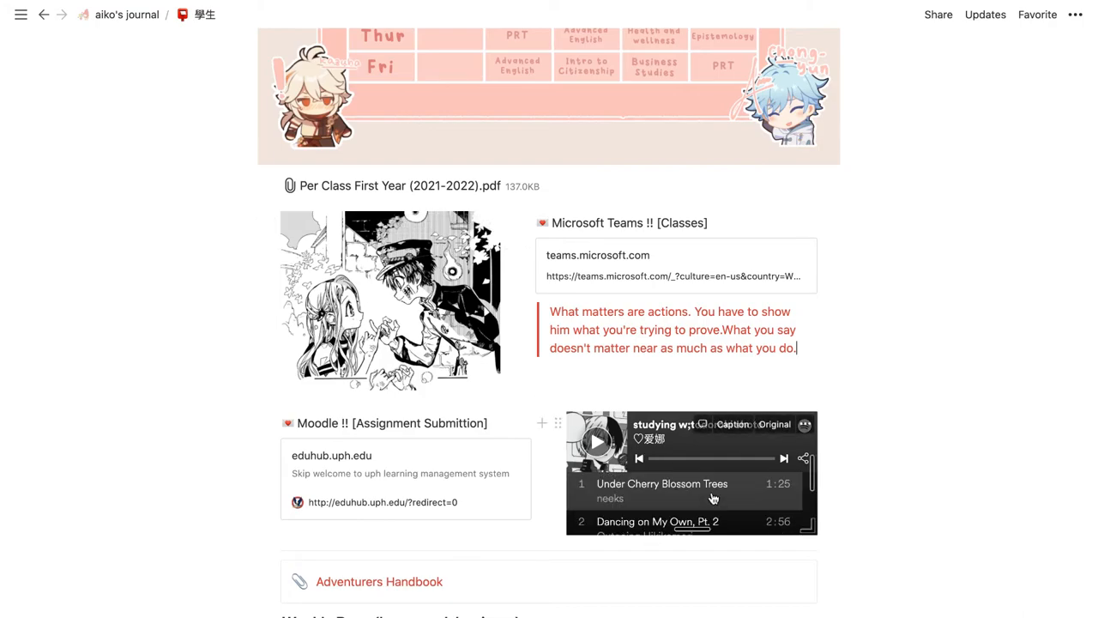
- Scroll to the Weekly Boss table and open the first Due Date picker (Jul 31, 2021)
scroll(down, 3)
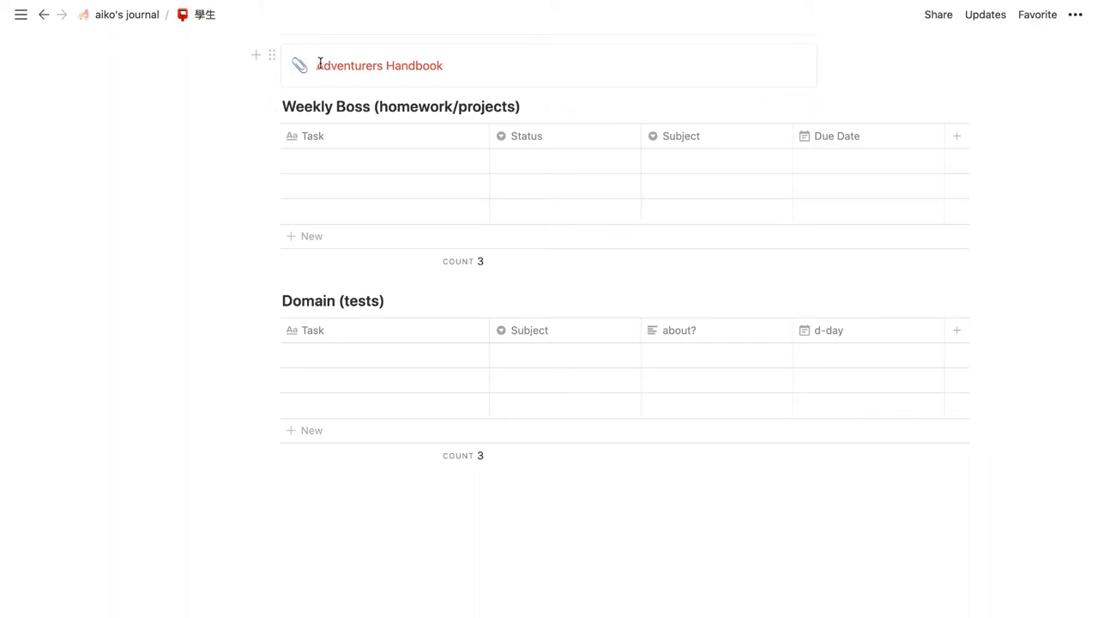
mouse_move(319, 65)
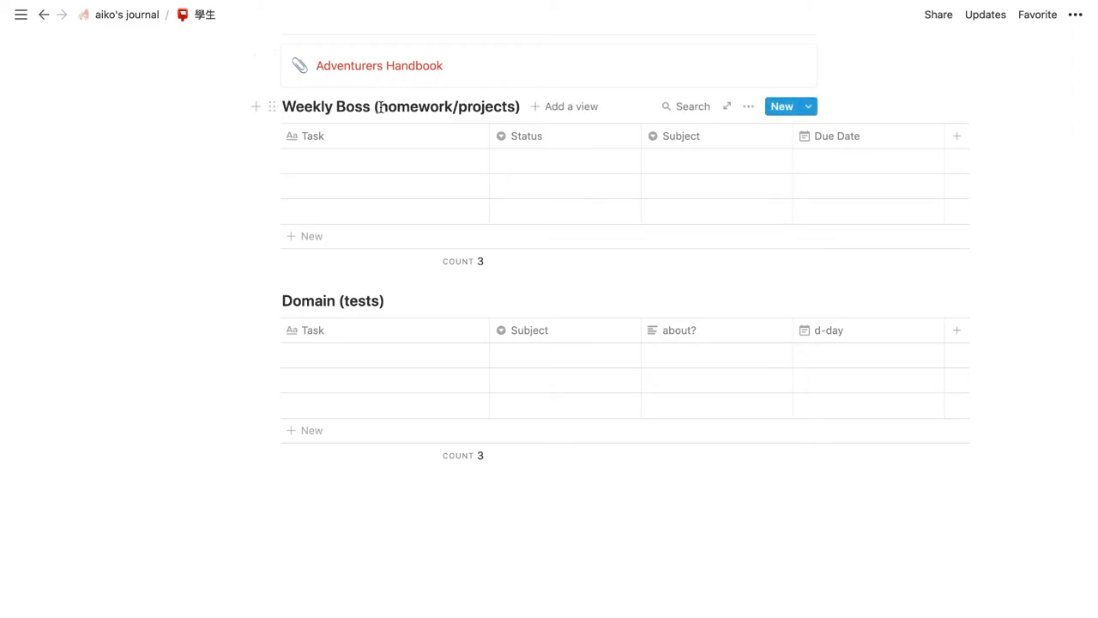
mouse_move(448, 110)
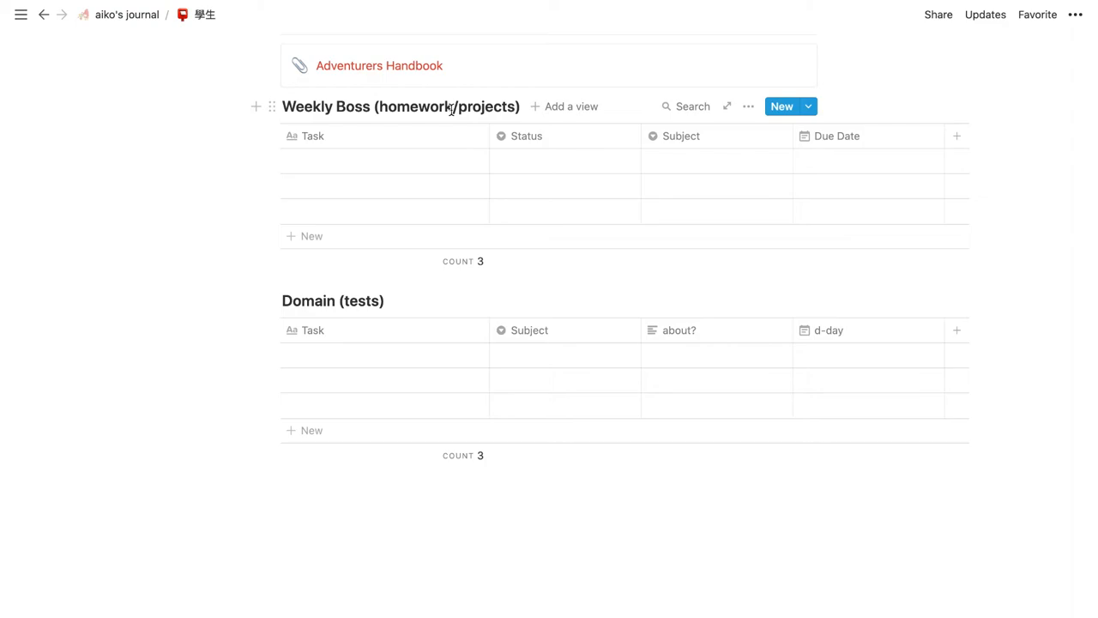
mouse_move(422, 167)
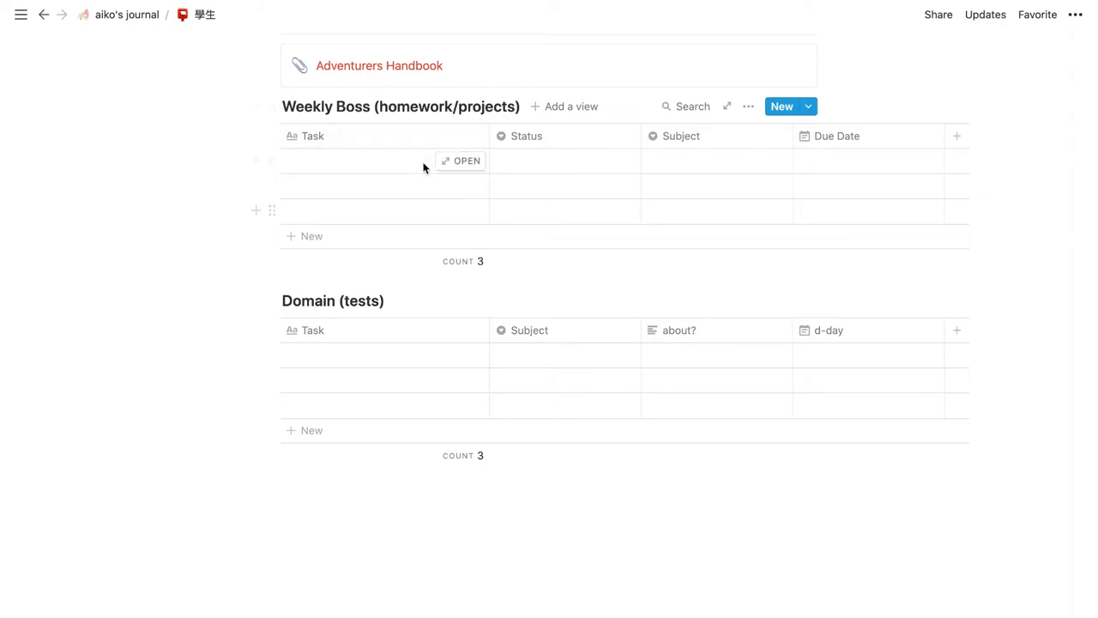
click(566, 160)
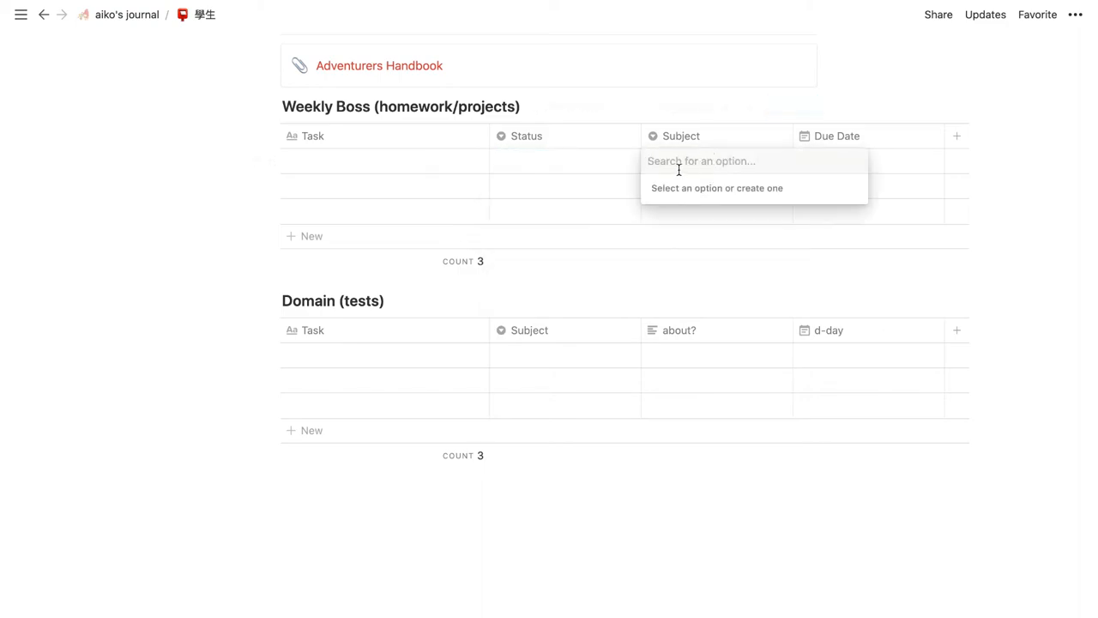
mouse_move(706, 211)
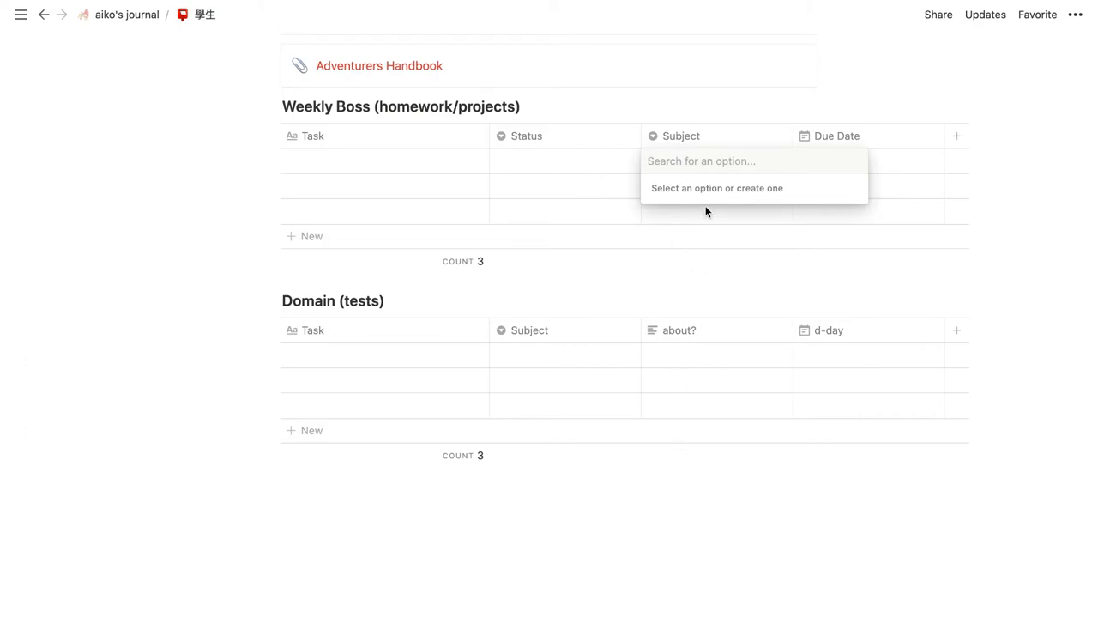
mouse_move(701, 206)
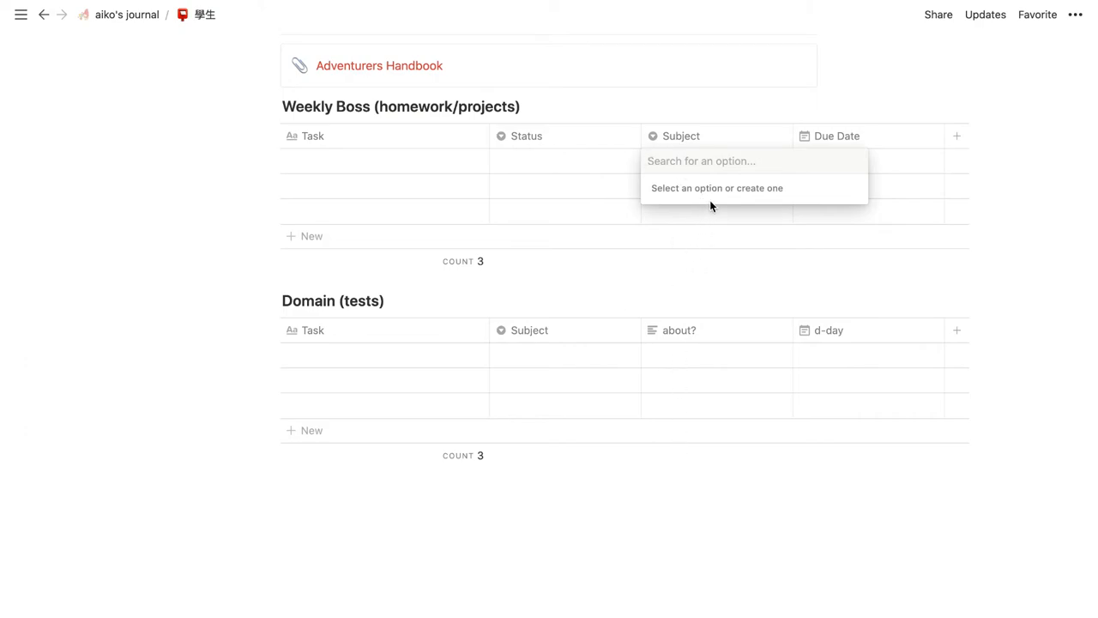
click(799, 264)
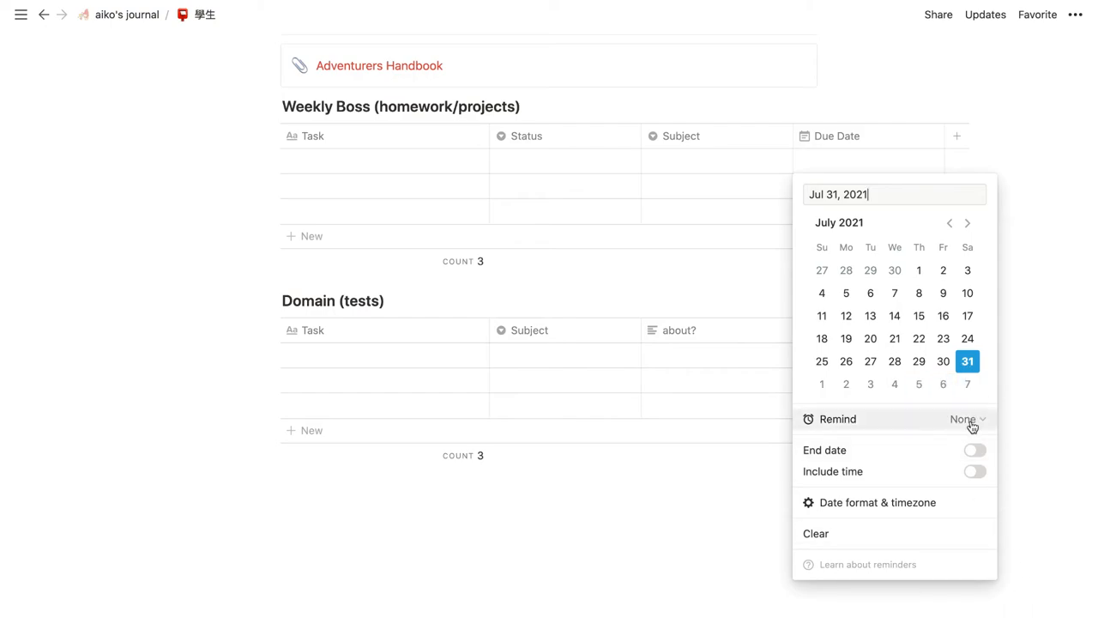
mouse_move(1008, 415)
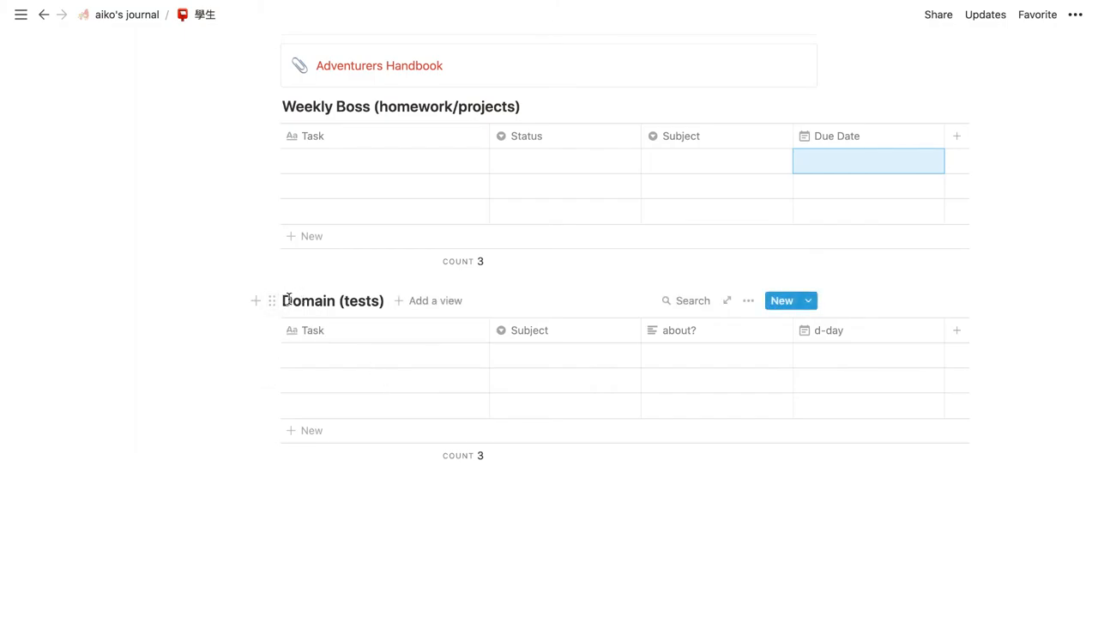
mouse_move(450, 355)
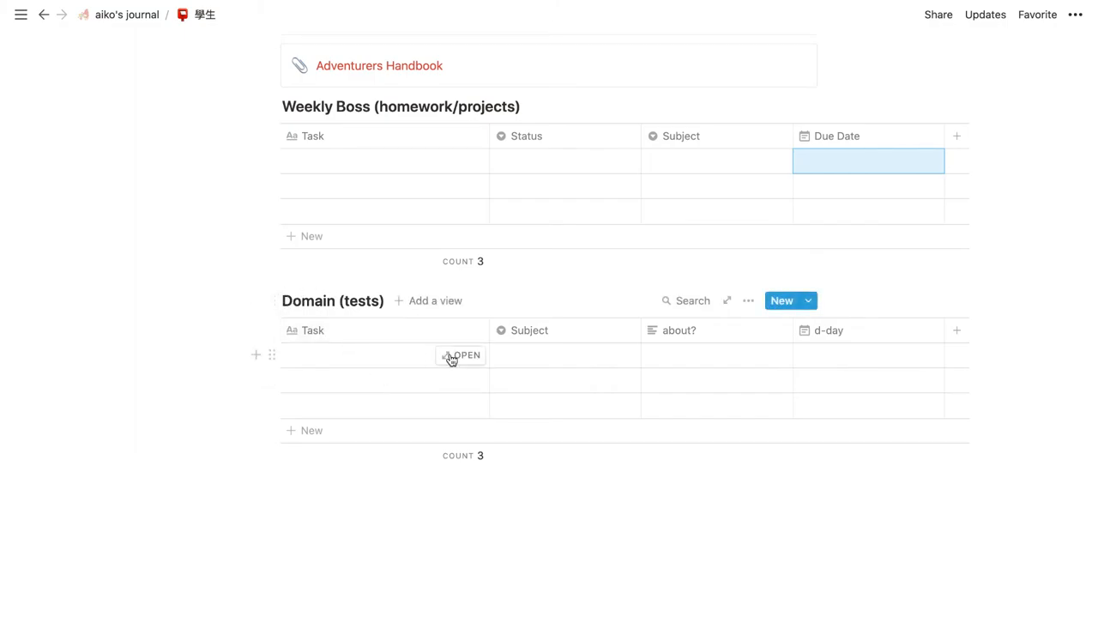
click(563, 354)
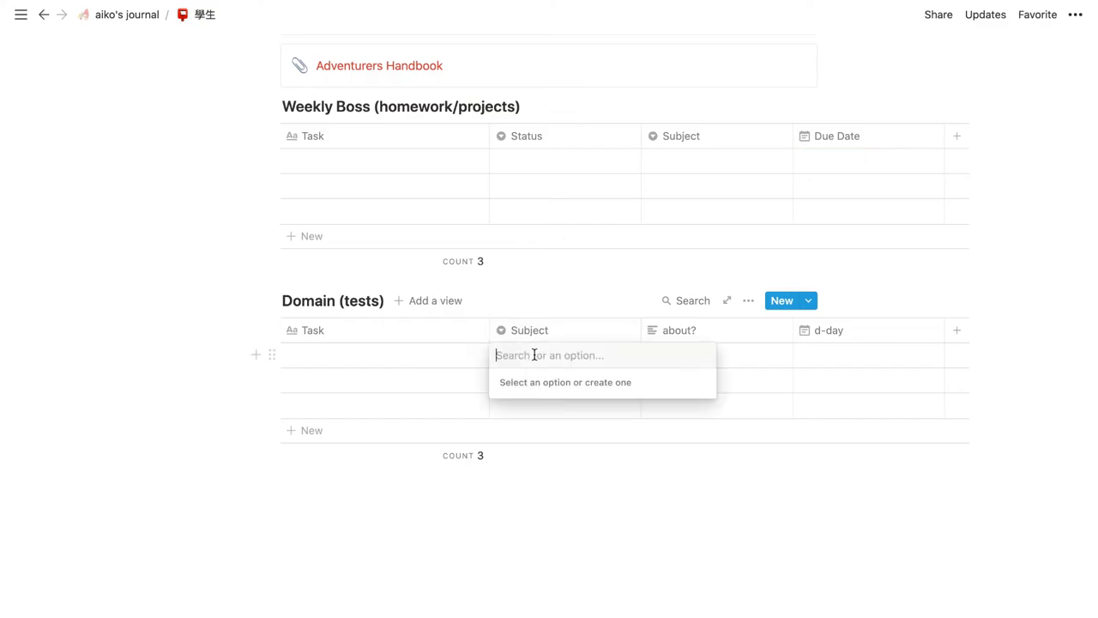
mouse_move(719, 196)
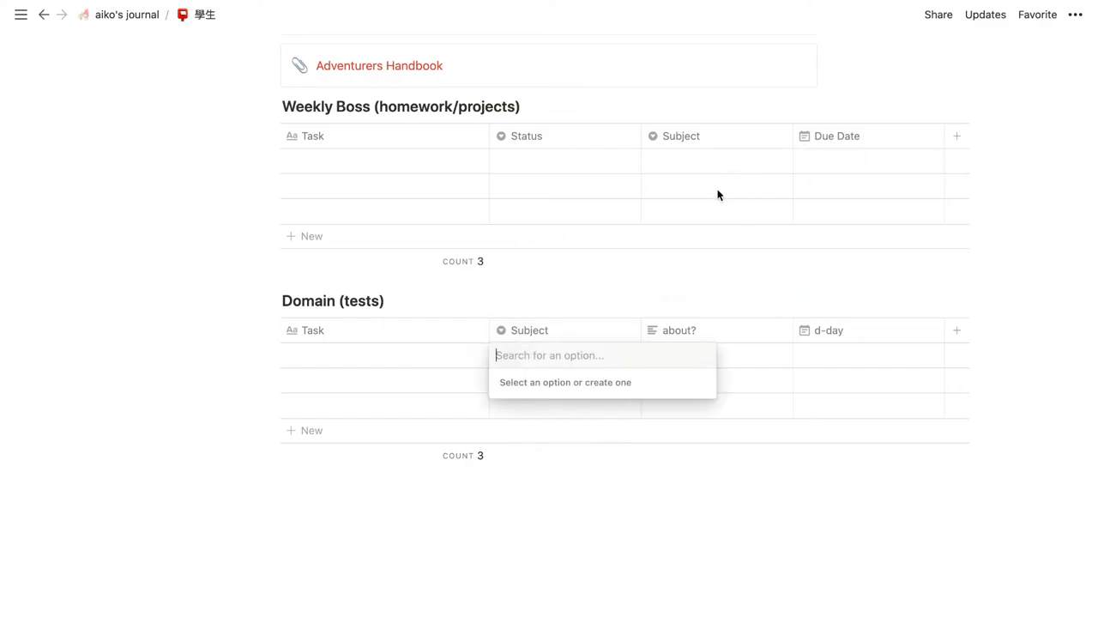
click(699, 371)
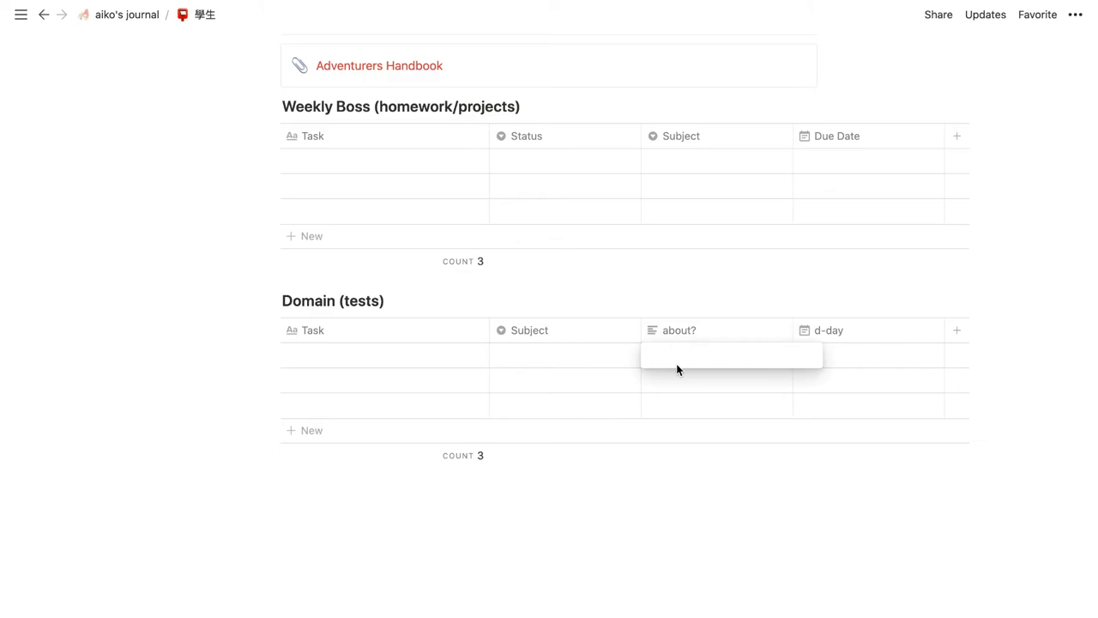
click(729, 355)
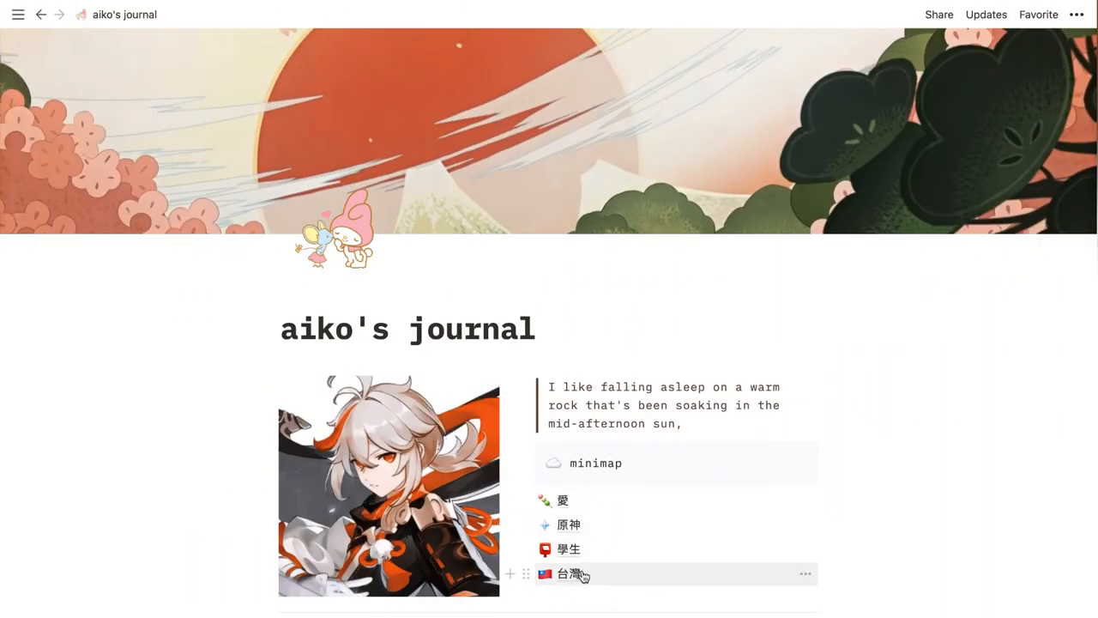
- Open the 台灣 page with its Memory Practice list and zoom meeting entry
click(572, 573)
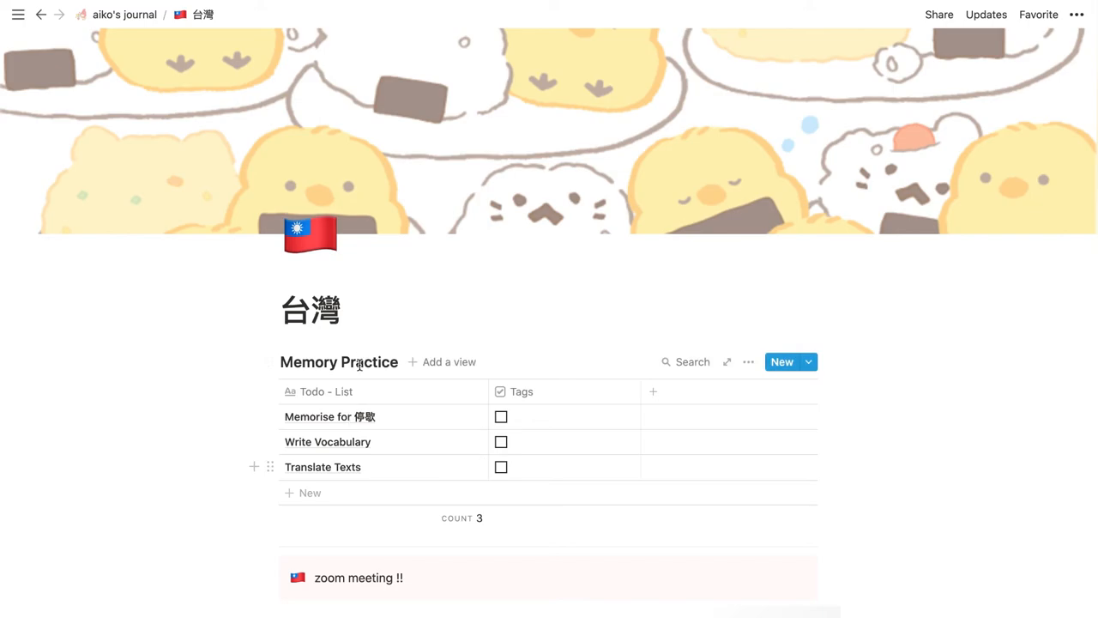
mouse_move(401, 435)
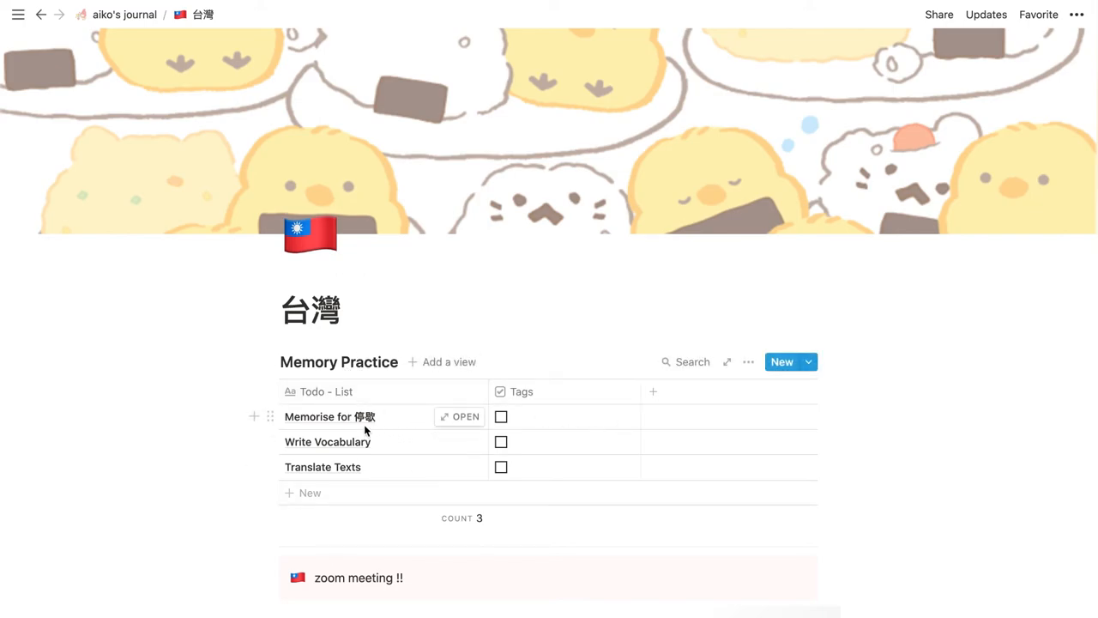
mouse_move(405, 428)
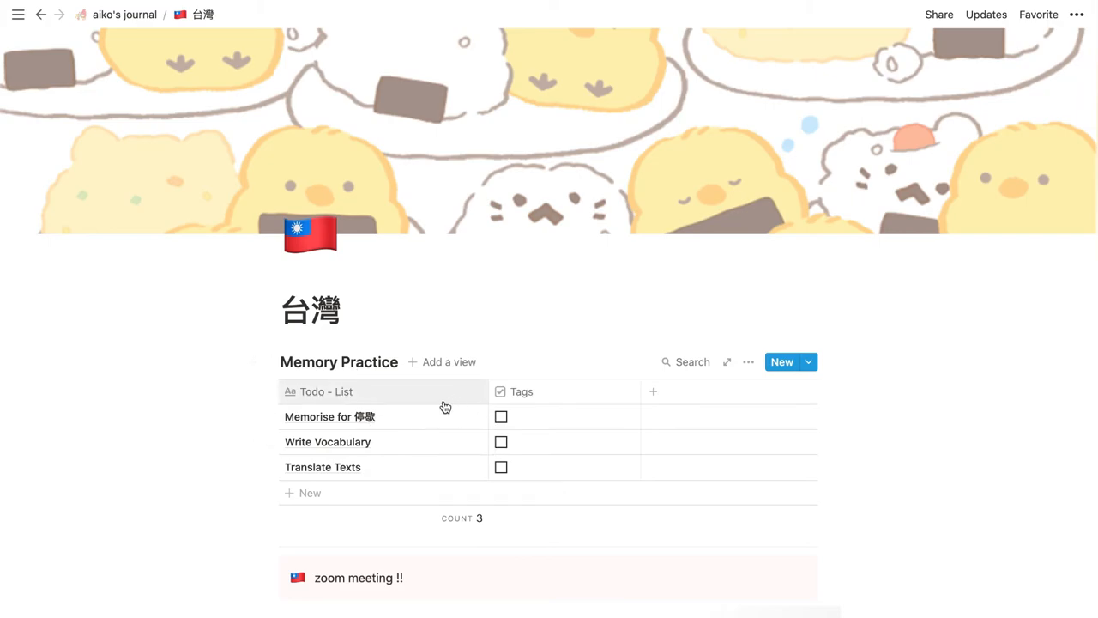
mouse_move(325, 421)
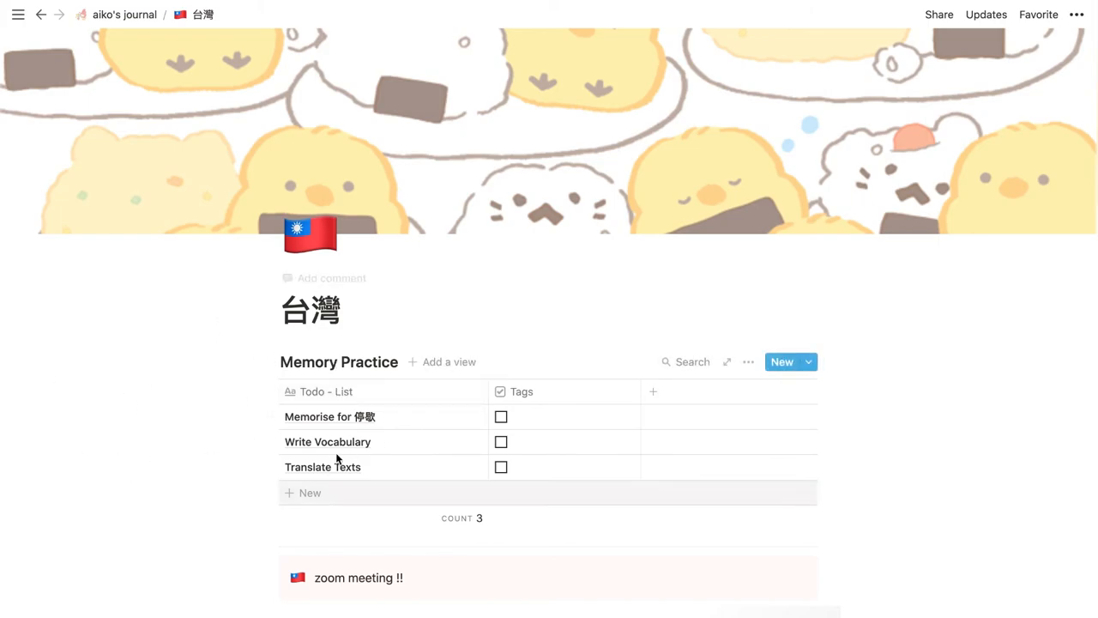
mouse_move(328, 441)
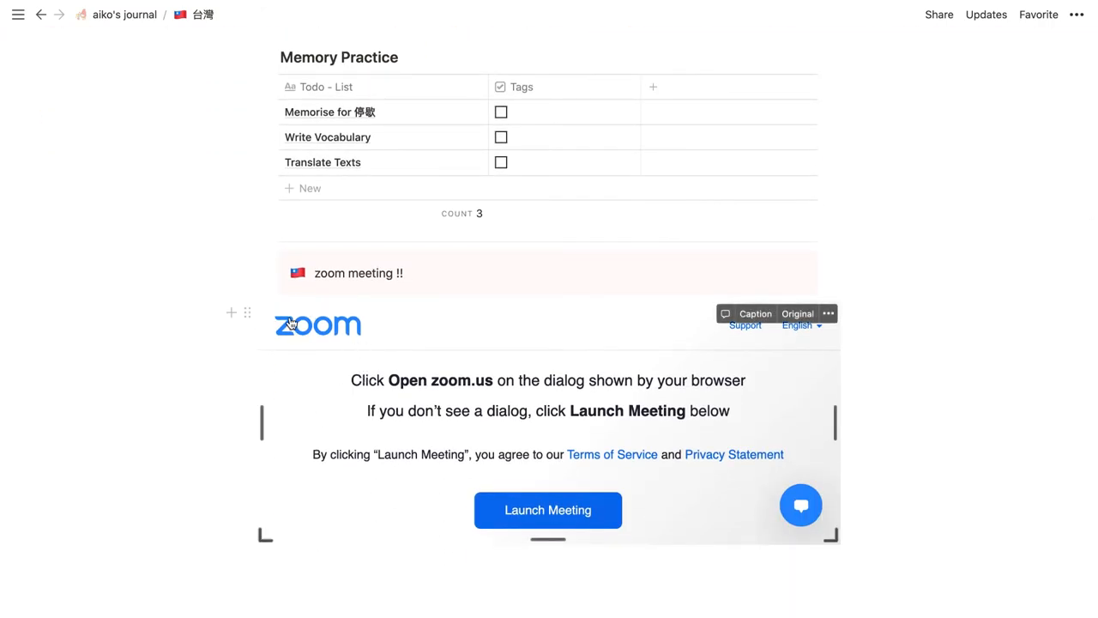
mouse_move(309, 392)
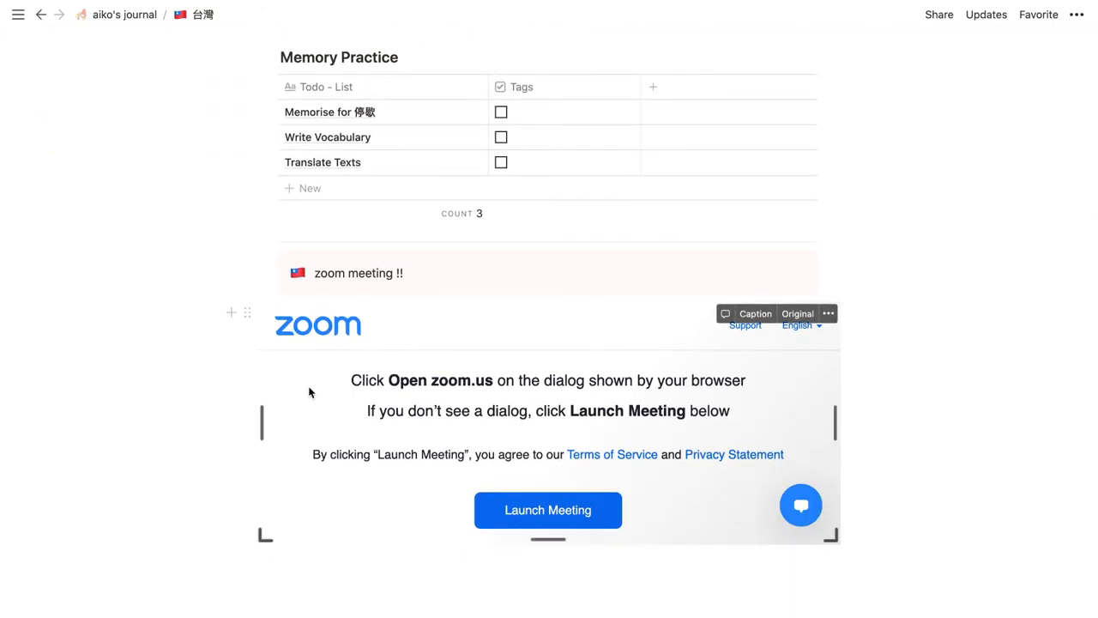
mouse_move(480, 360)
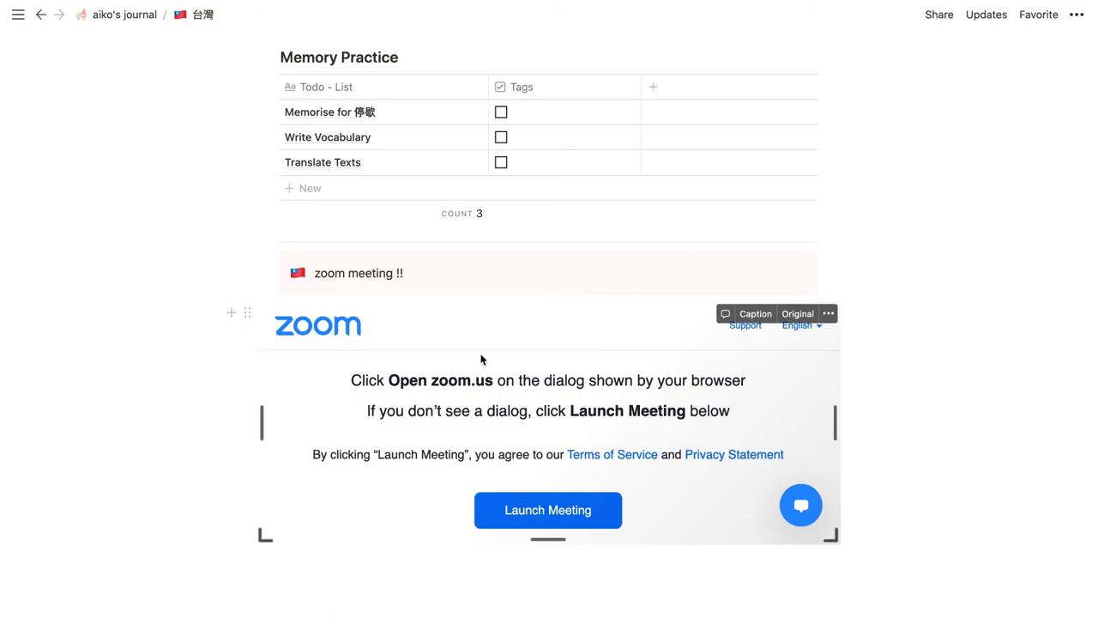
mouse_move(600, 536)
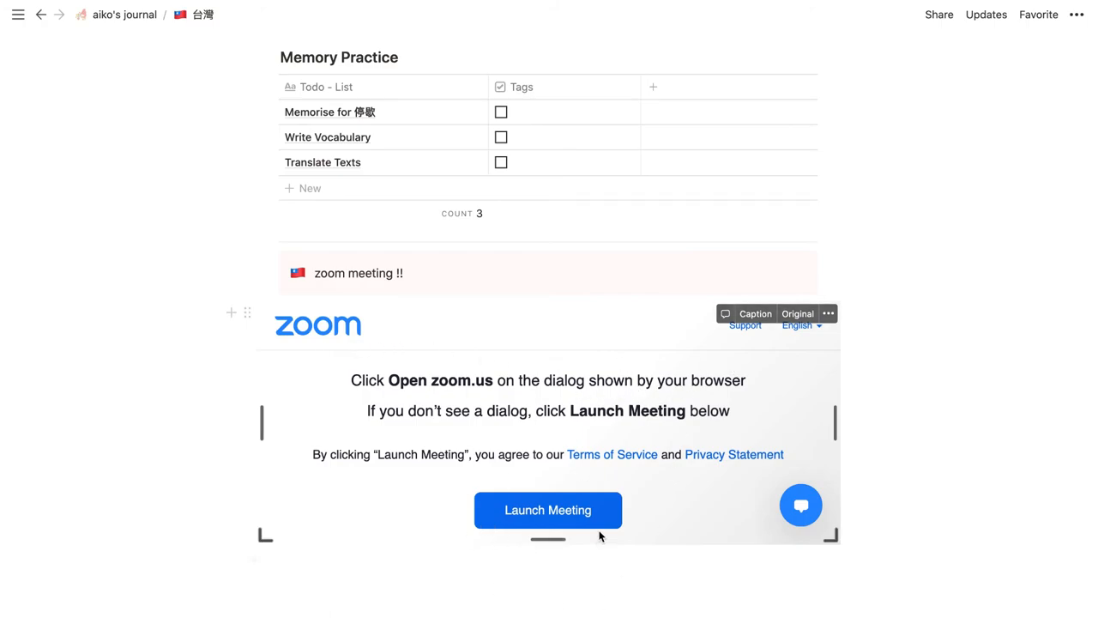
mouse_move(375, 443)
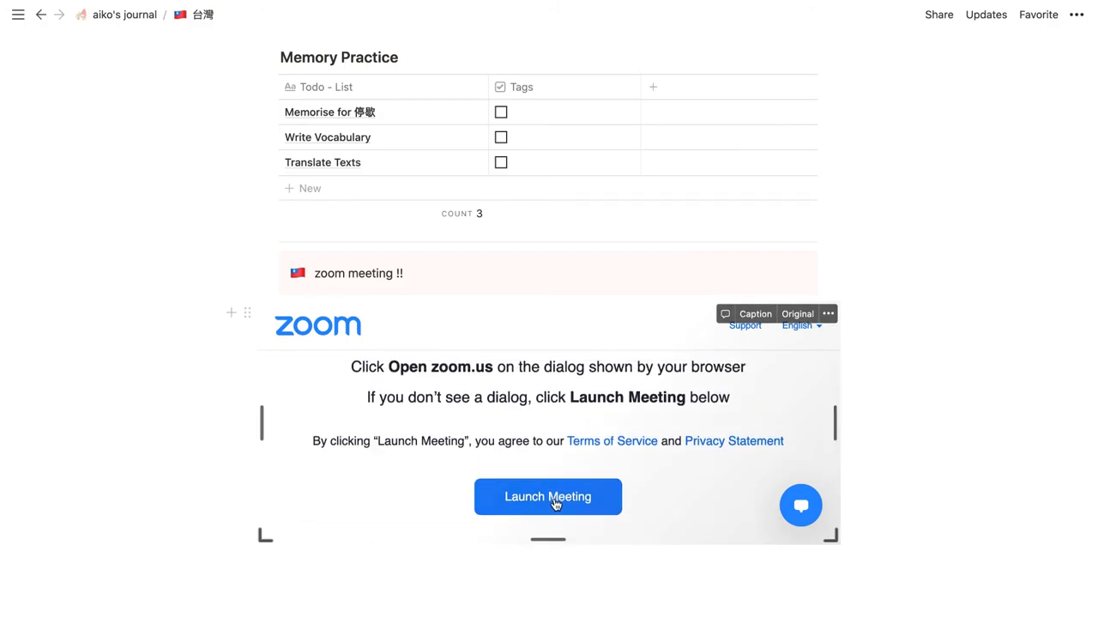
mouse_move(789, 473)
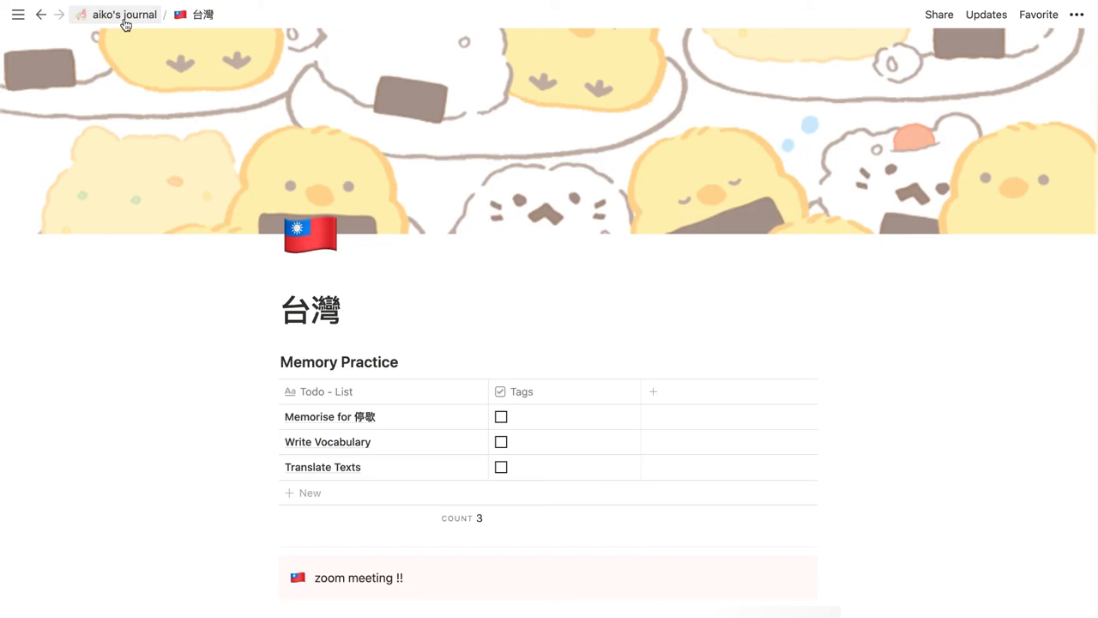
- Go back to aiko's journal home via the breadcrumb and scroll through its contents
click(125, 15)
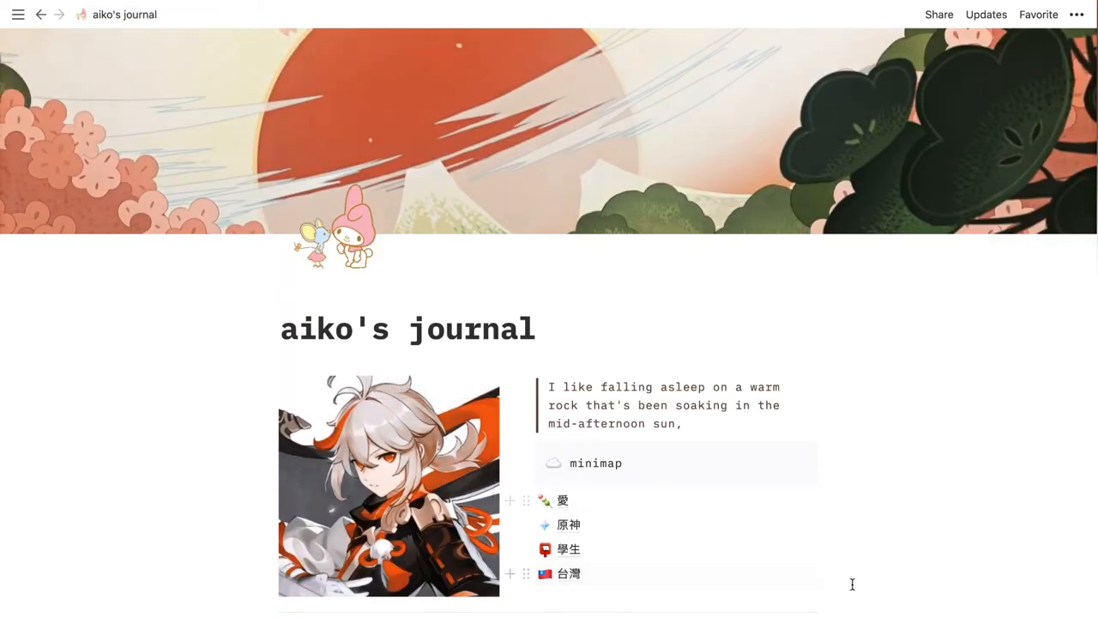
scroll(down, 3)
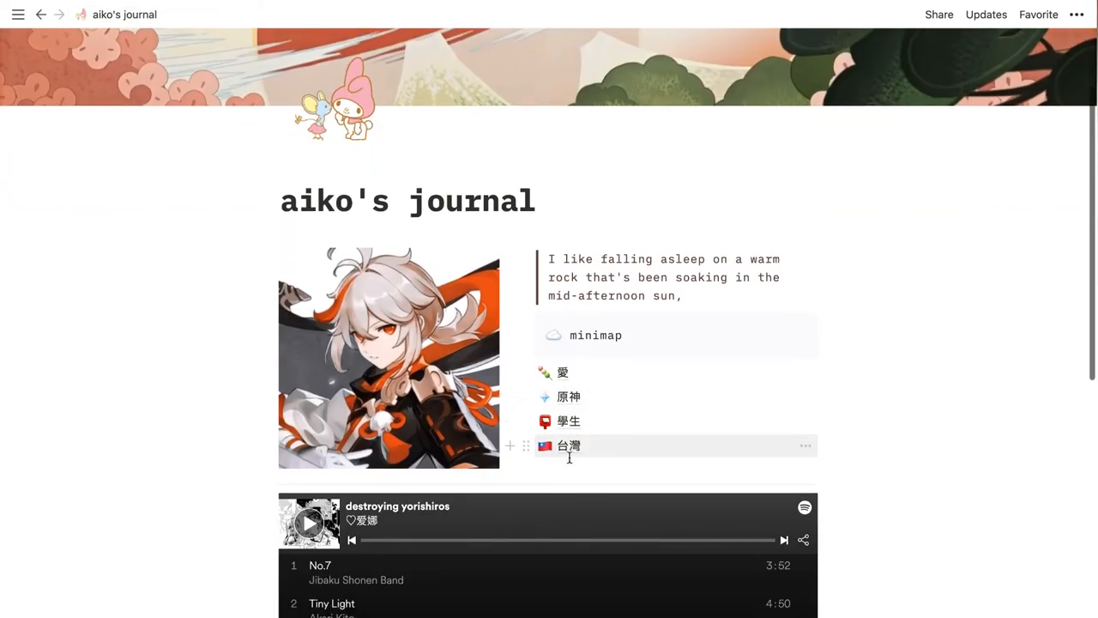
scroll(down, 3)
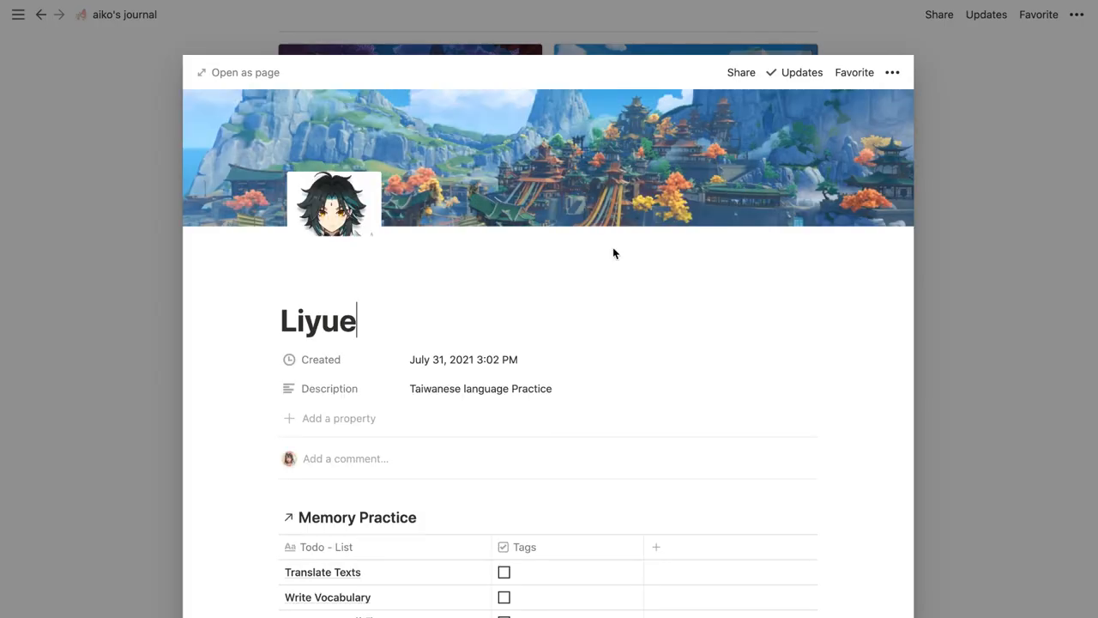
scroll(down, 3)
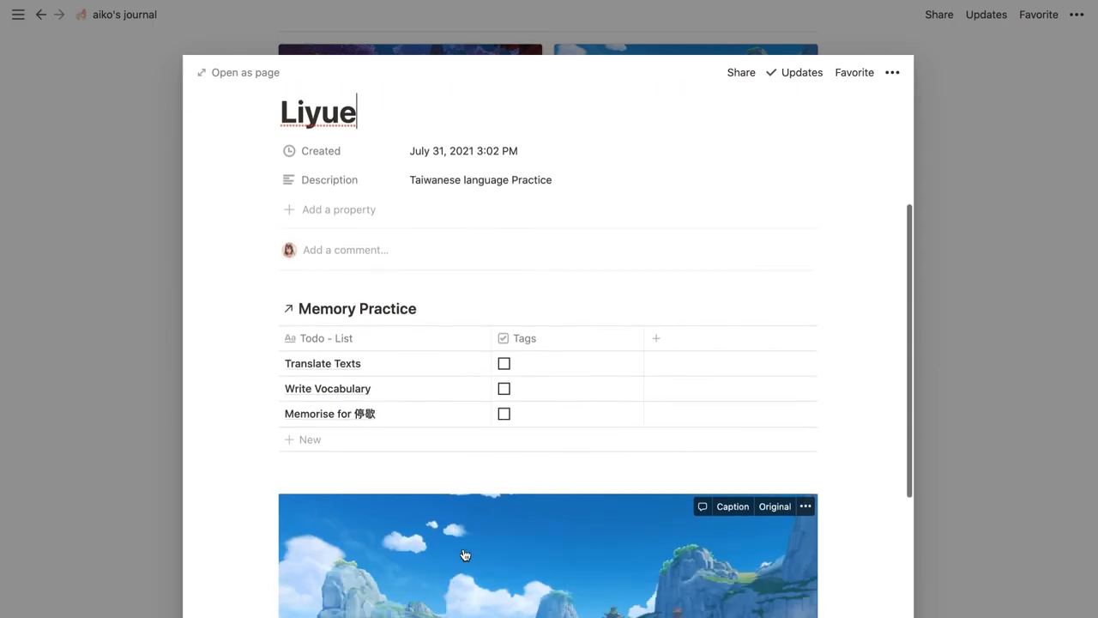
scroll(down, 3)
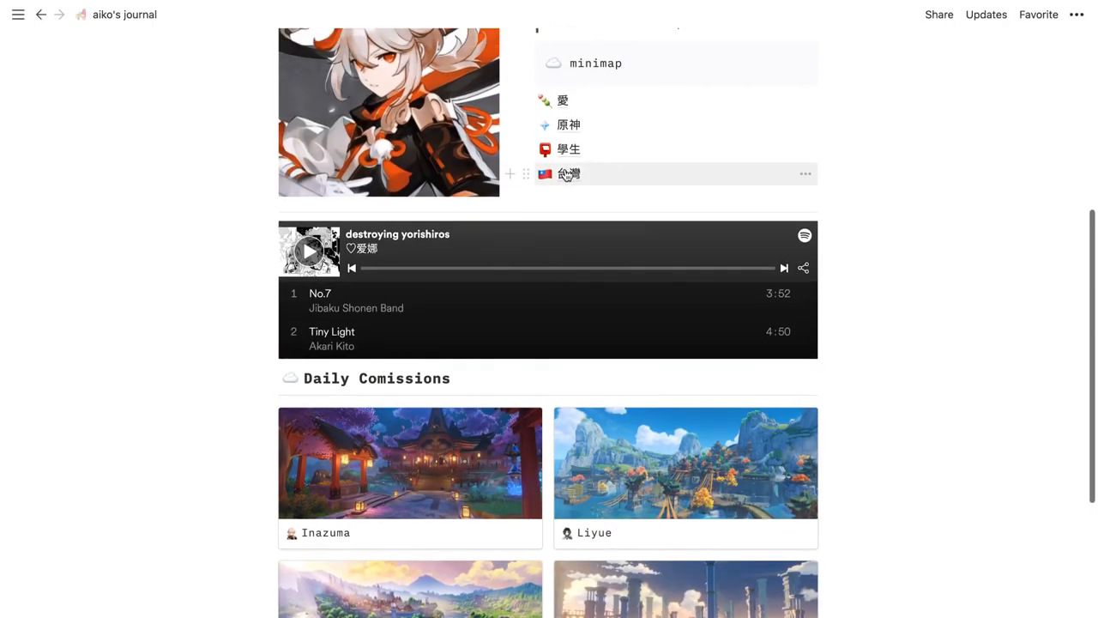
scroll(up, 3)
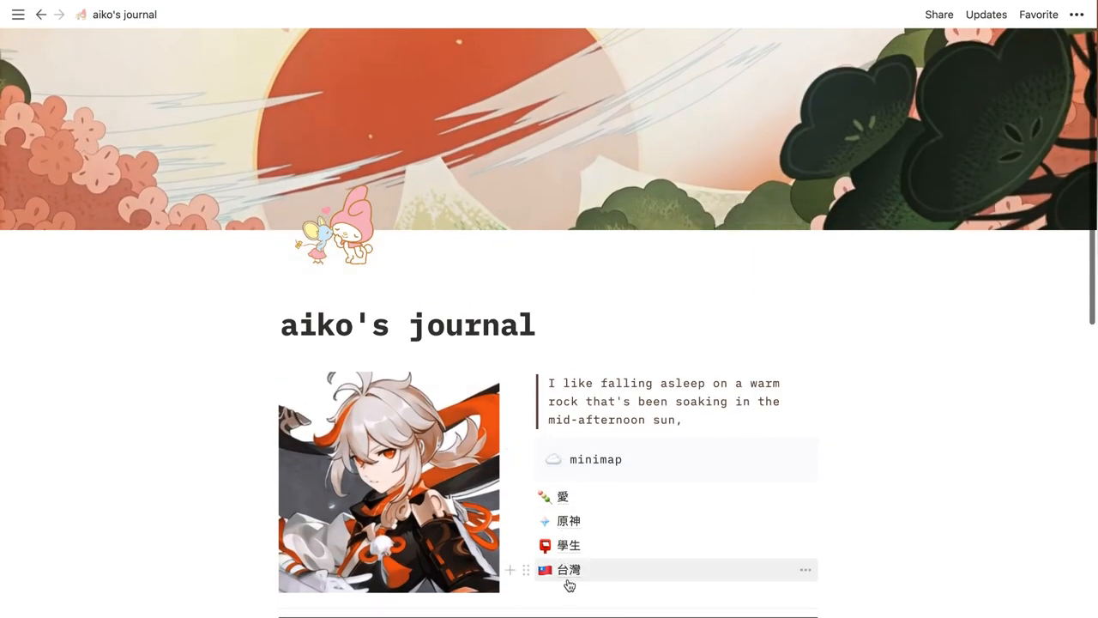
mouse_move(88, 410)
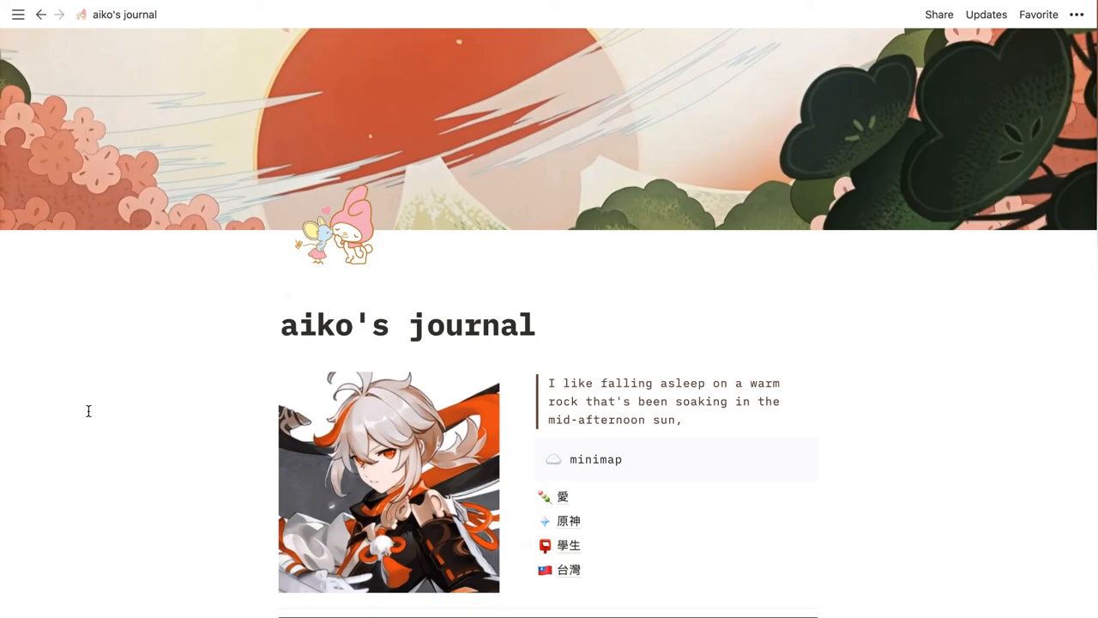
mouse_move(733, 267)
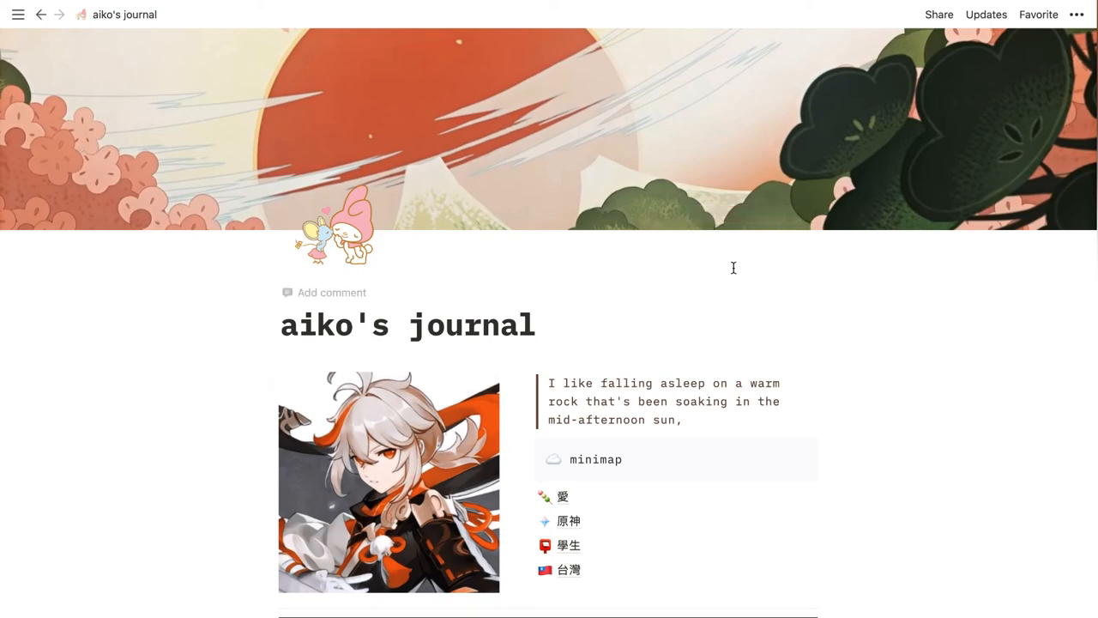
scroll(down, 3)
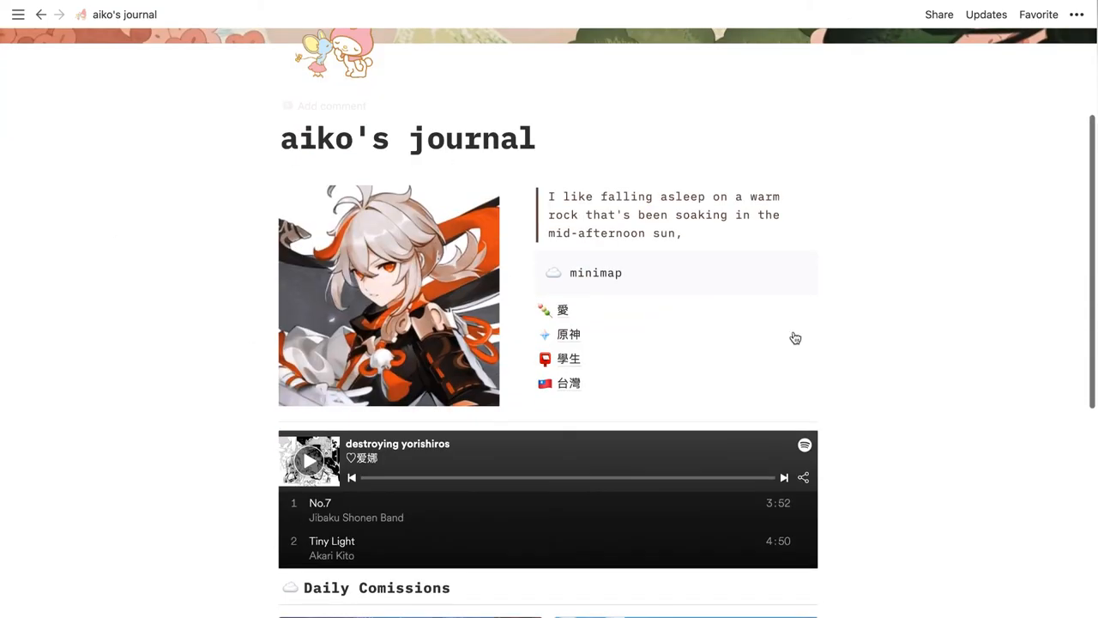
scroll(down, 3)
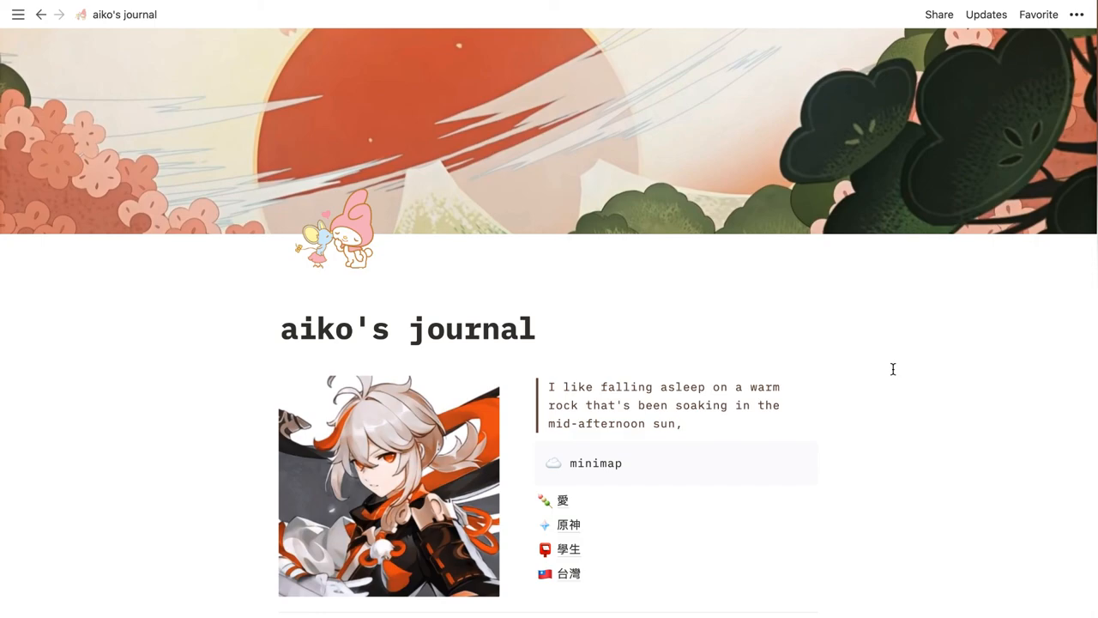
mouse_move(886, 480)
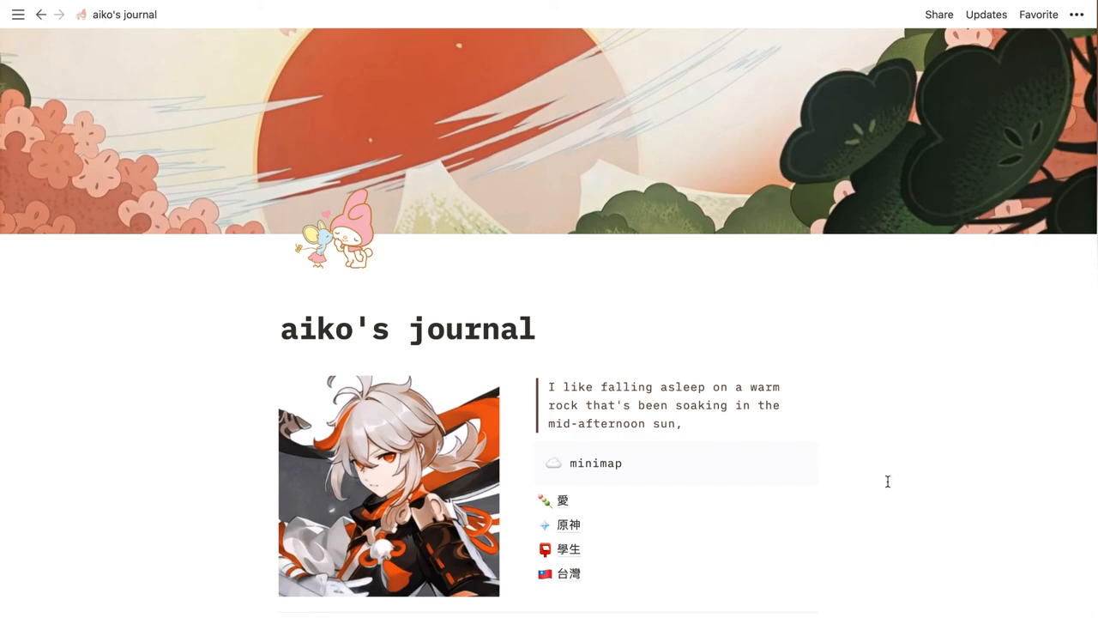
mouse_move(694, 295)
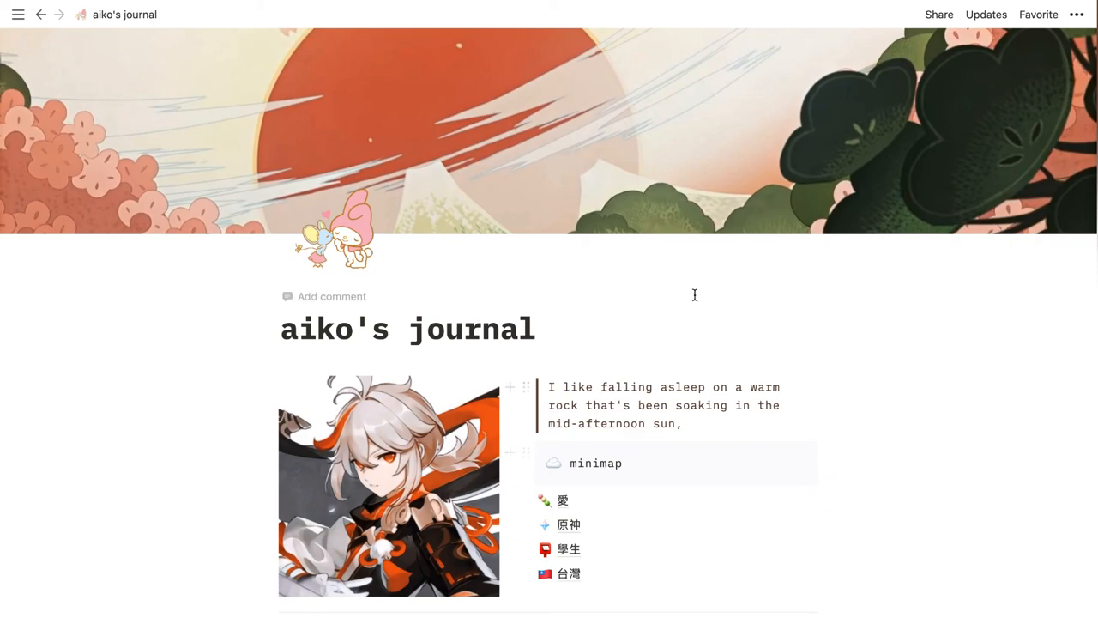